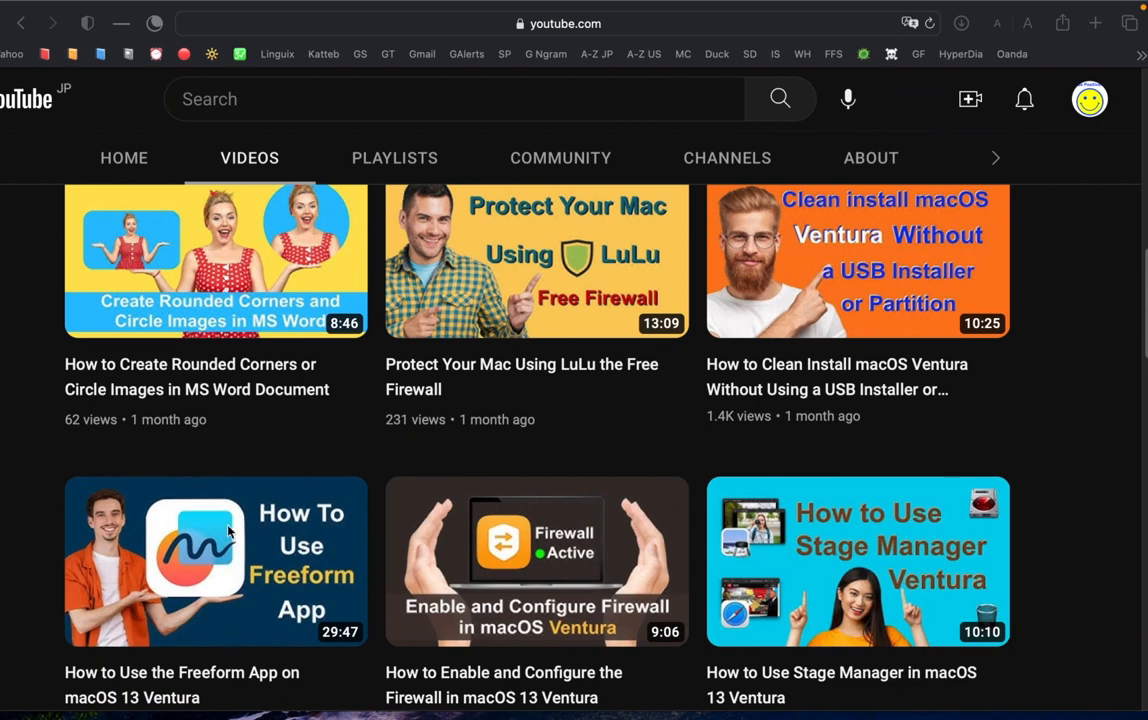
pyautogui.moveTo(220, 459)
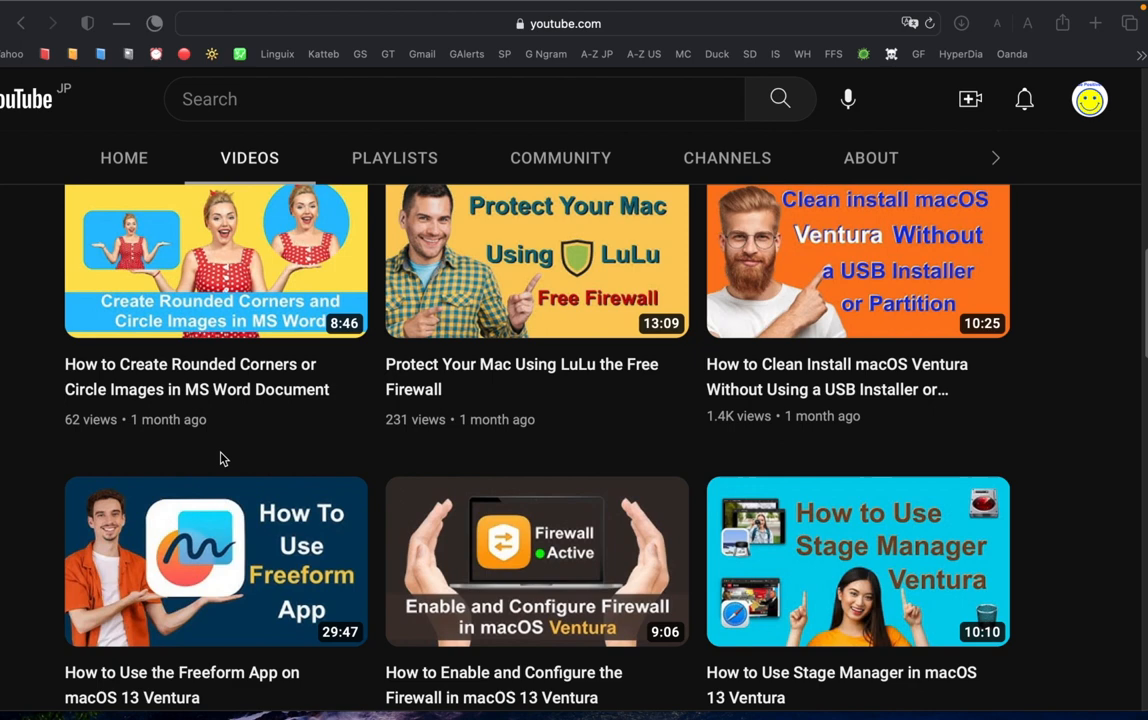
pyautogui.moveTo(310, 518)
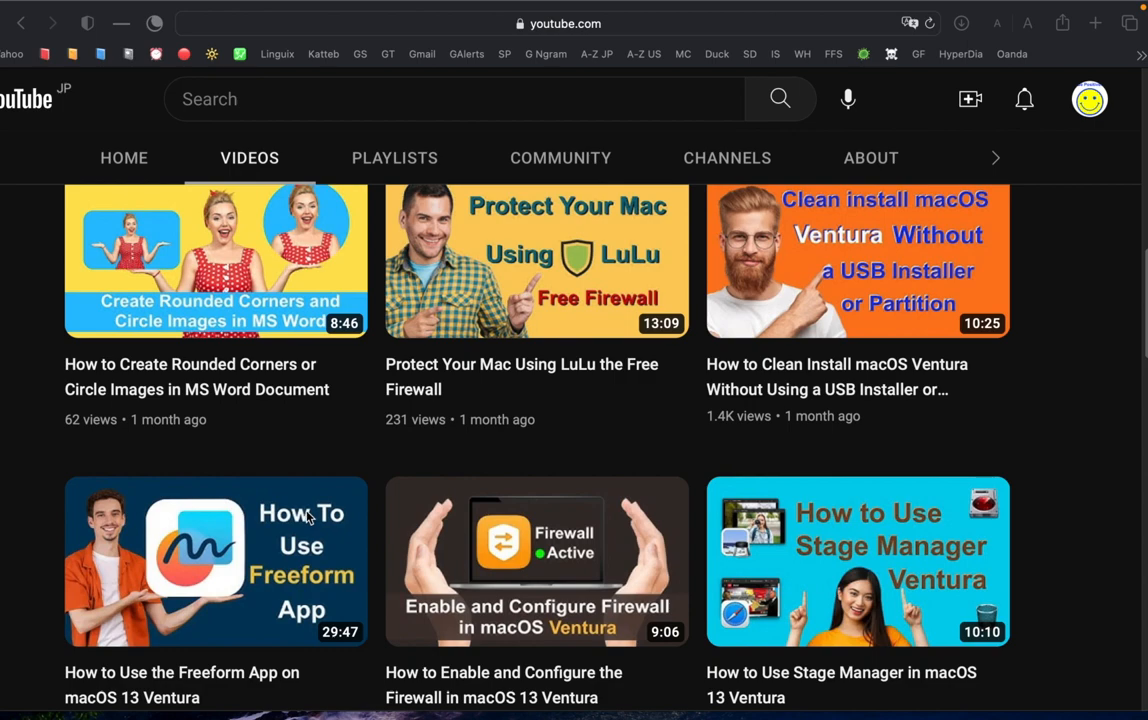
pyautogui.moveTo(790, 435)
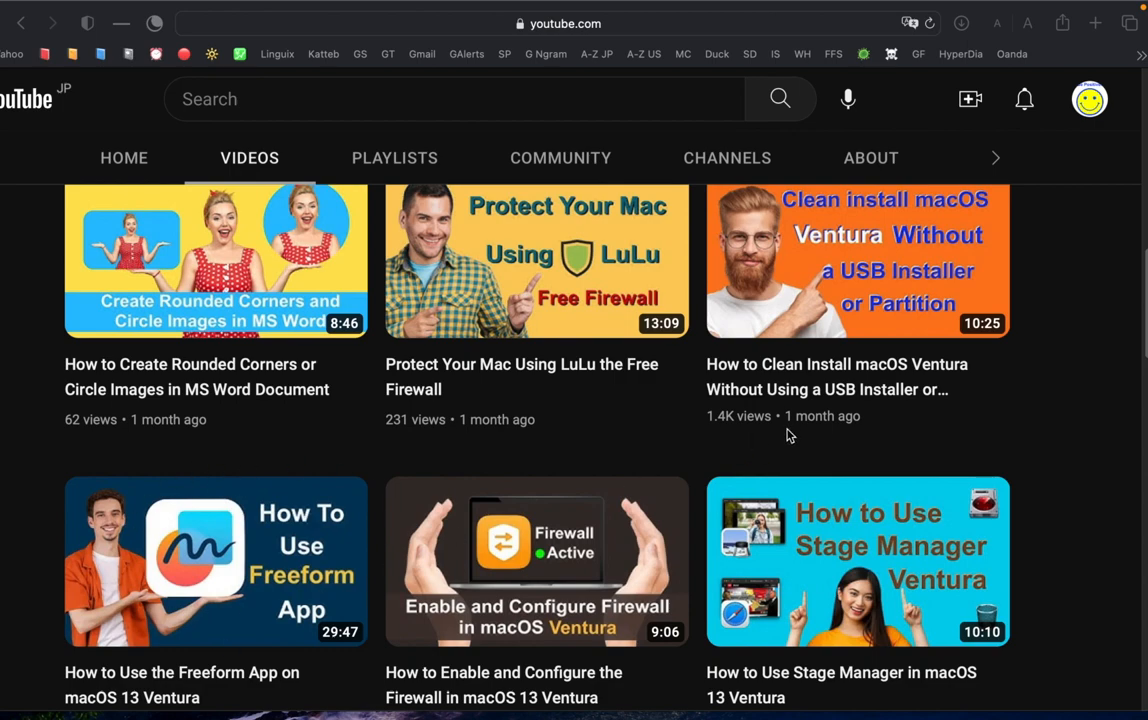
# Launch Freeform and select the Create Fun Images board in All Boards.
pyautogui.scroll(3)
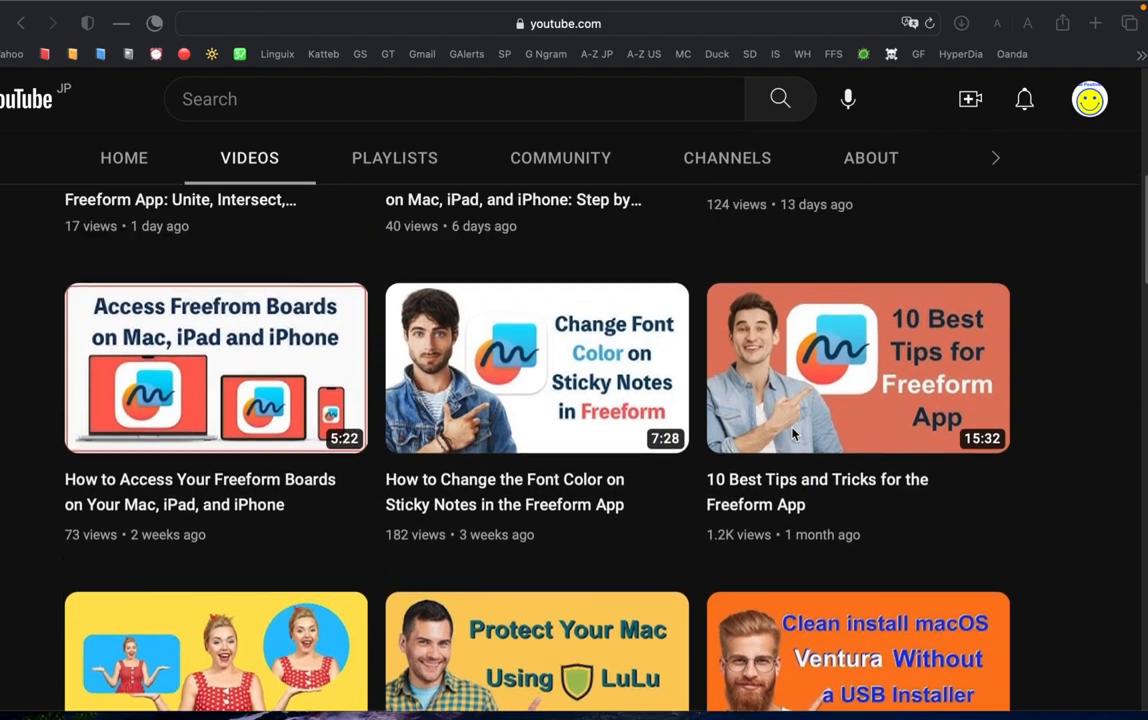
pyautogui.scroll(3)
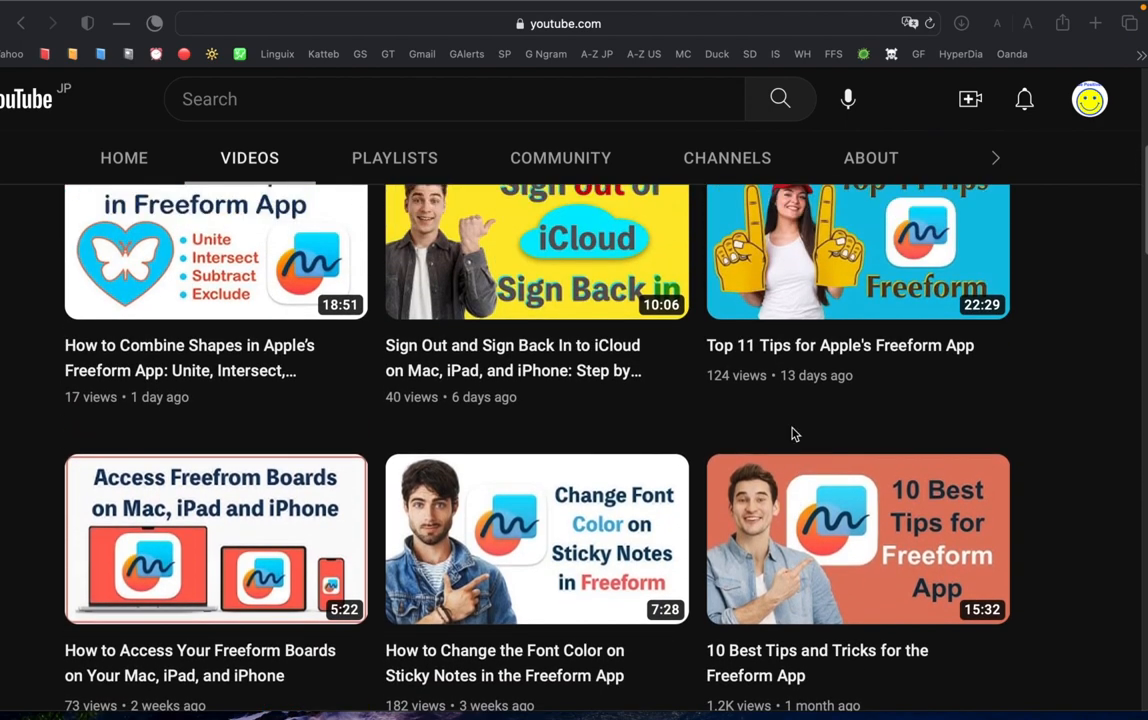
pyautogui.scroll(3)
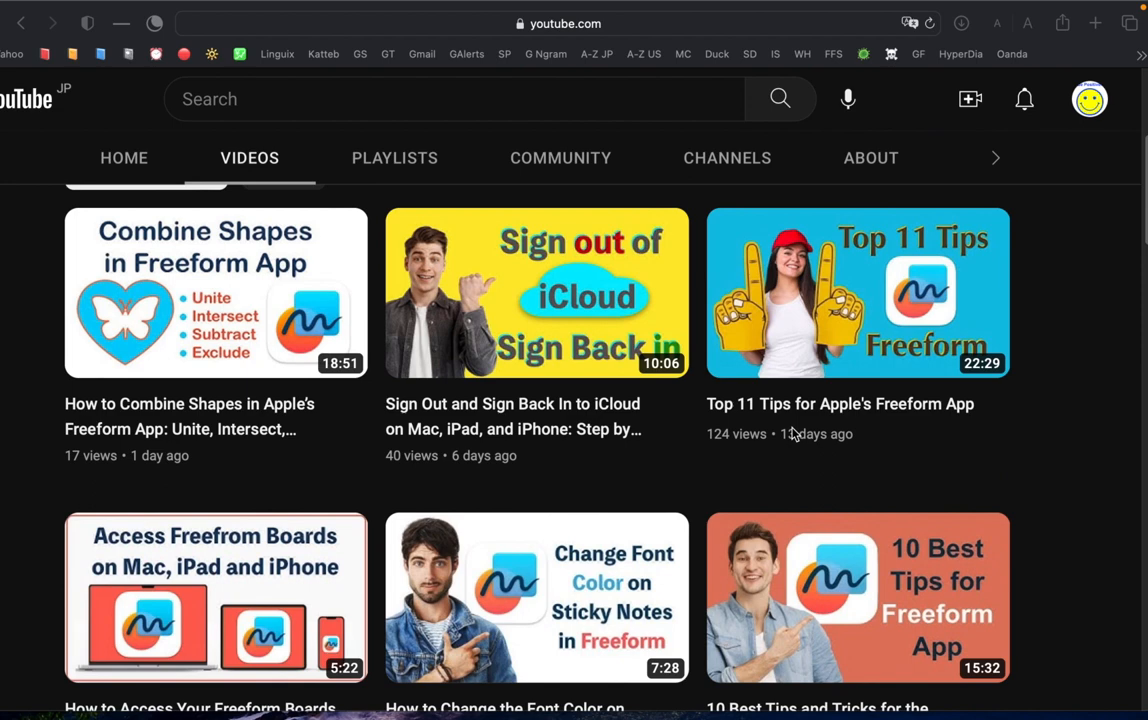
pyautogui.moveTo(835, 573)
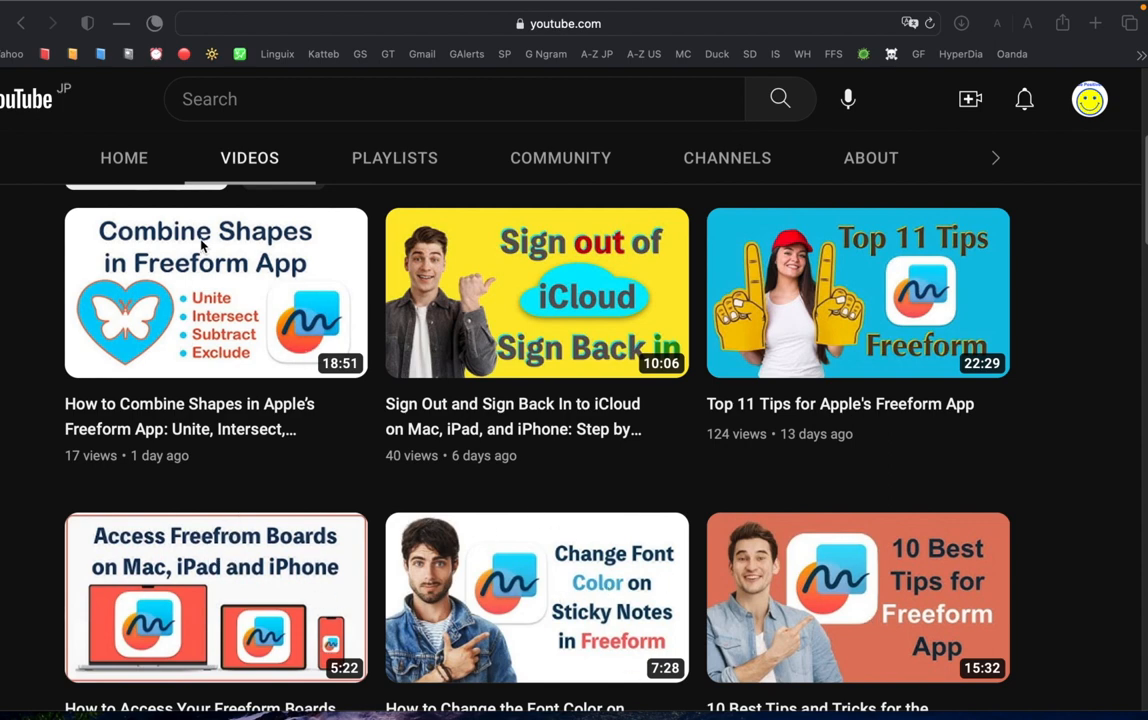
pyautogui.moveTo(930, 375)
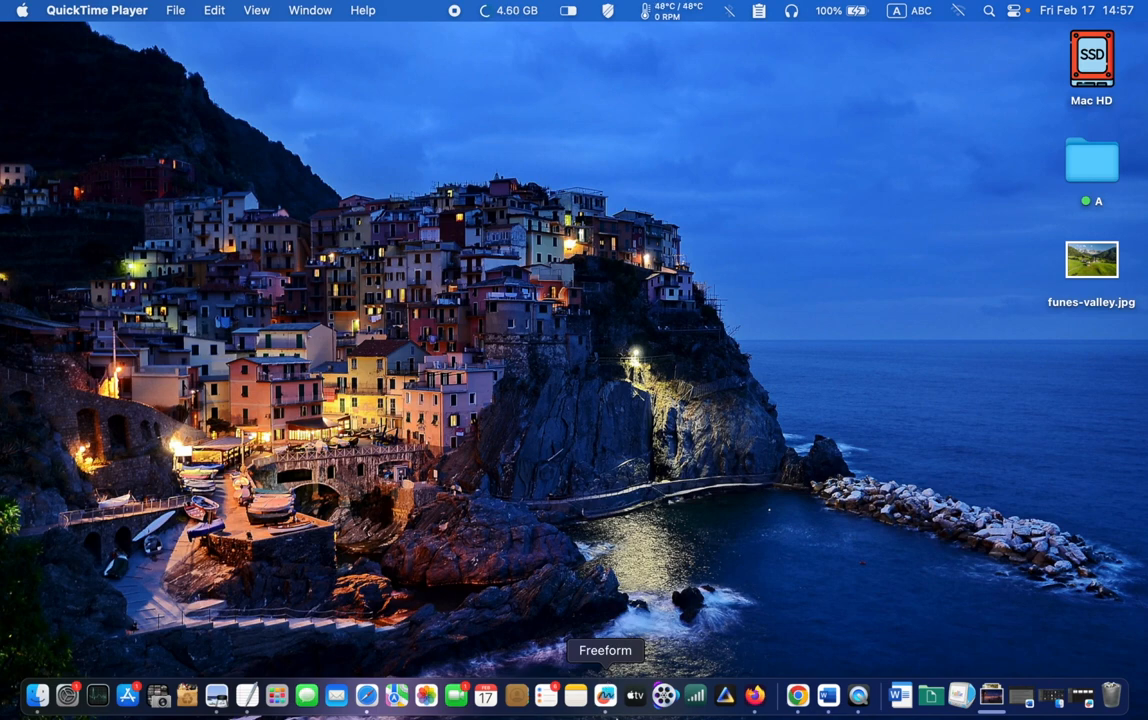
pyautogui.click(616, 694)
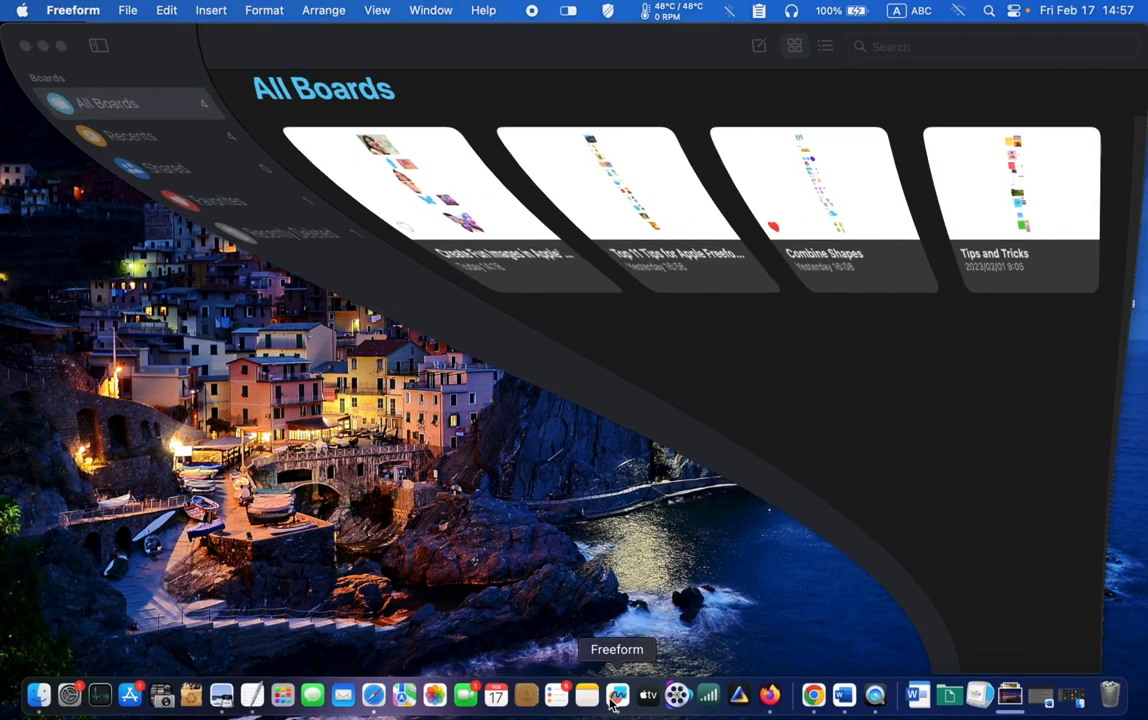
pyautogui.click(617, 694)
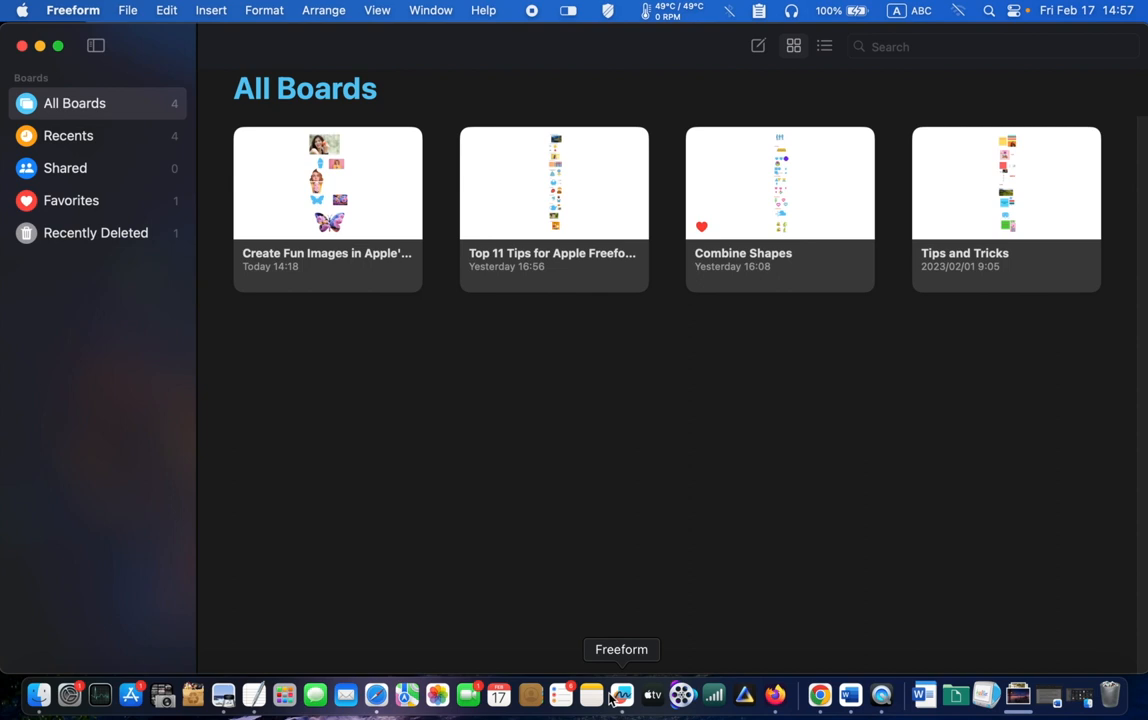
pyautogui.moveTo(112, 294)
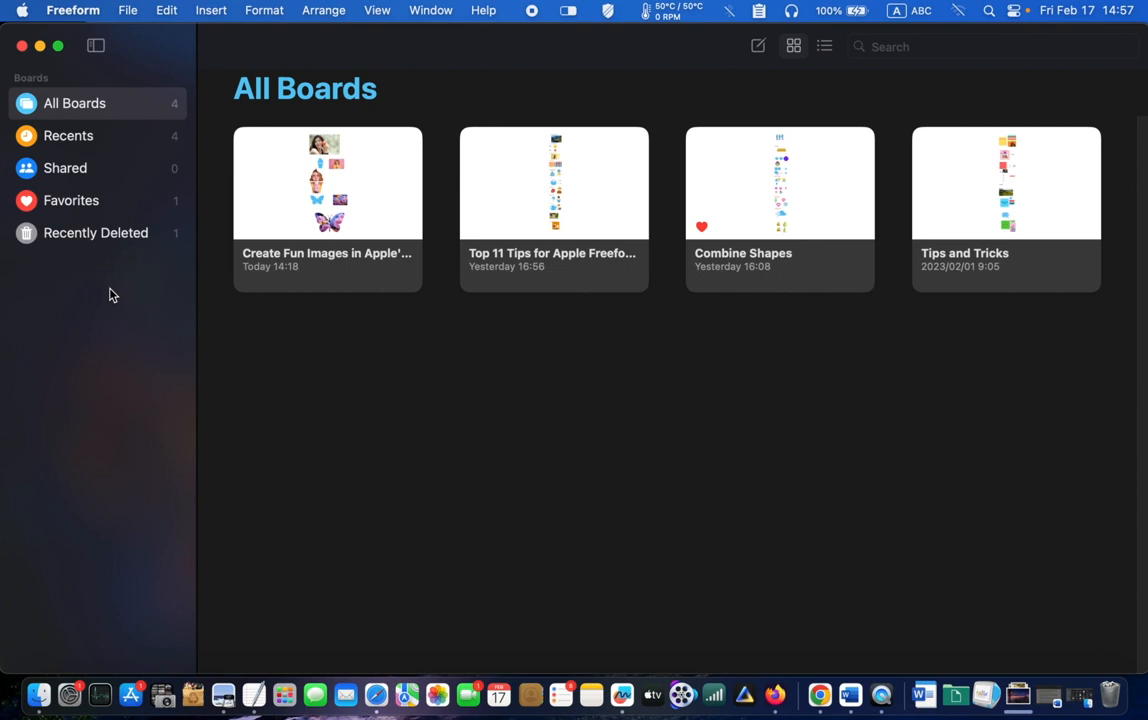
pyautogui.moveTo(88, 89)
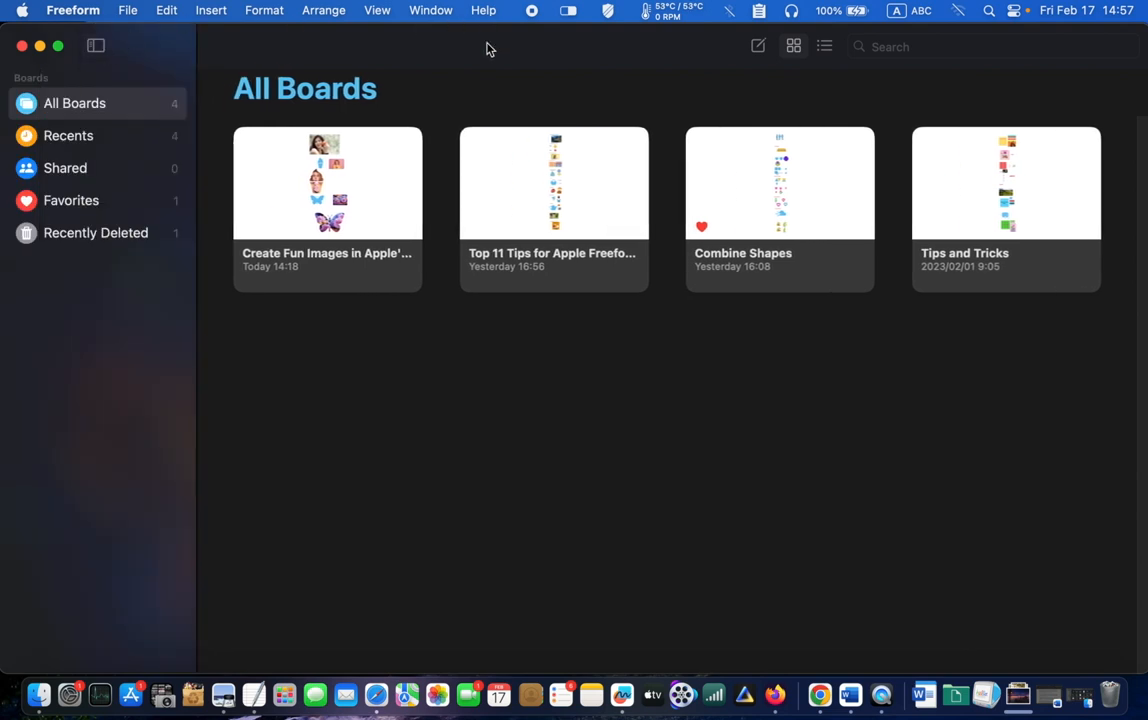
pyautogui.moveTo(758, 46)
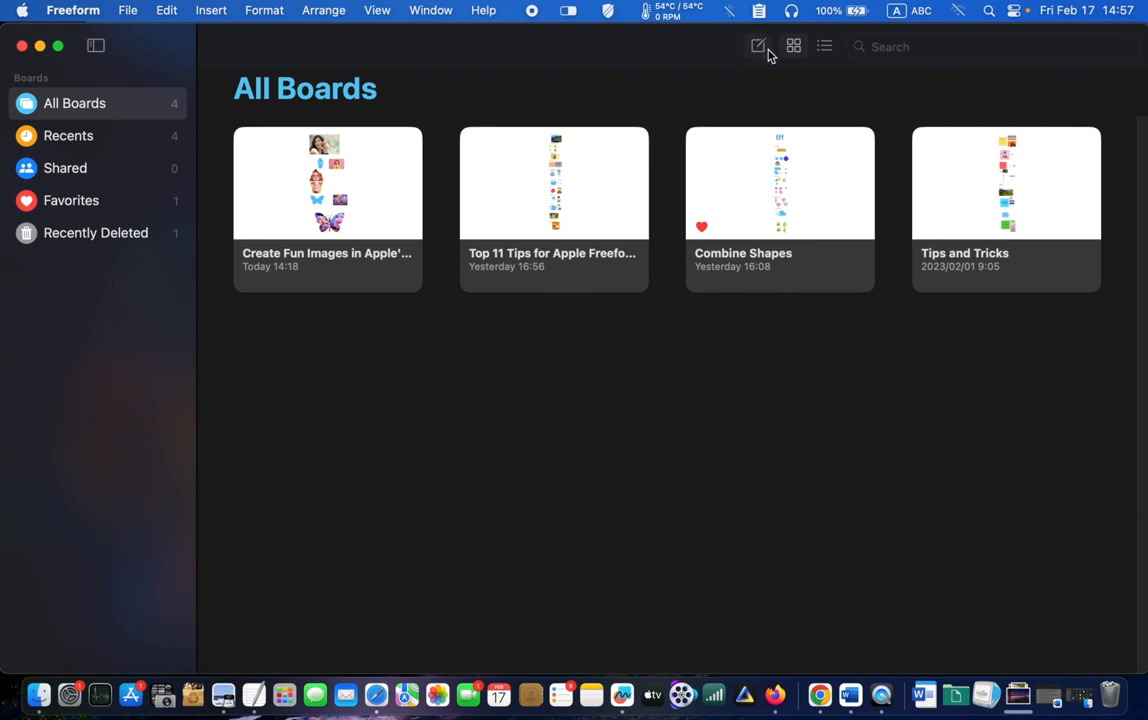
pyautogui.moveTo(715, 64)
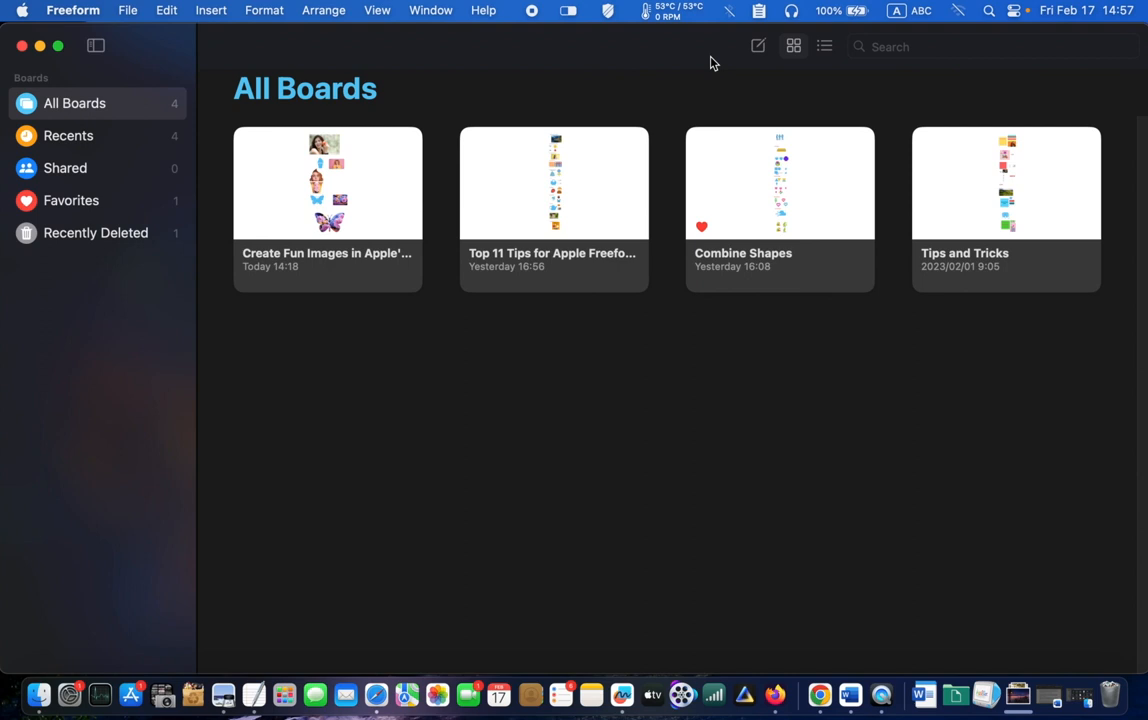
pyautogui.moveTo(611, 50)
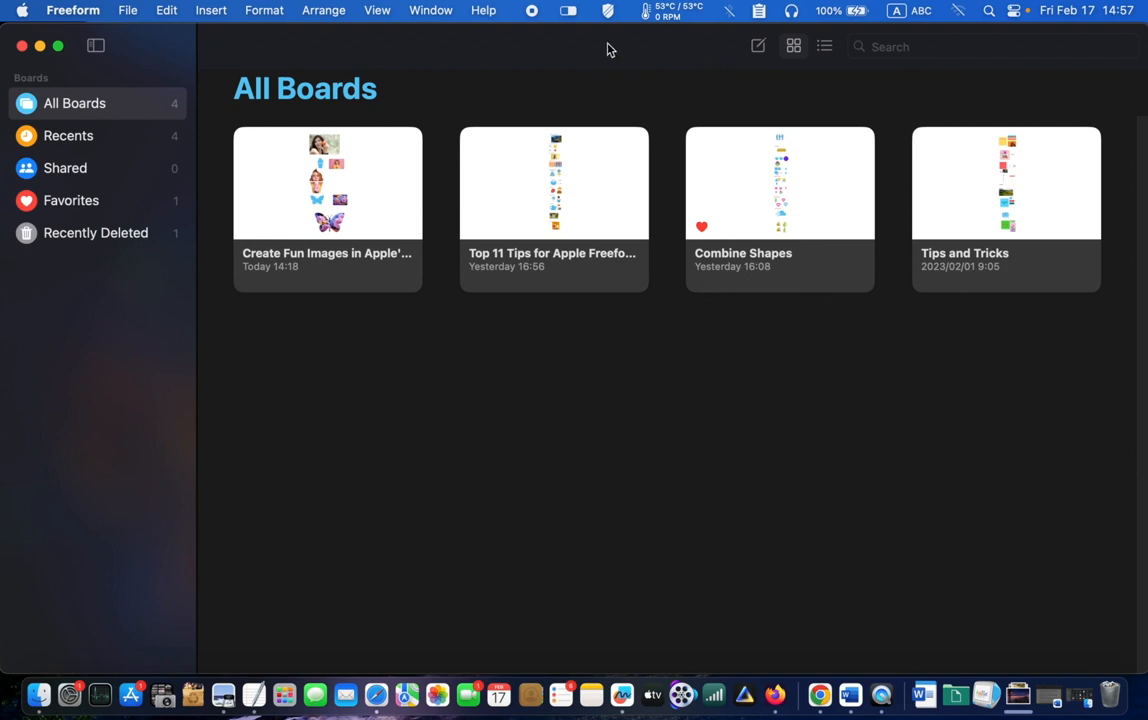
pyautogui.moveTo(394, 181)
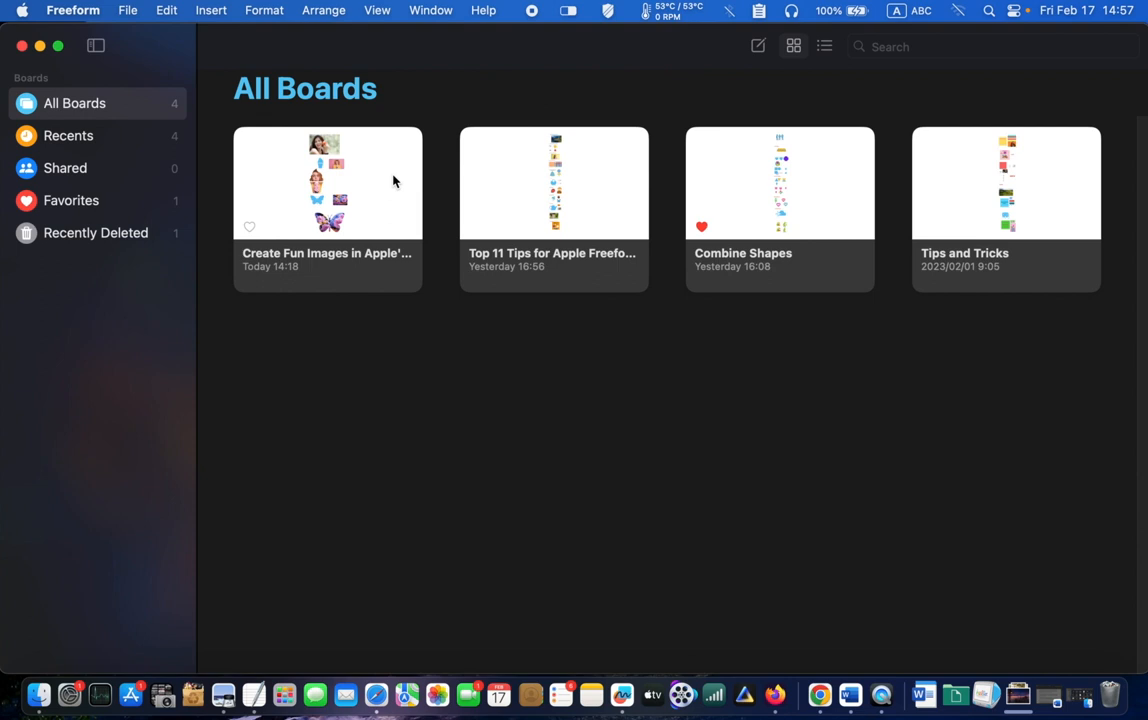
pyautogui.click(327, 182)
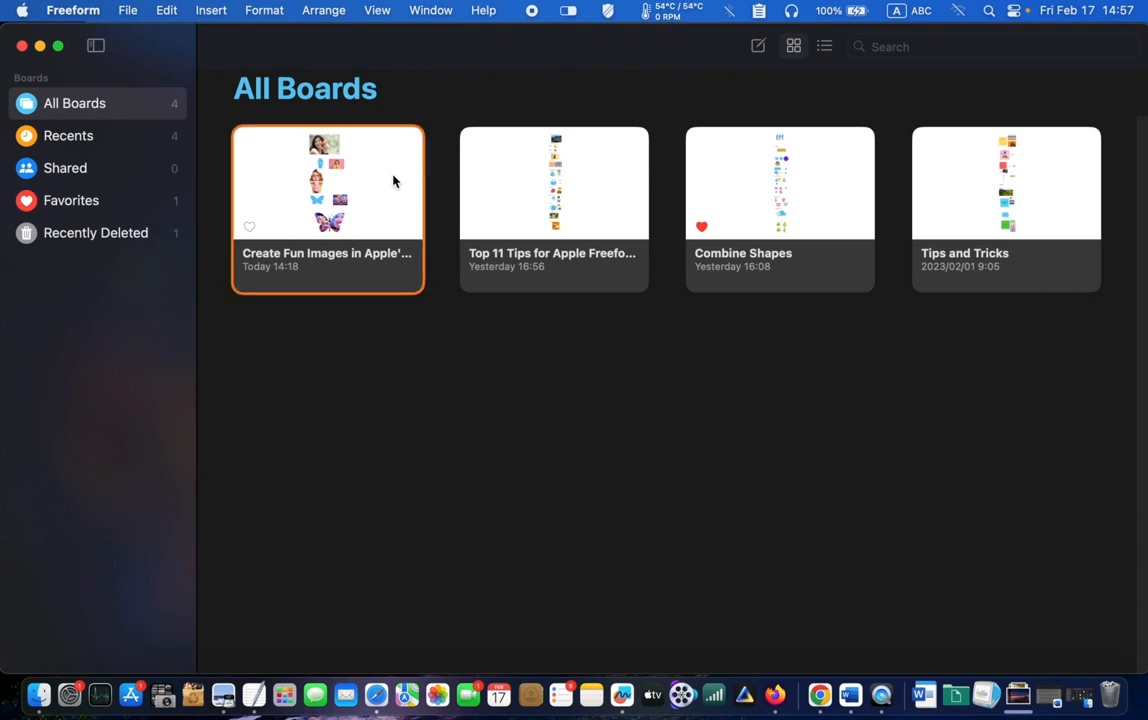
# Open the Create Fun Images board and enlarge the valley photo to about 24 by 16 cm.
pyautogui.doubleClick(327, 183)
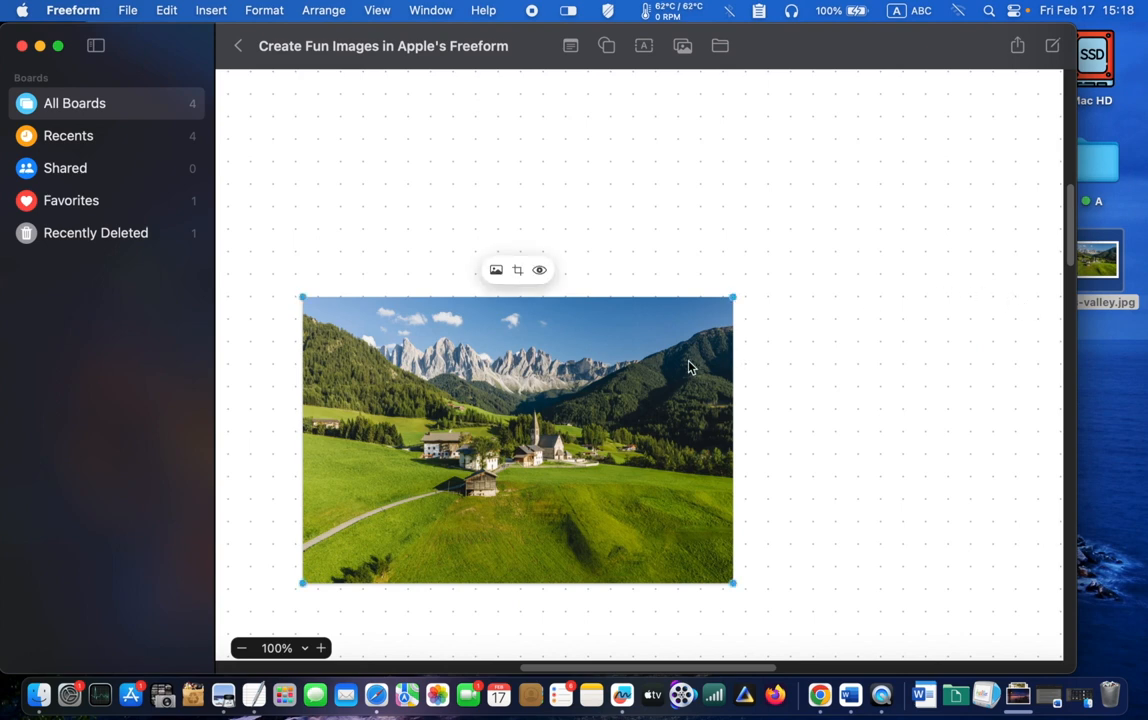
pyautogui.moveTo(730, 343)
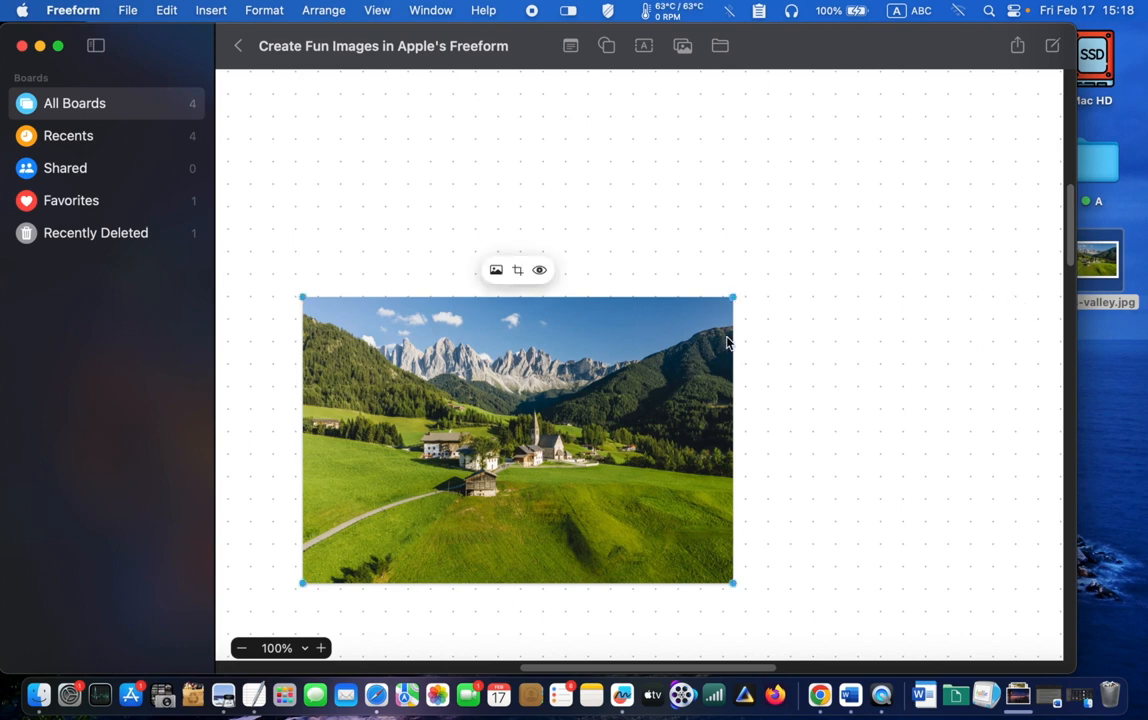
pyautogui.moveTo(732, 297); pyautogui.dragTo(822, 240)
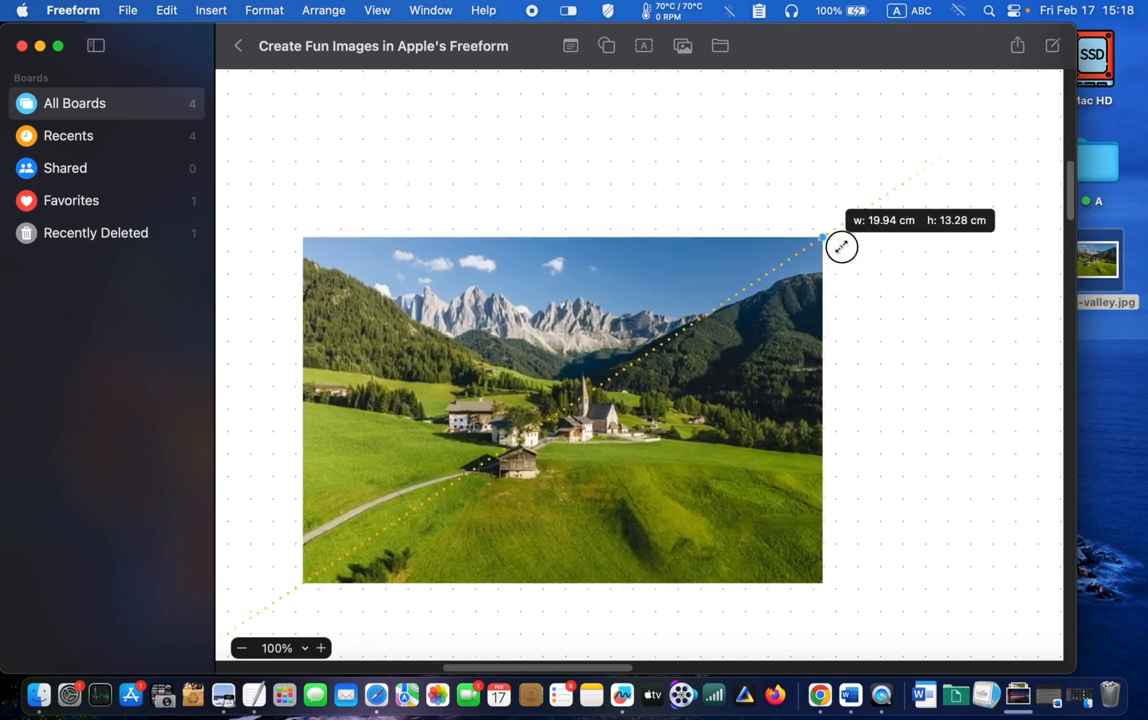
pyautogui.moveTo(822, 242); pyautogui.dragTo(928, 168)
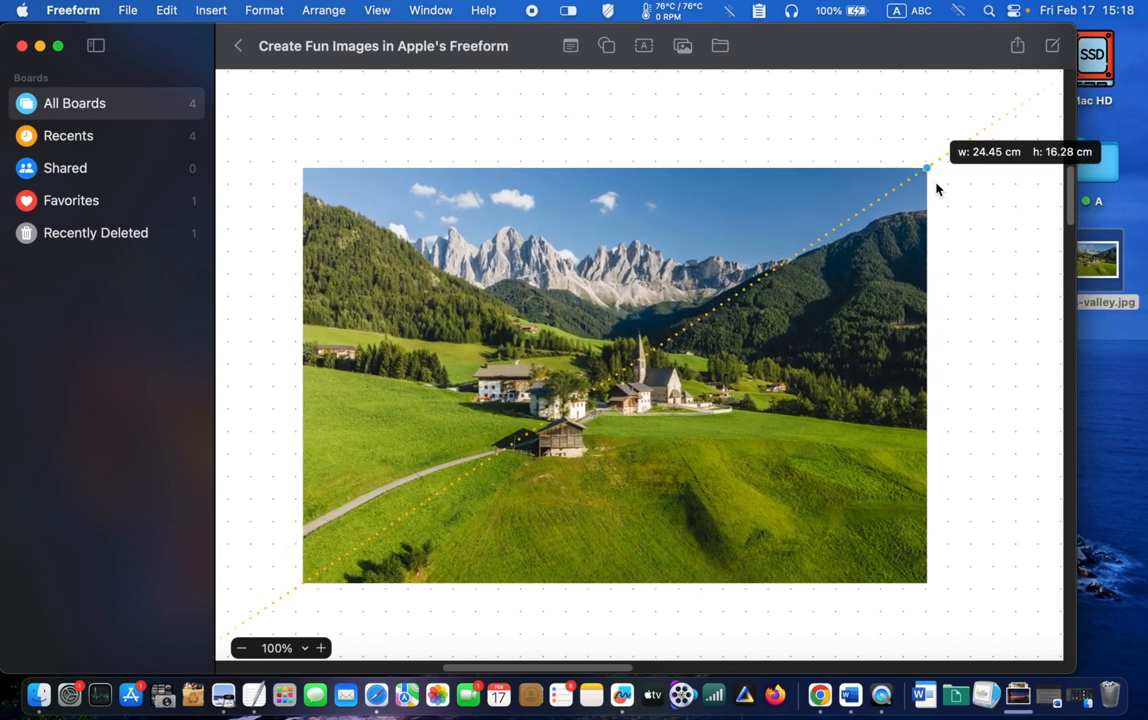
pyautogui.moveTo(928, 167); pyautogui.dragTo(937, 167)
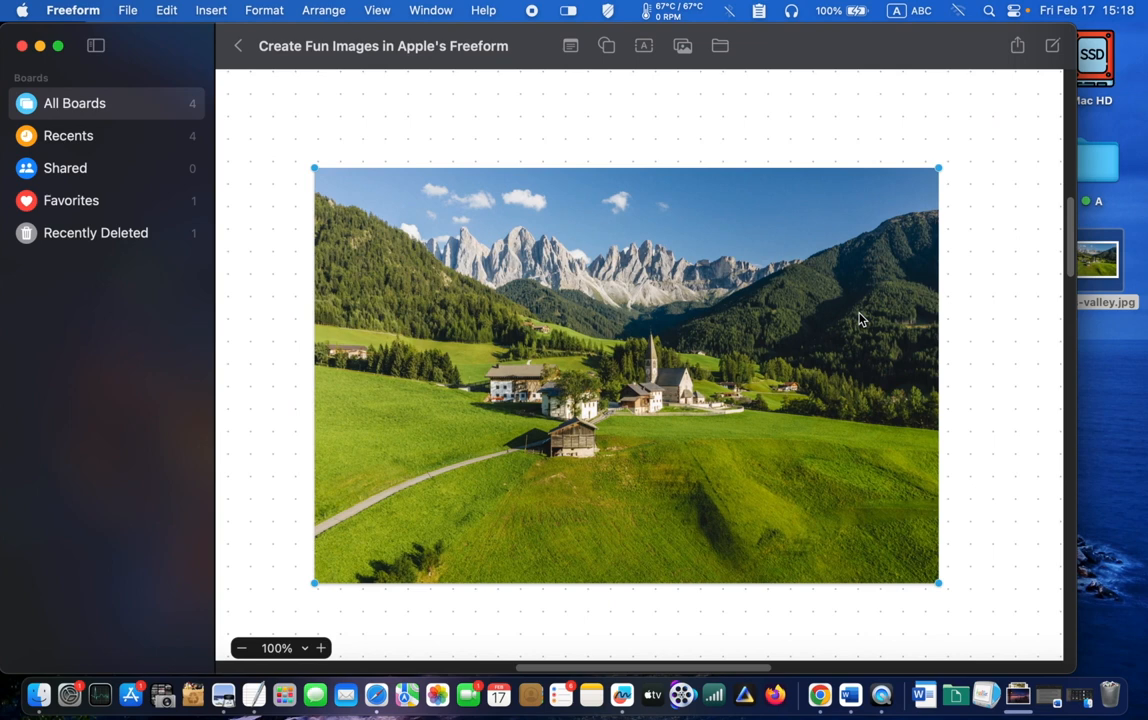
pyautogui.moveTo(1014, 381)
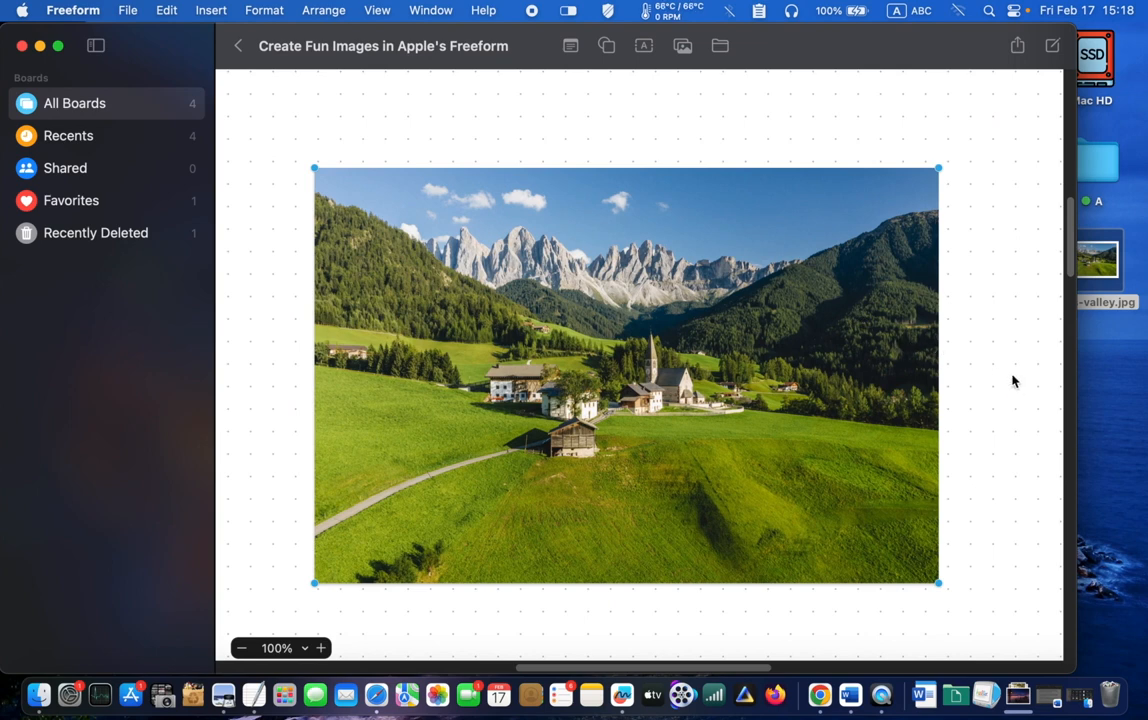
pyautogui.click(977, 204)
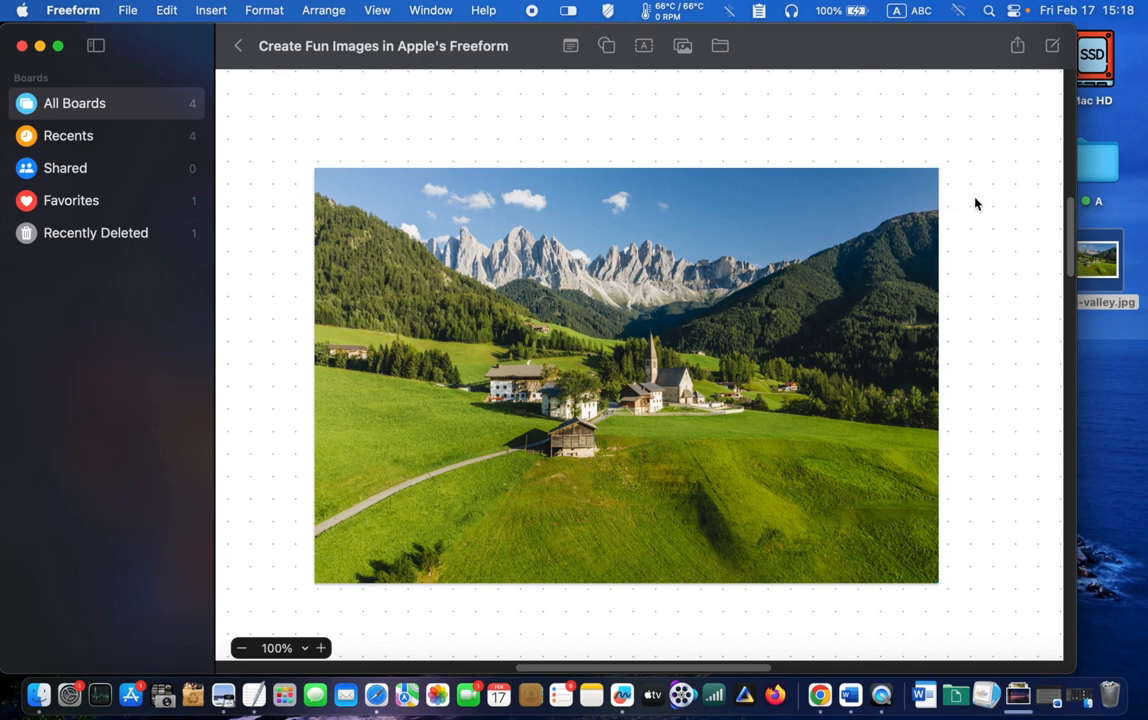
pyautogui.moveTo(545, 140)
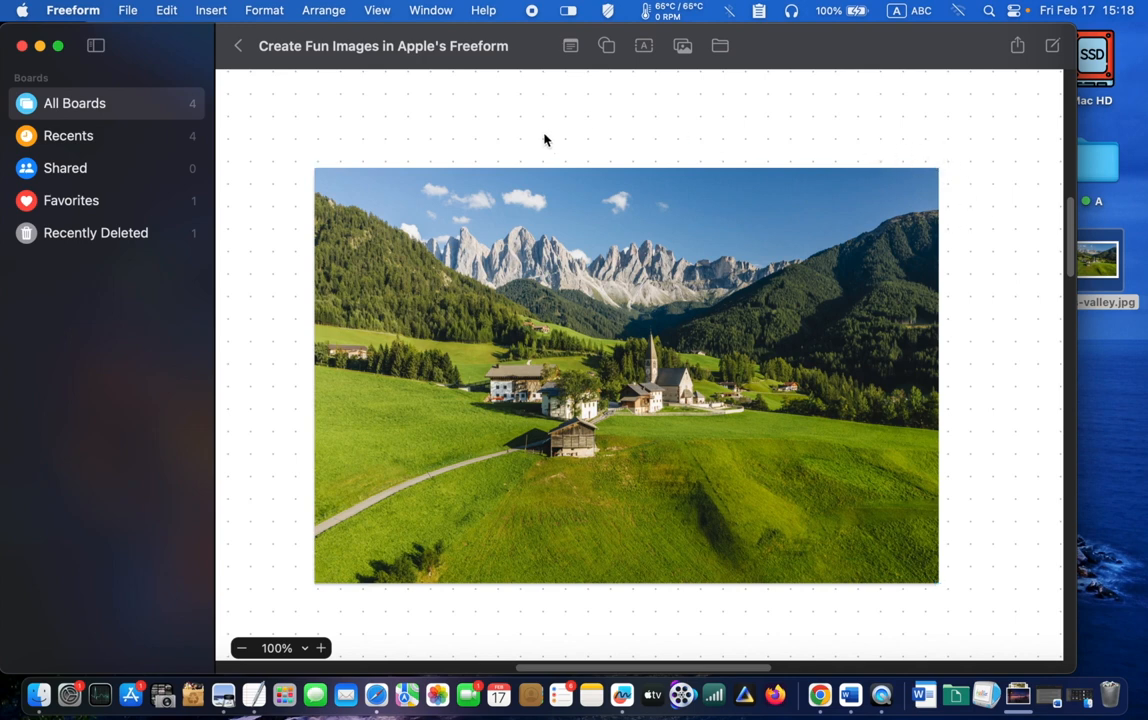
pyautogui.moveTo(376, 145)
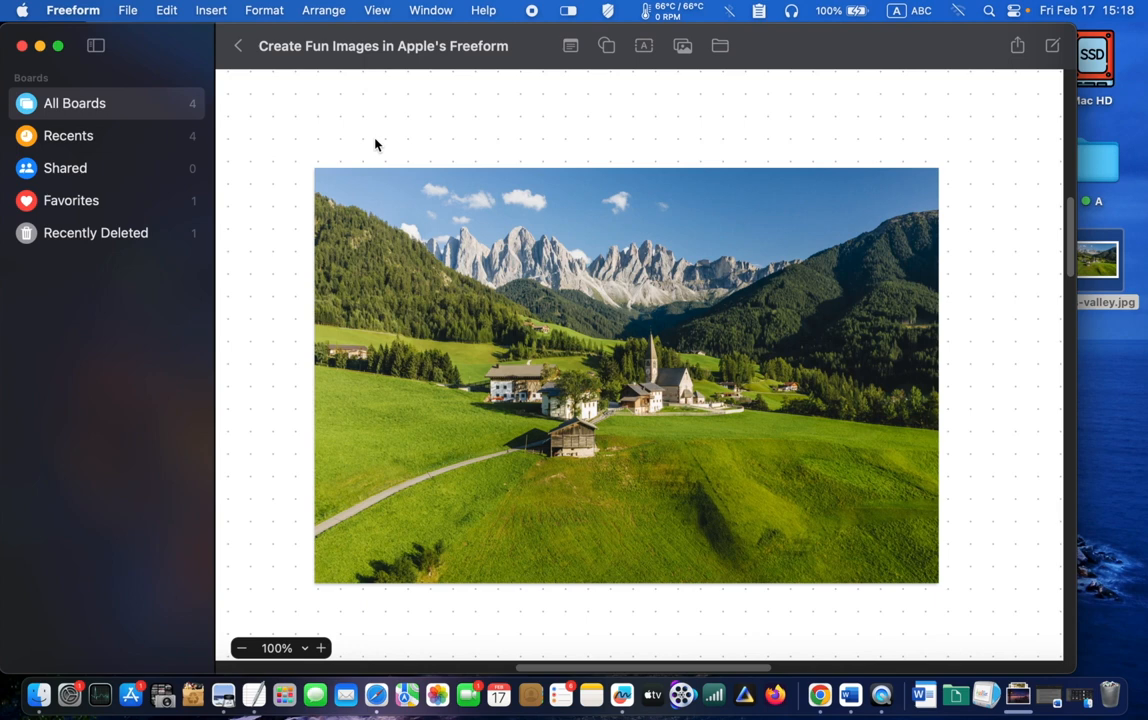
pyautogui.moveTo(410, 260)
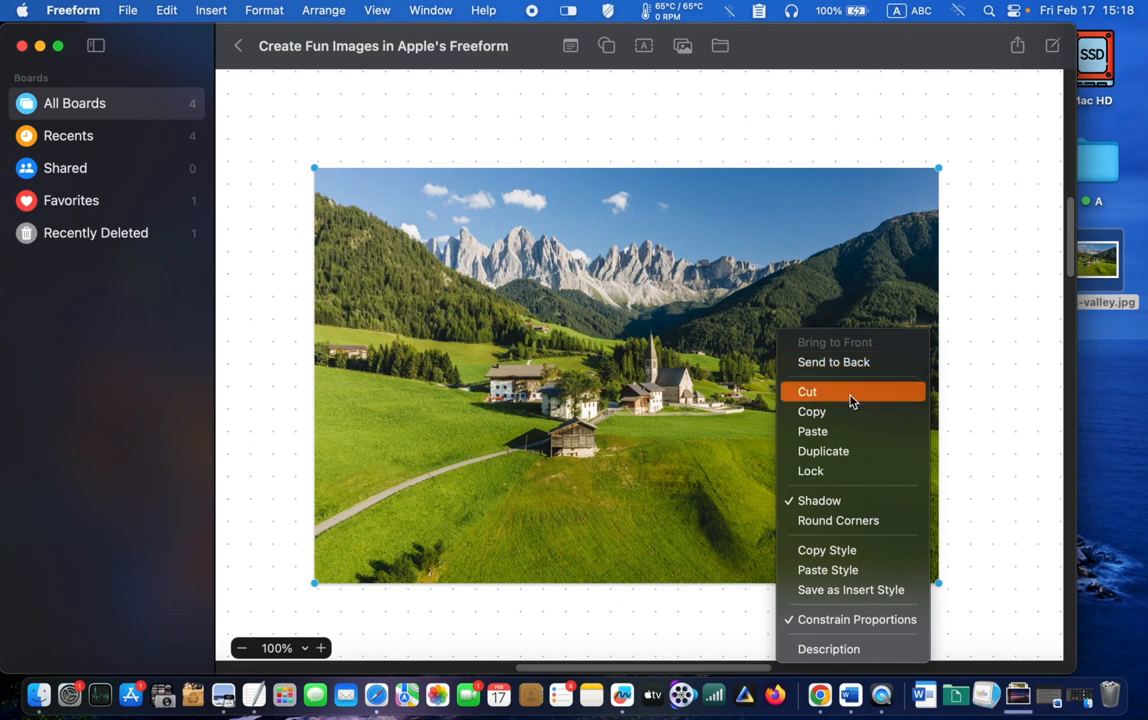
pyautogui.moveTo(852, 520)
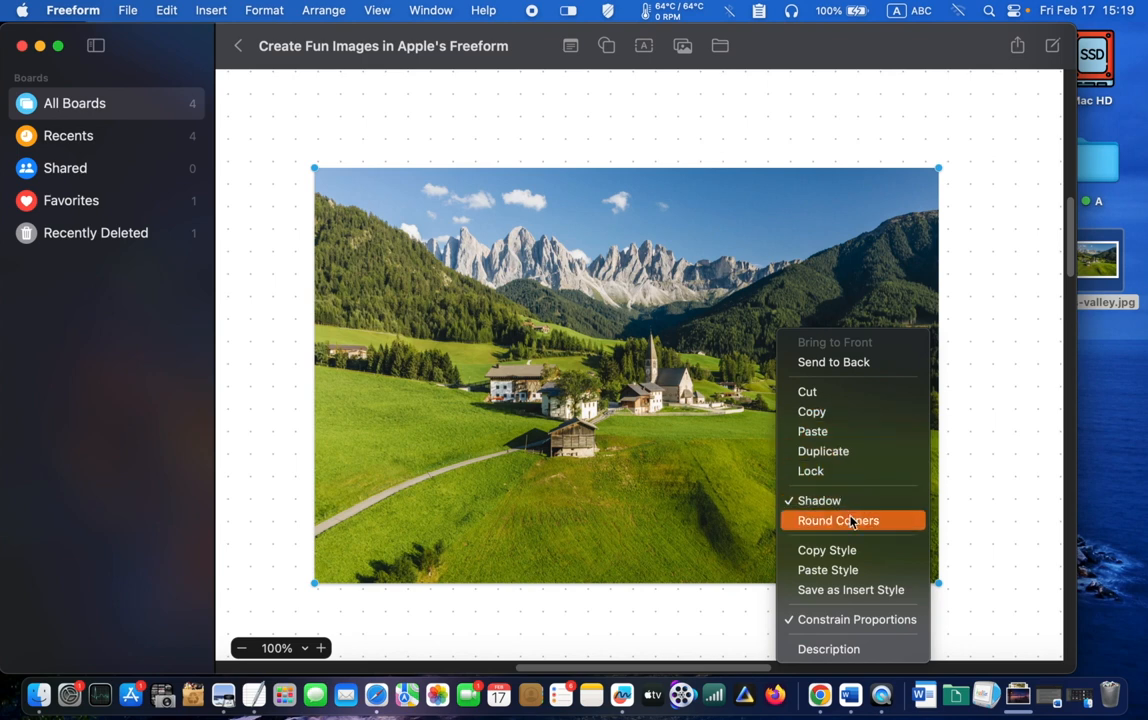
pyautogui.click(838, 520)
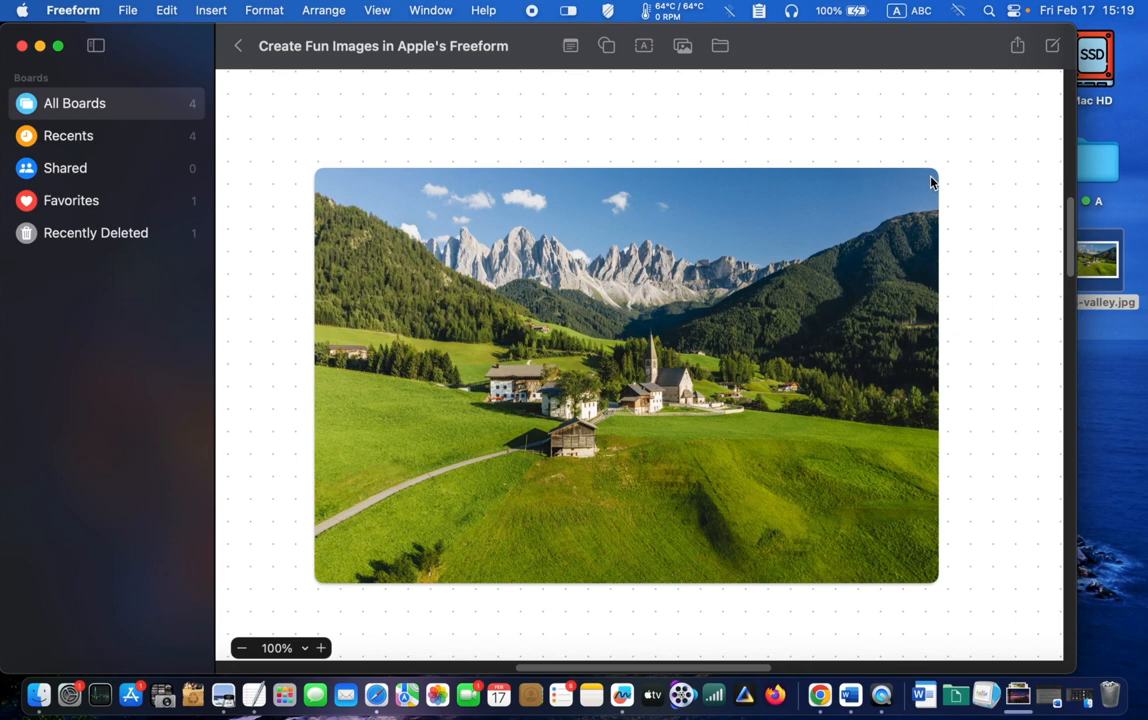
pyautogui.moveTo(318, 198)
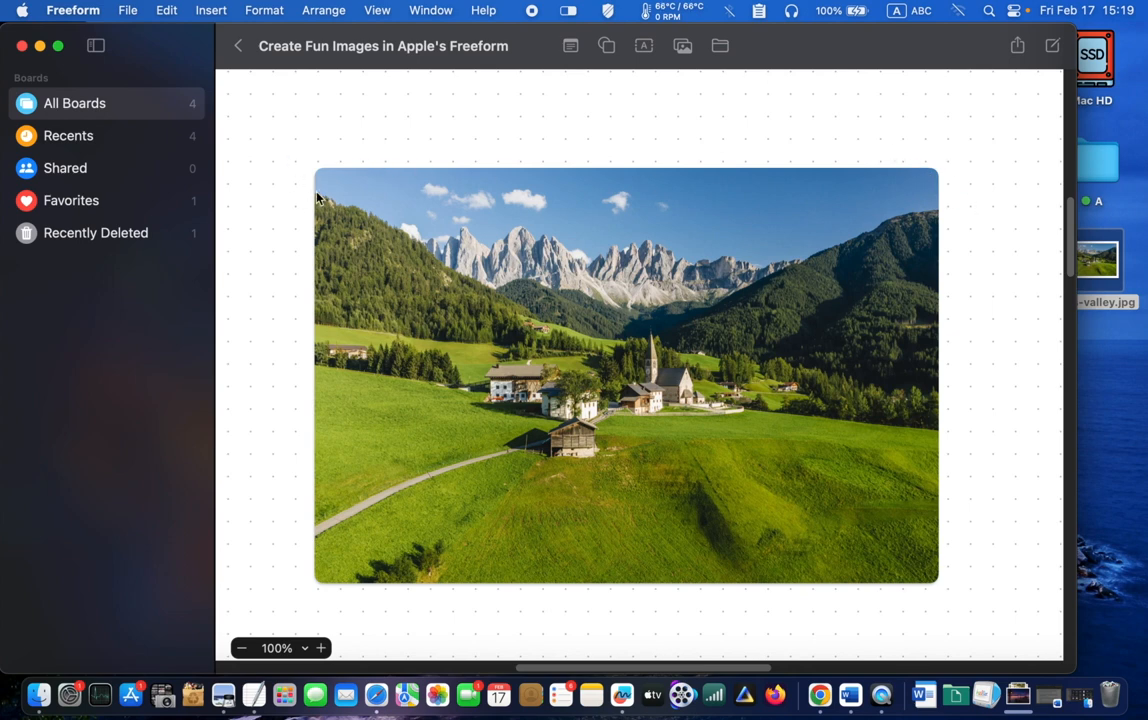
pyautogui.moveTo(393, 124)
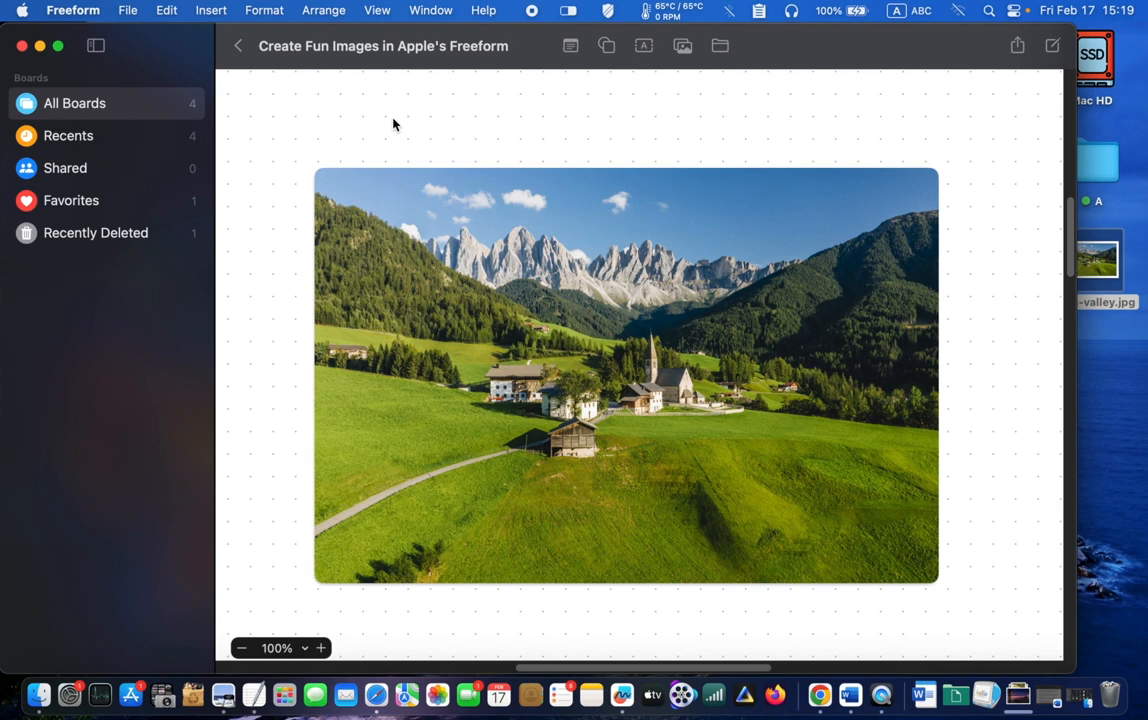
# Add a rounded rectangle shape sized to cover most of the valley photo.
pyautogui.click(607, 45)
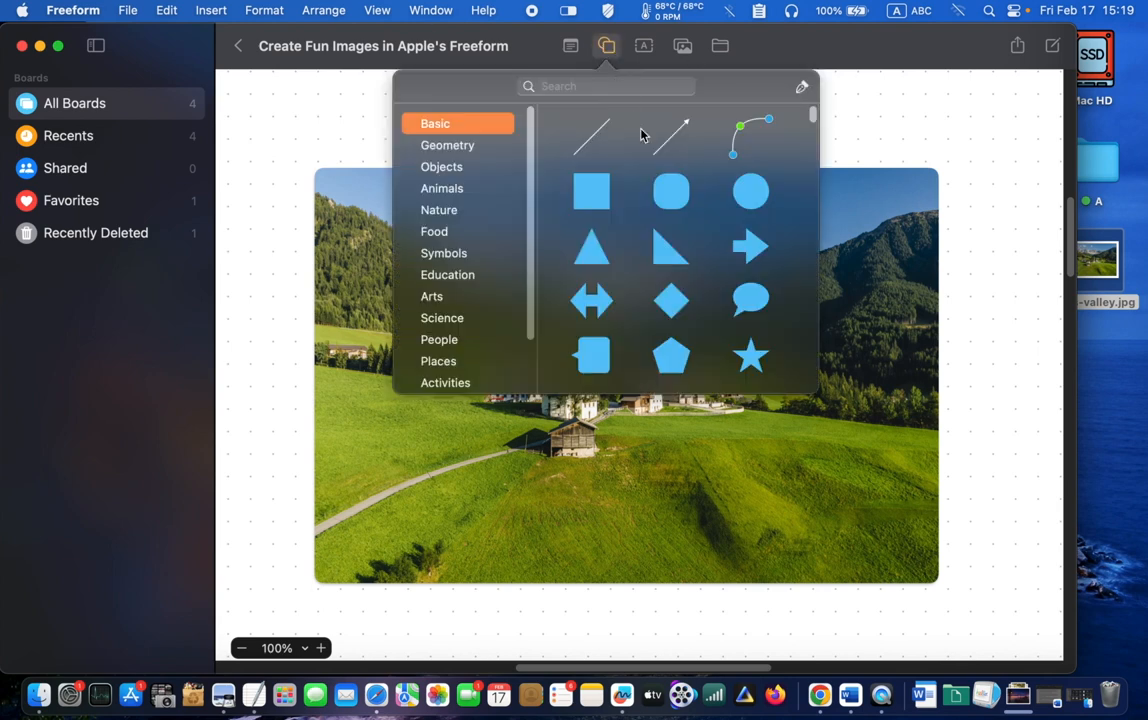
pyautogui.moveTo(671, 191)
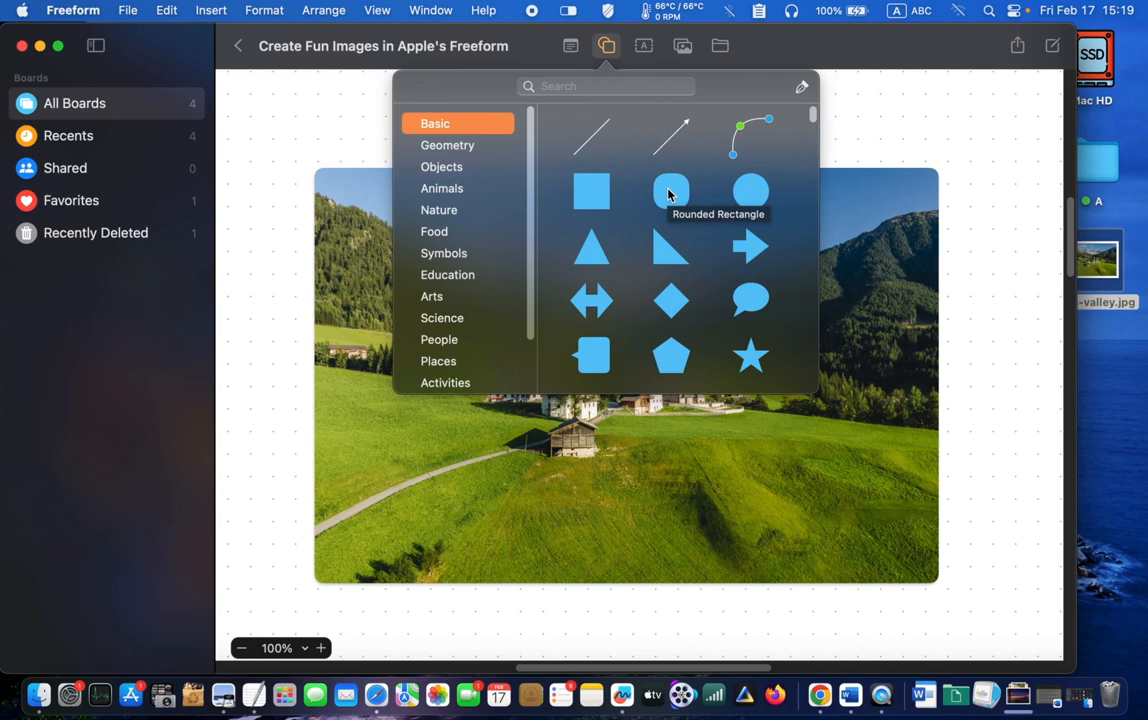
pyautogui.click(670, 191)
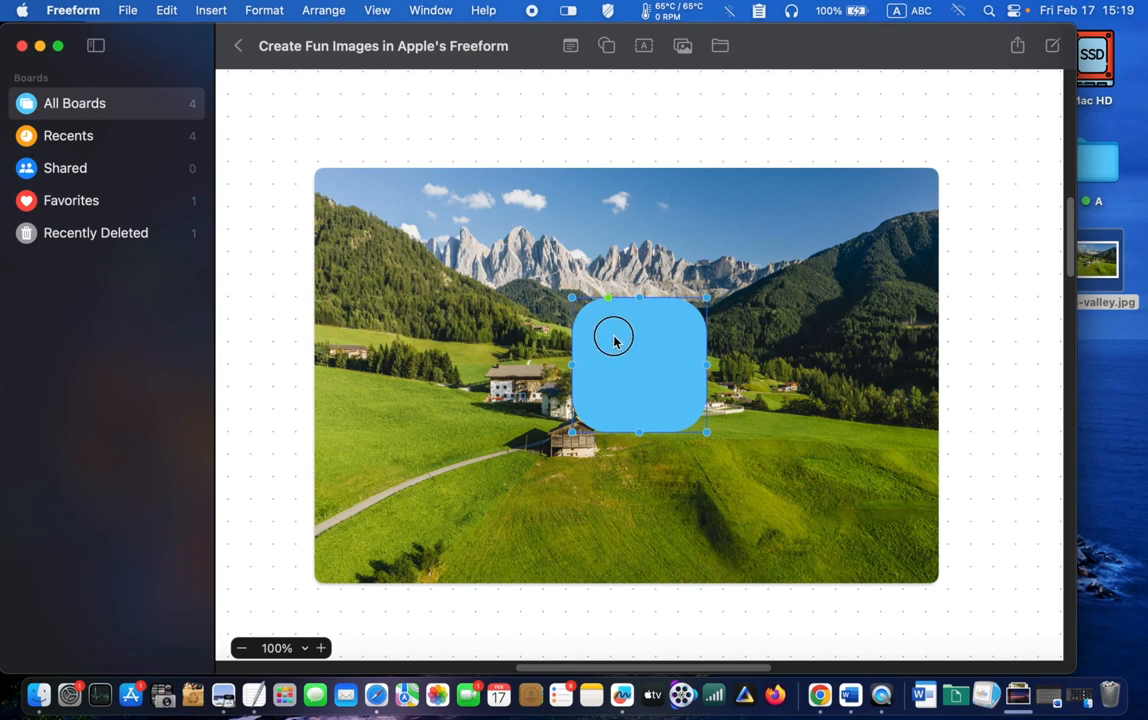
pyautogui.moveTo(614, 340); pyautogui.dragTo(408, 248)
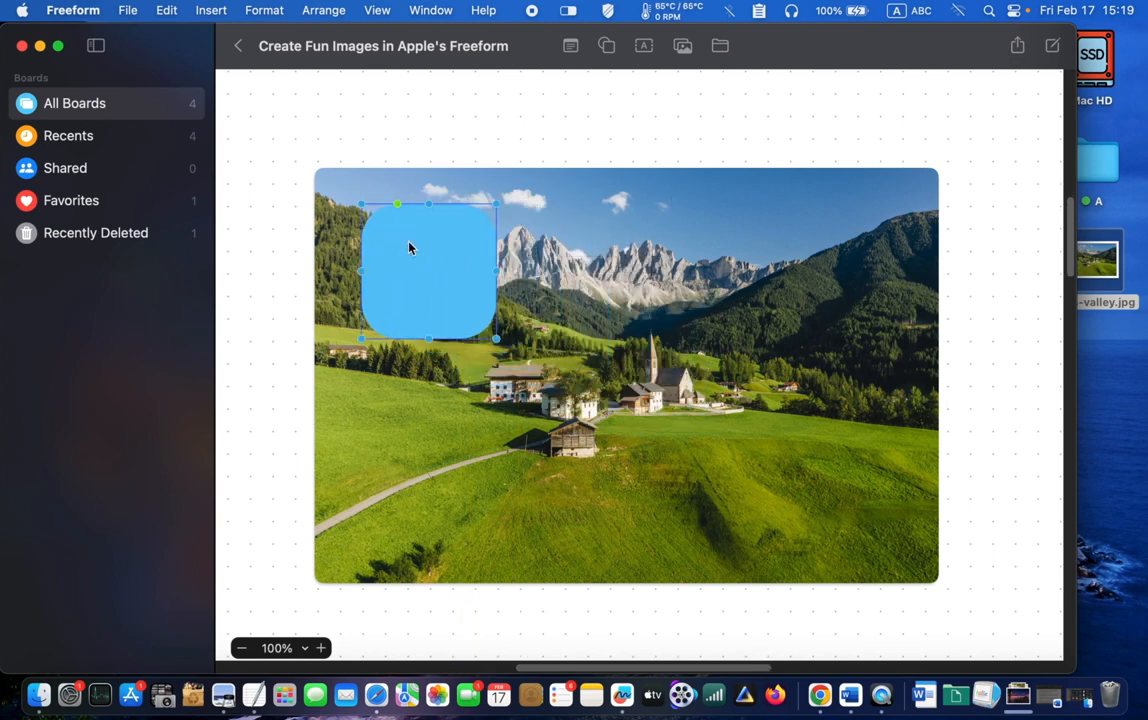
pyautogui.moveTo(424, 274)
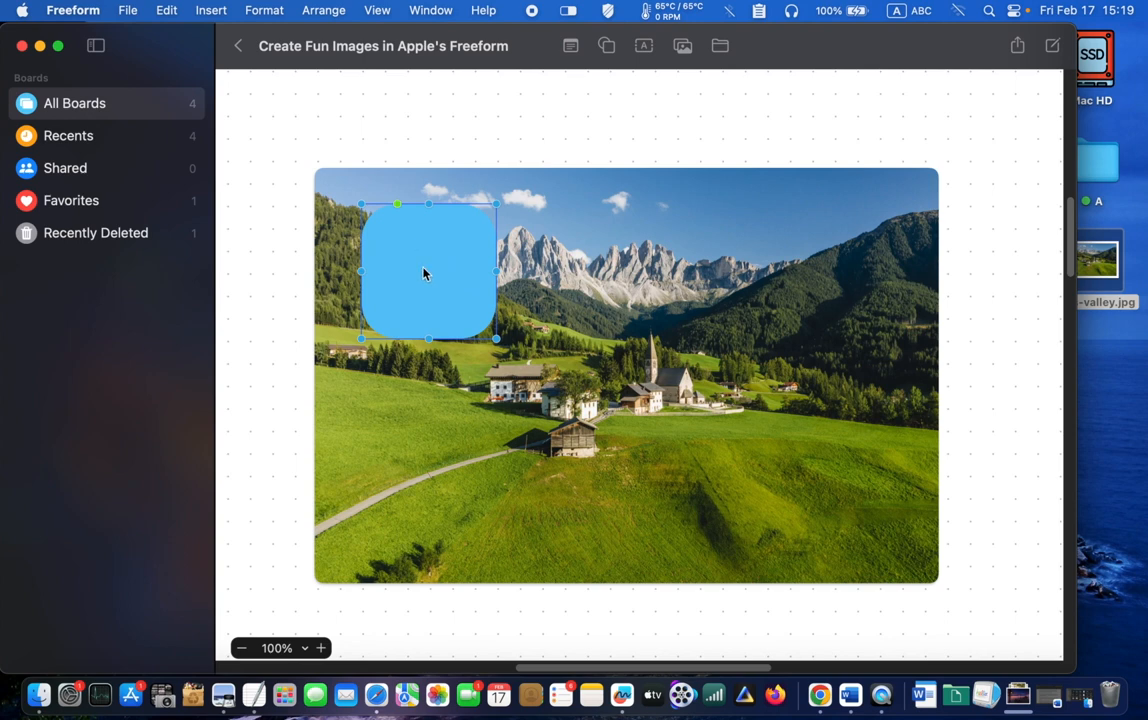
pyautogui.moveTo(492, 337)
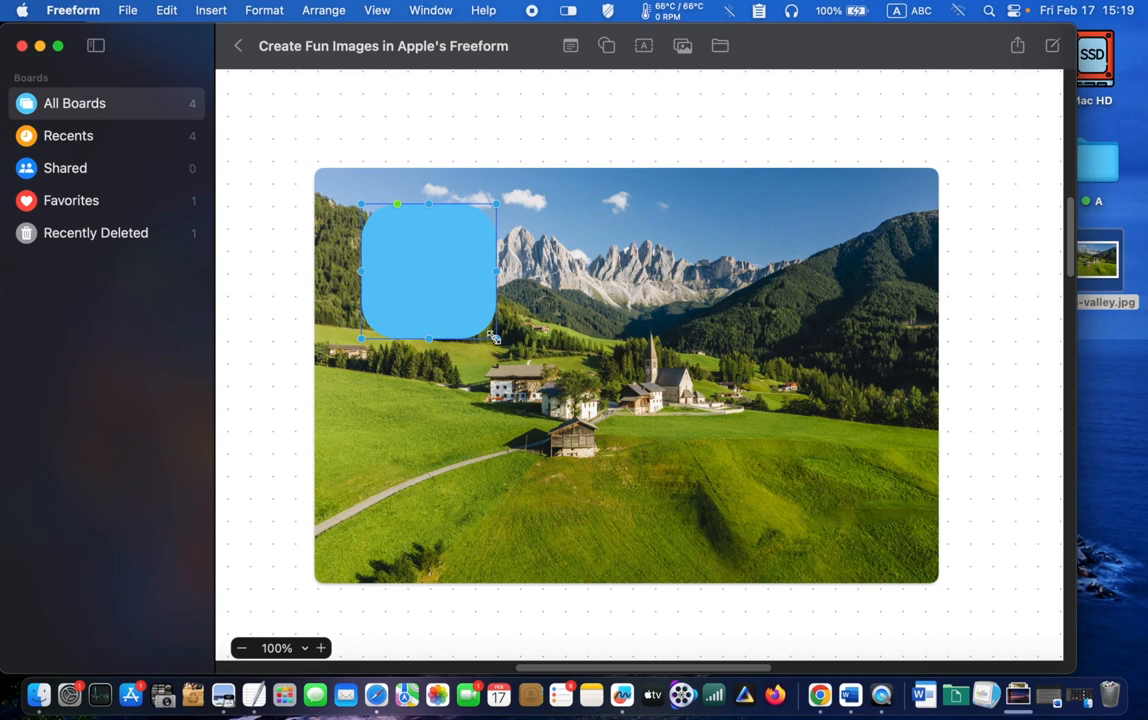
pyautogui.moveTo(492, 337)
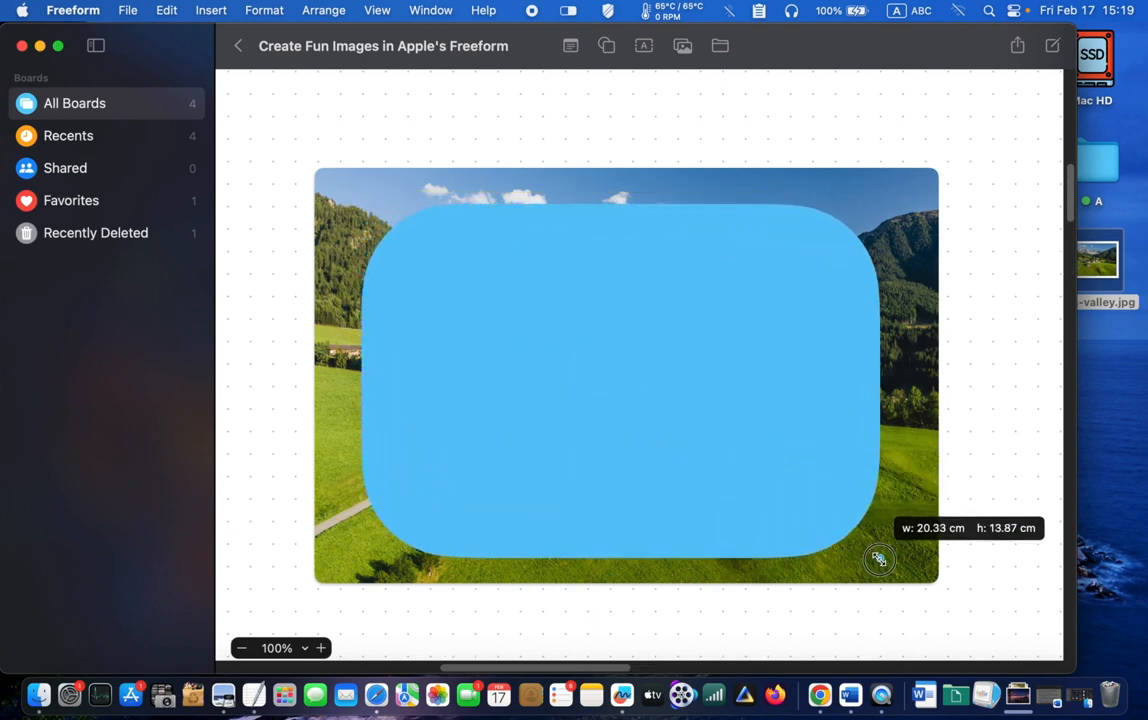
pyautogui.moveTo(878, 558); pyautogui.dragTo(335, 565)
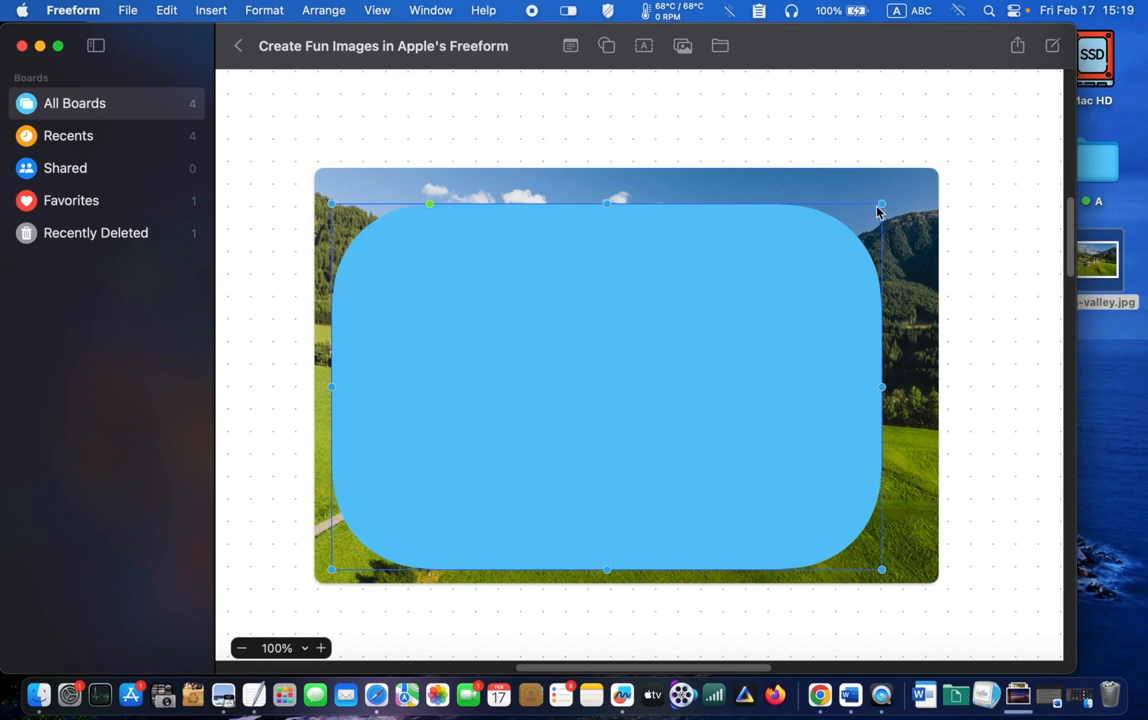
pyautogui.moveTo(880, 204); pyautogui.dragTo(917, 193)
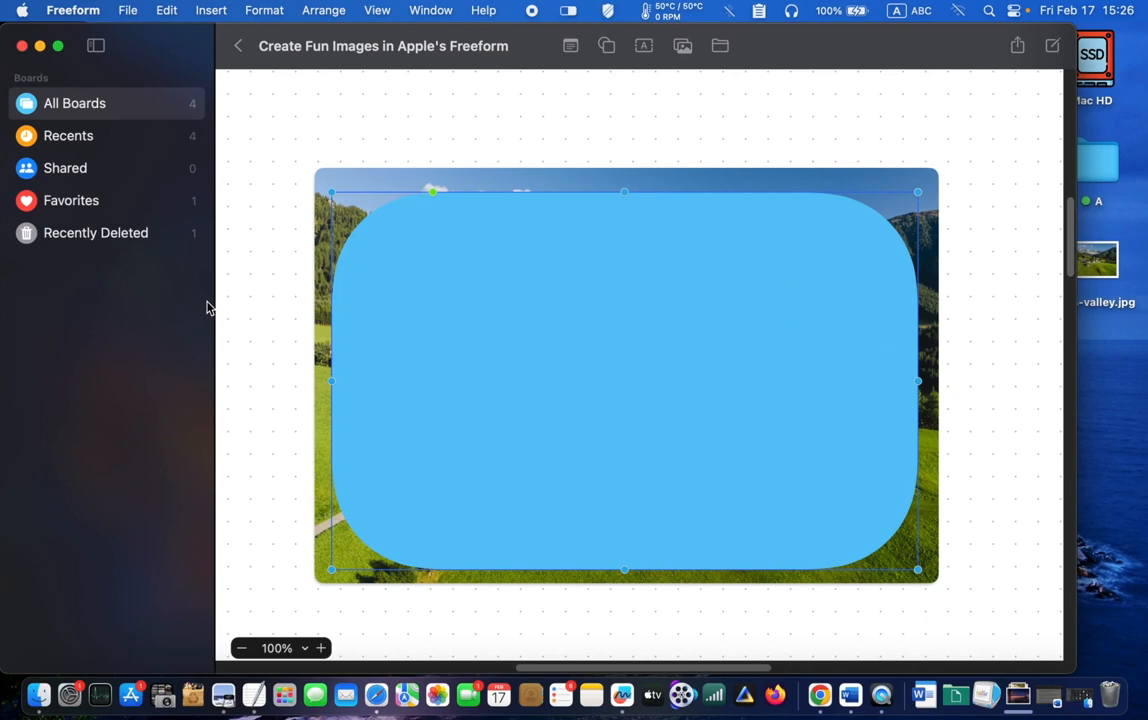
pyautogui.moveTo(352, 272)
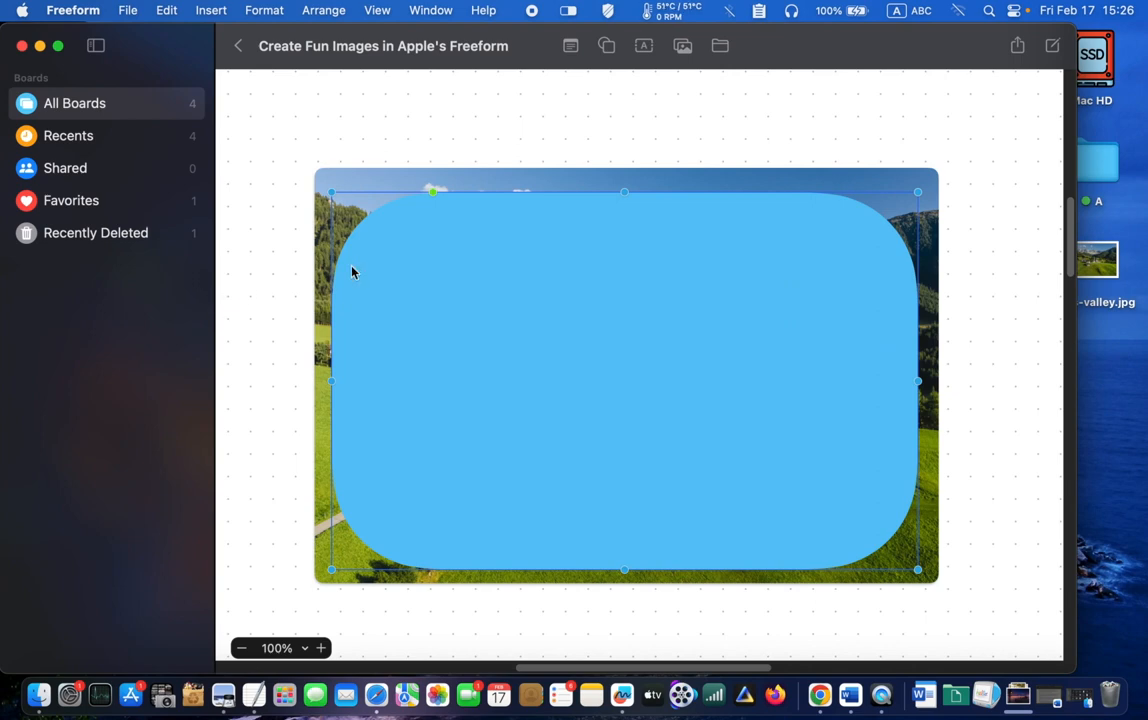
pyautogui.moveTo(413, 162)
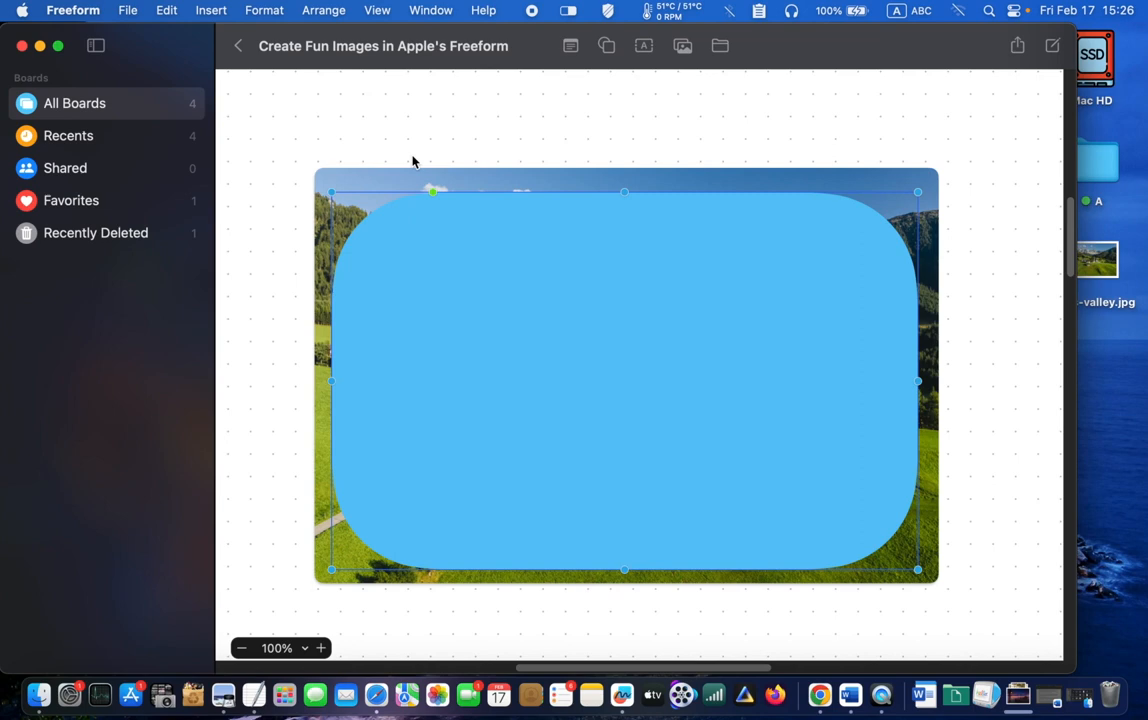
pyautogui.moveTo(408, 282)
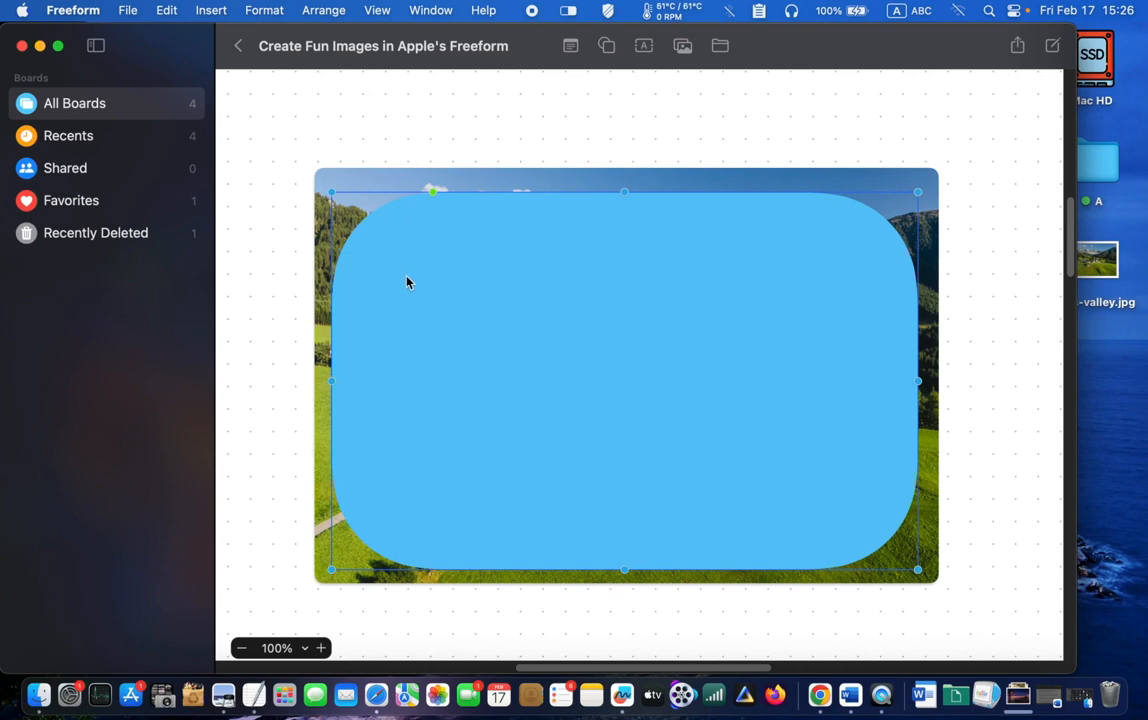
pyautogui.moveTo(443, 208)
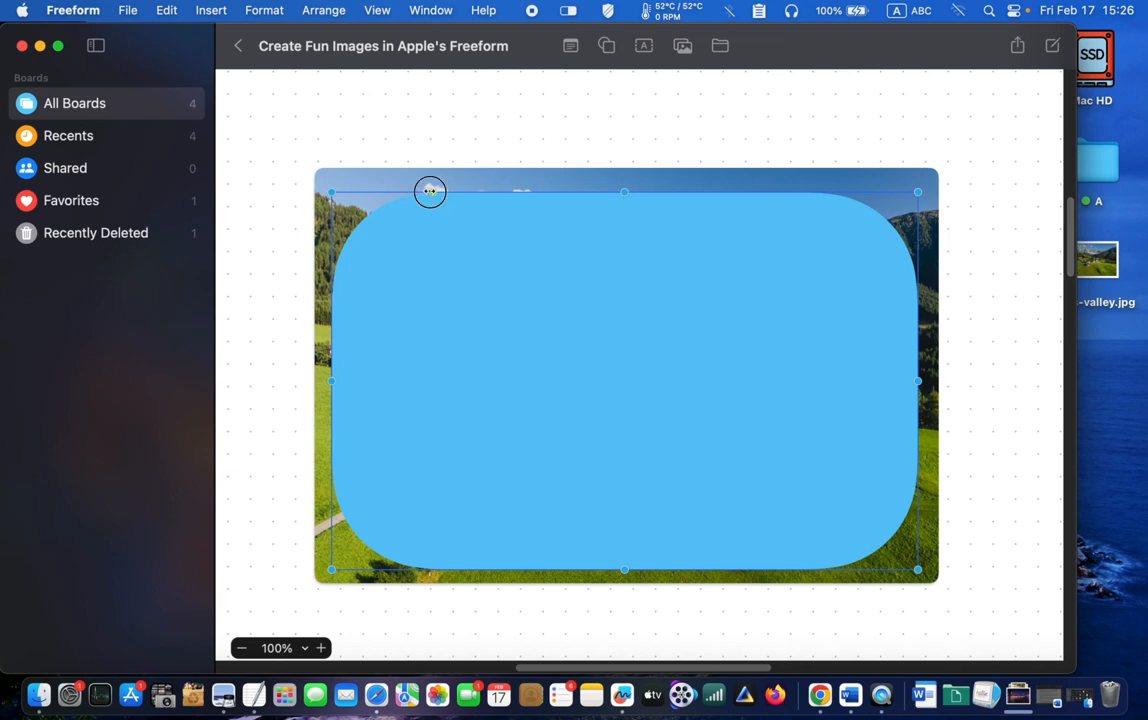
# Set the rectangle's corner rounding to a moderate curve.
pyautogui.moveTo(430, 191); pyautogui.dragTo(421, 196)
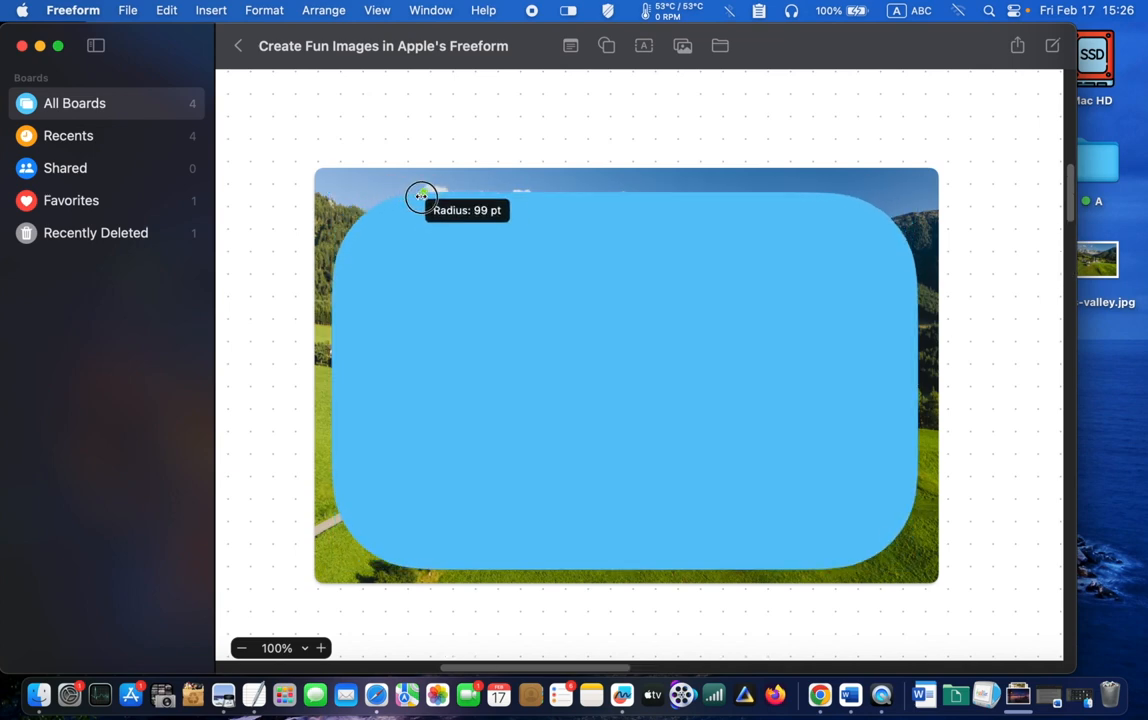
pyautogui.moveTo(420, 196); pyautogui.dragTo(557, 210)
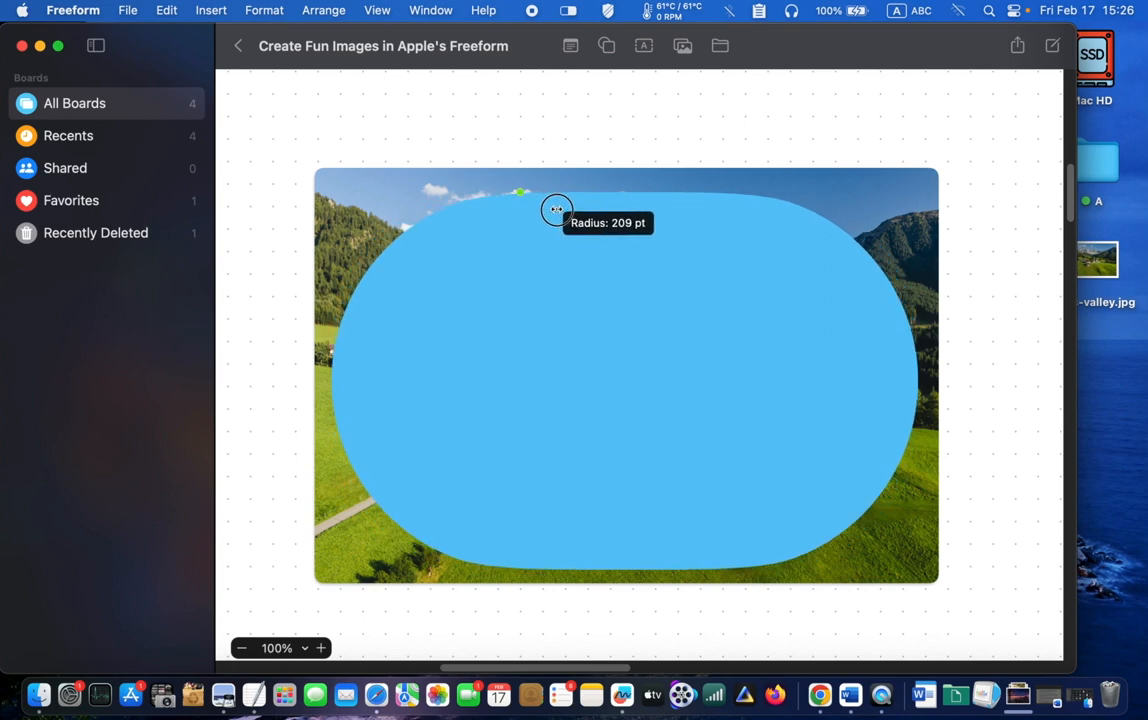
pyautogui.moveTo(557, 210); pyautogui.dragTo(390, 215)
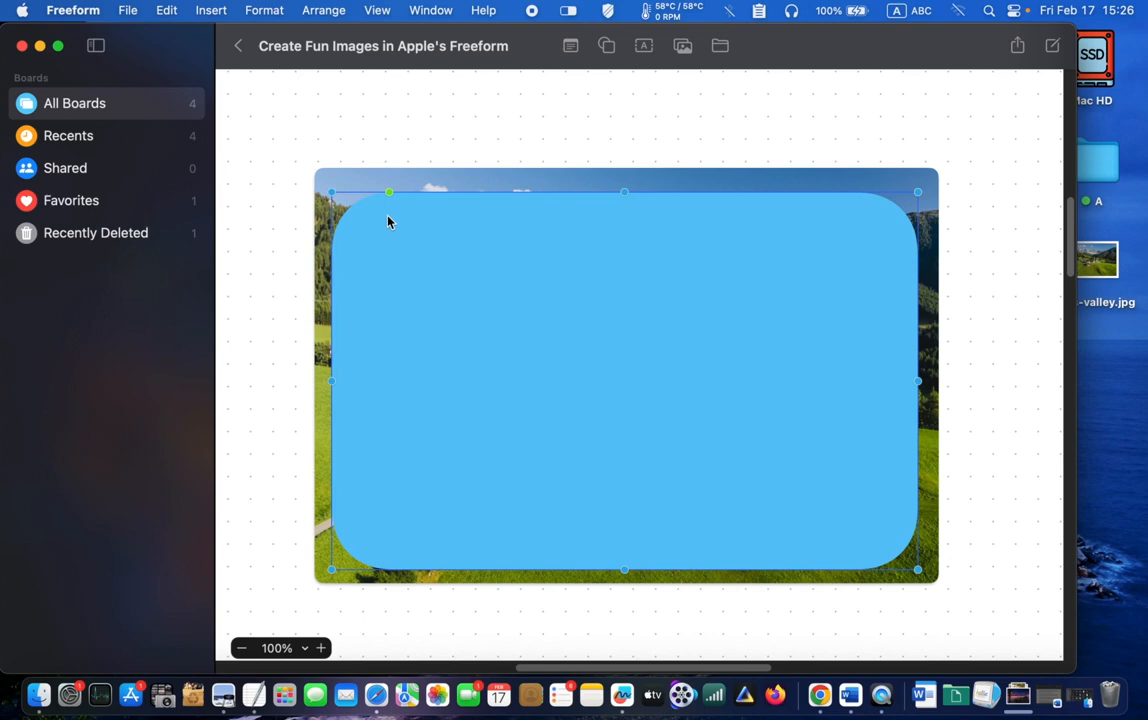
pyautogui.moveTo(220, 344)
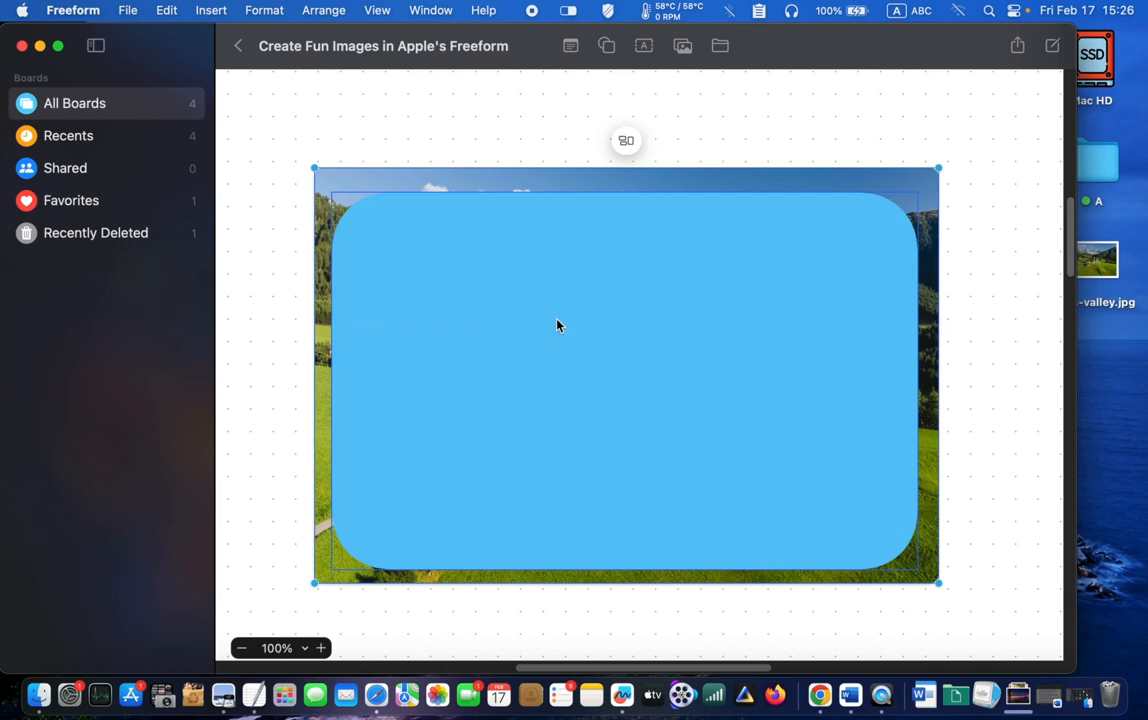
pyautogui.moveTo(365, 50)
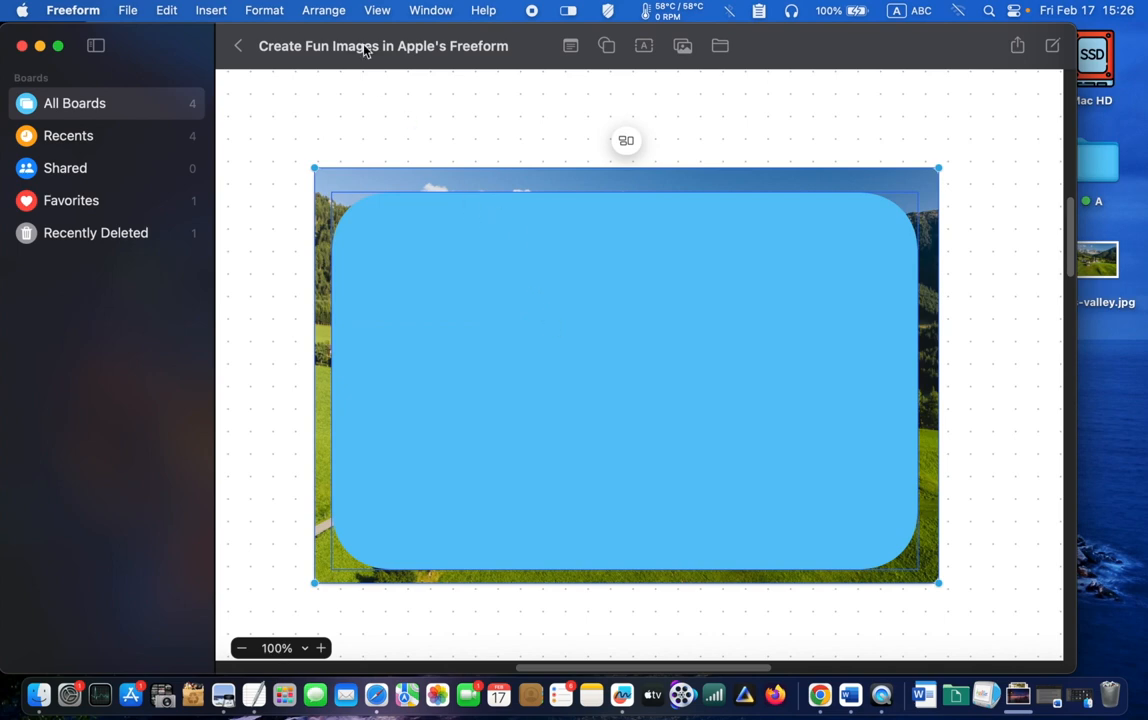
# Mask the valley photo with the rounded rectangle using Format > Image > Mask With Selection.
pyautogui.click(264, 10)
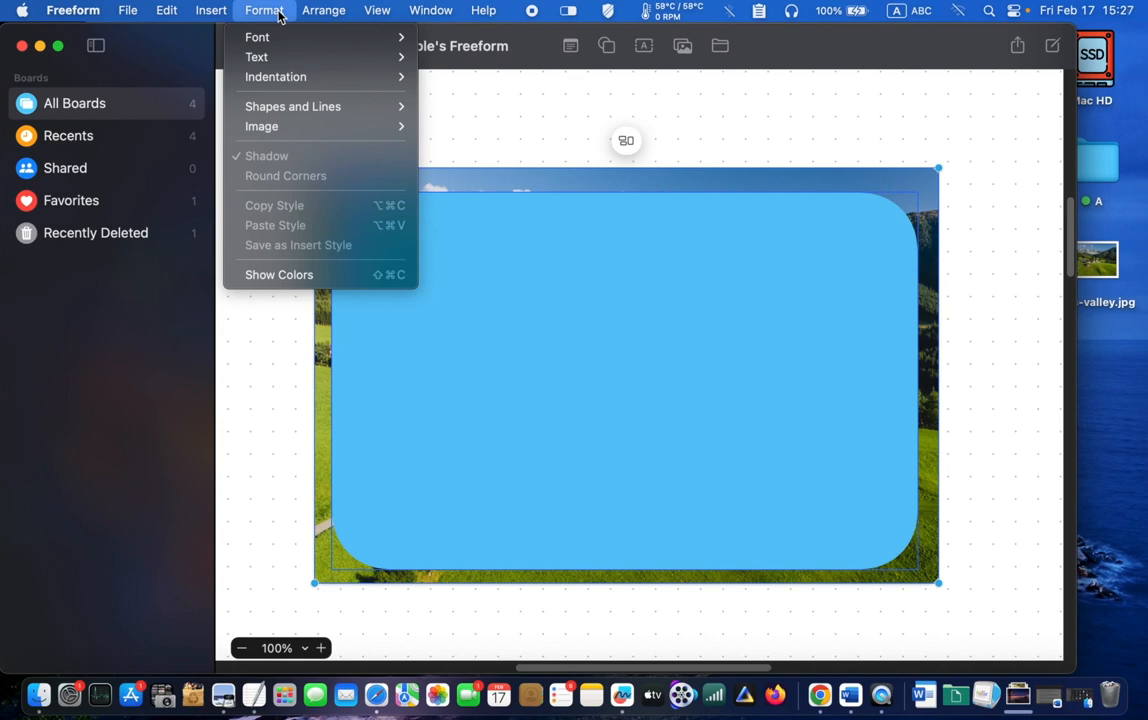
pyautogui.moveTo(262, 126)
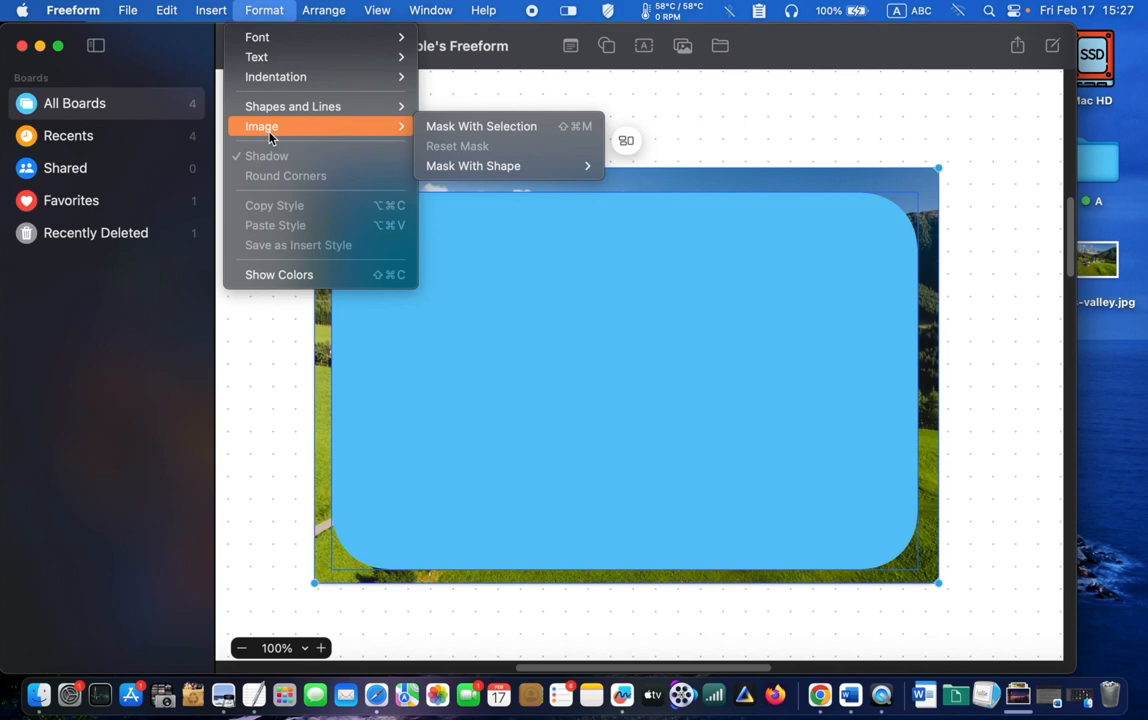
pyautogui.moveTo(481, 126)
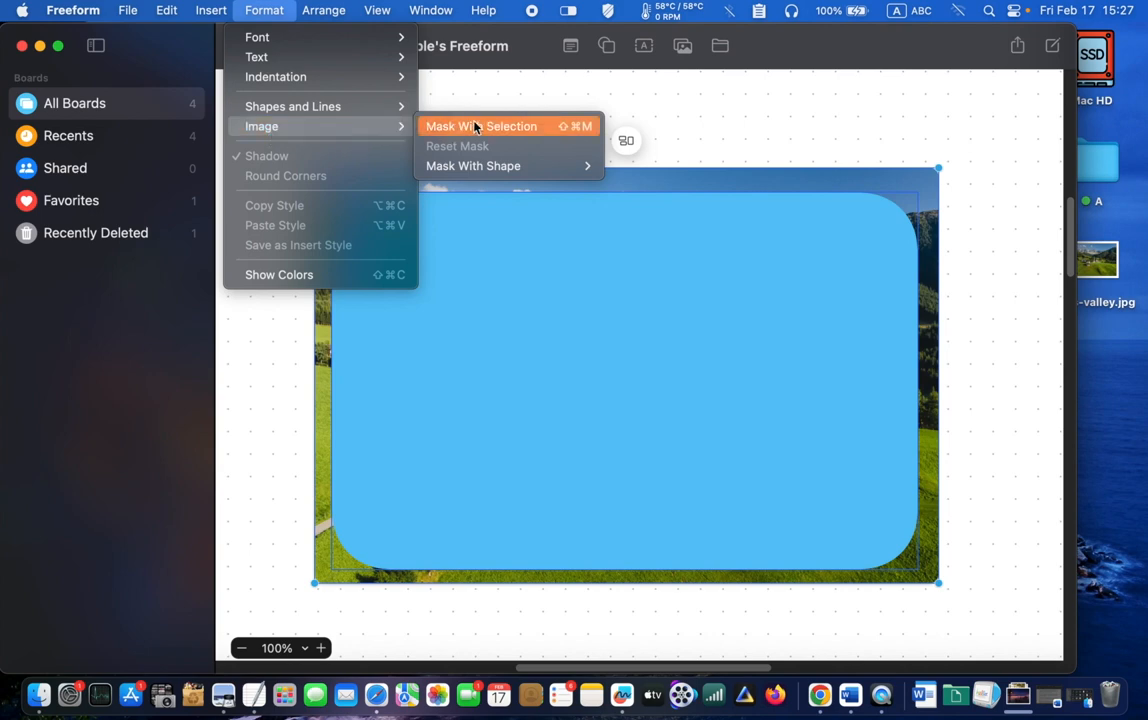
pyautogui.click(481, 126)
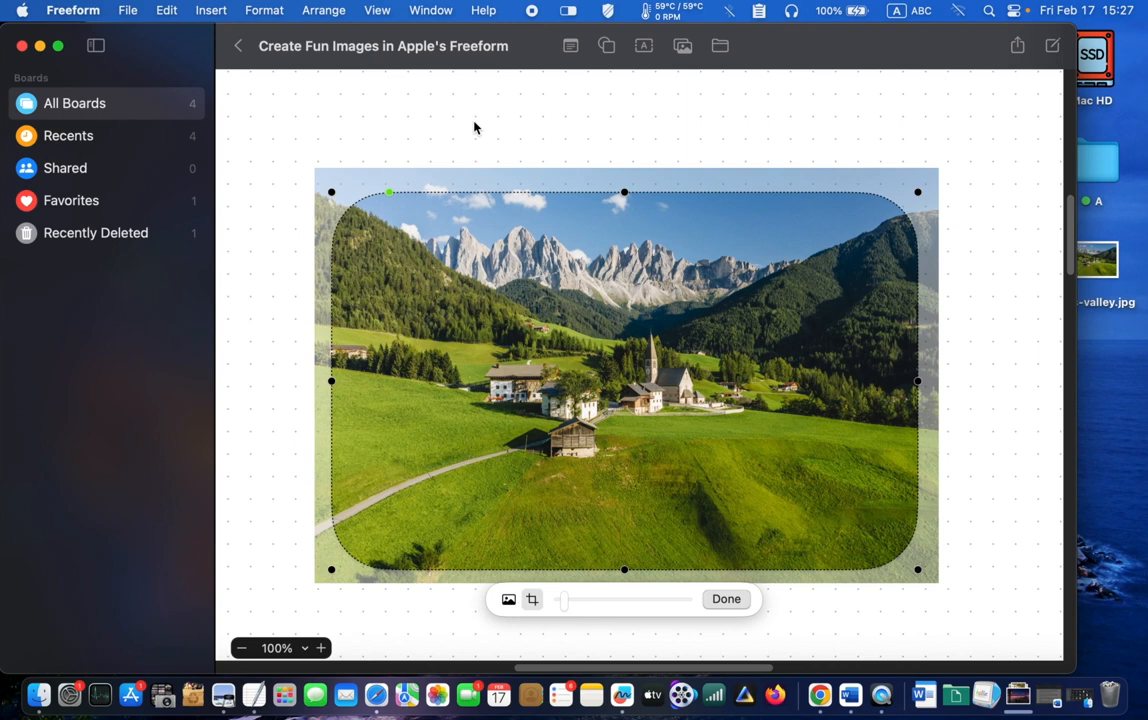
pyautogui.moveTo(519, 231)
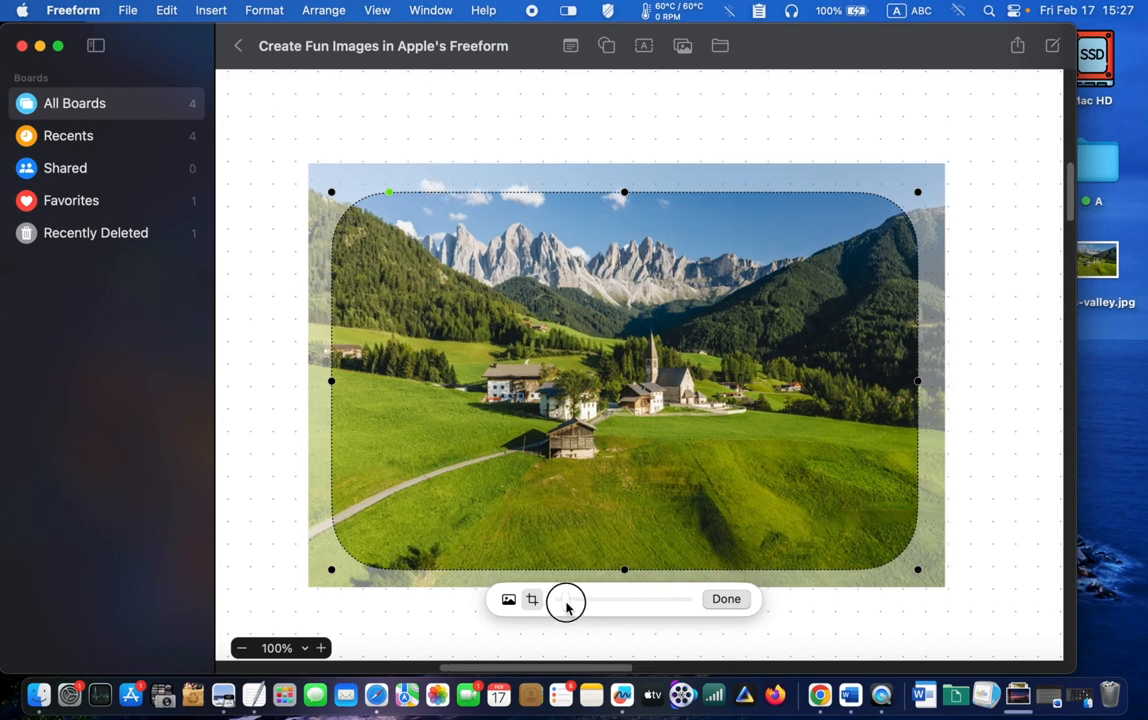
# Zoom the valley photo slightly inside its rounded-rectangle mask and finish the mask.
pyautogui.moveTo(566, 599); pyautogui.dragTo(577, 605)
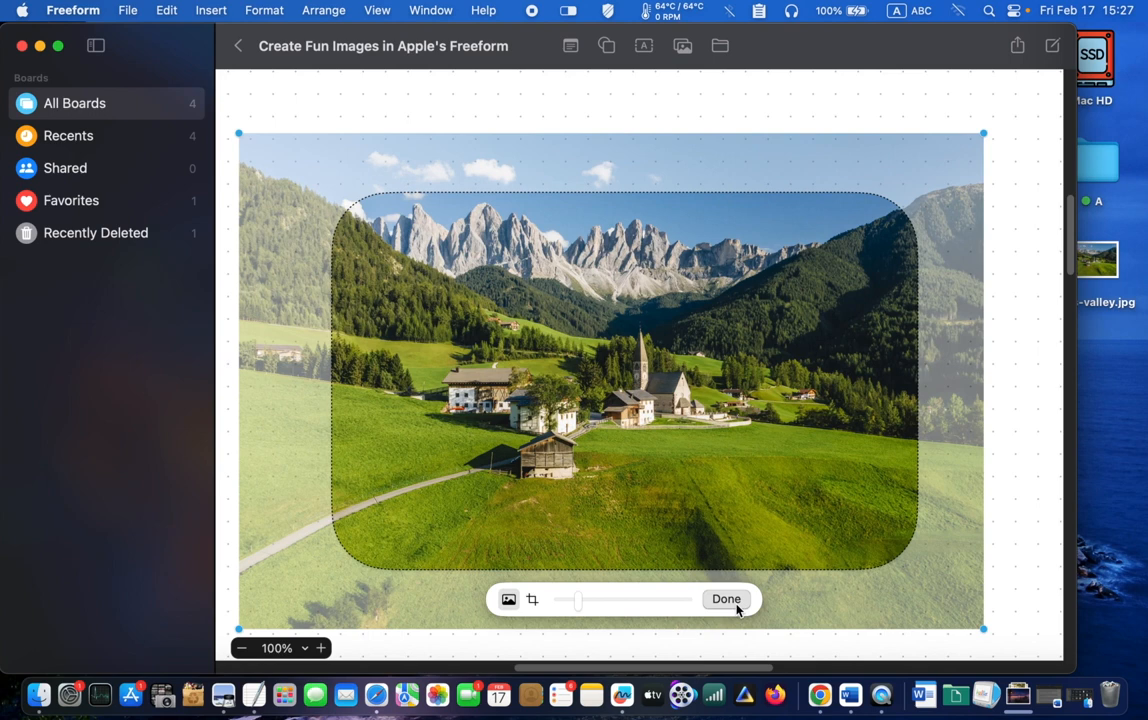
pyautogui.click(726, 598)
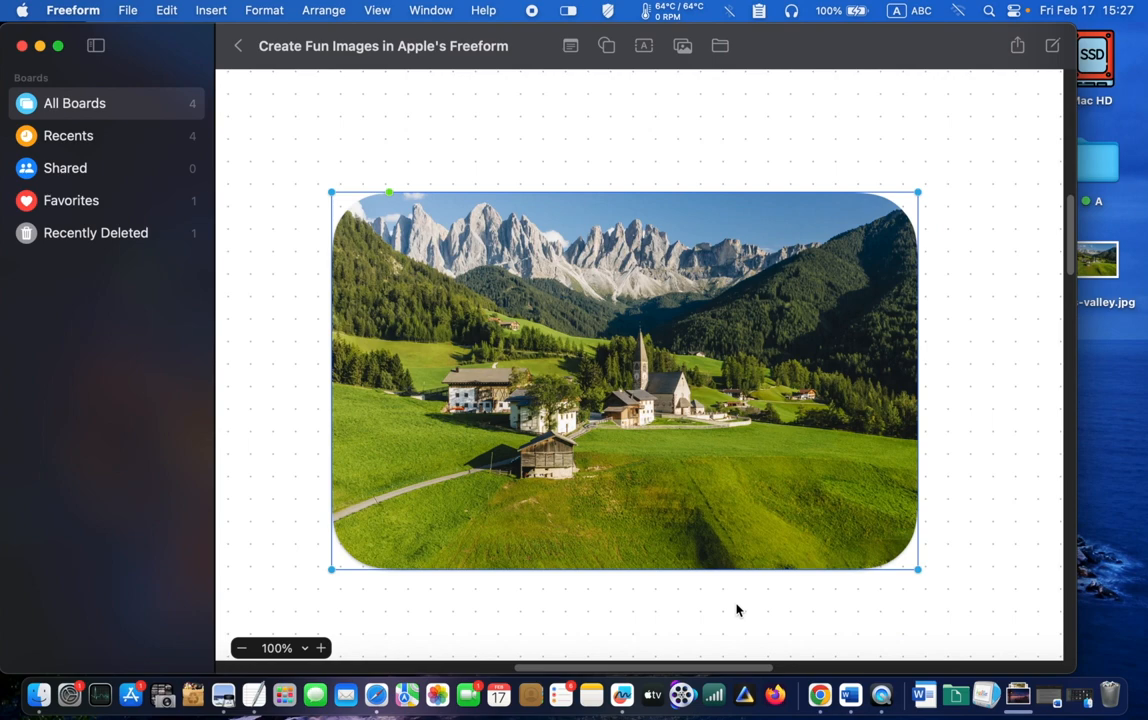
pyautogui.moveTo(881, 538)
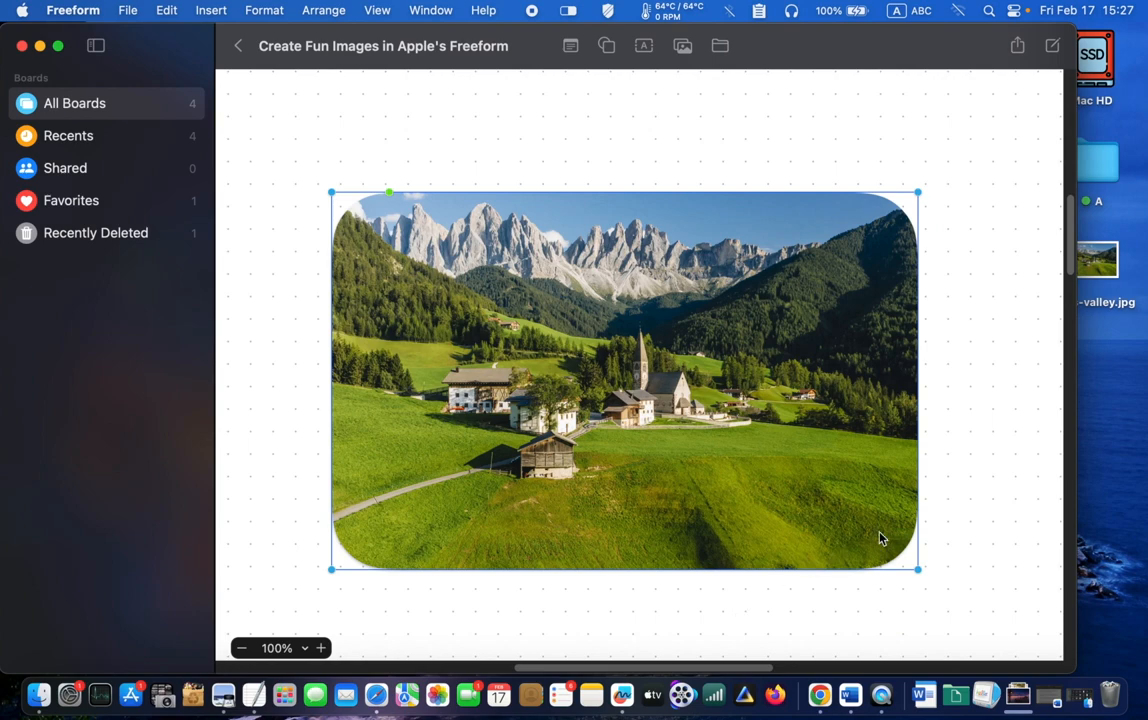
pyautogui.click(968, 490)
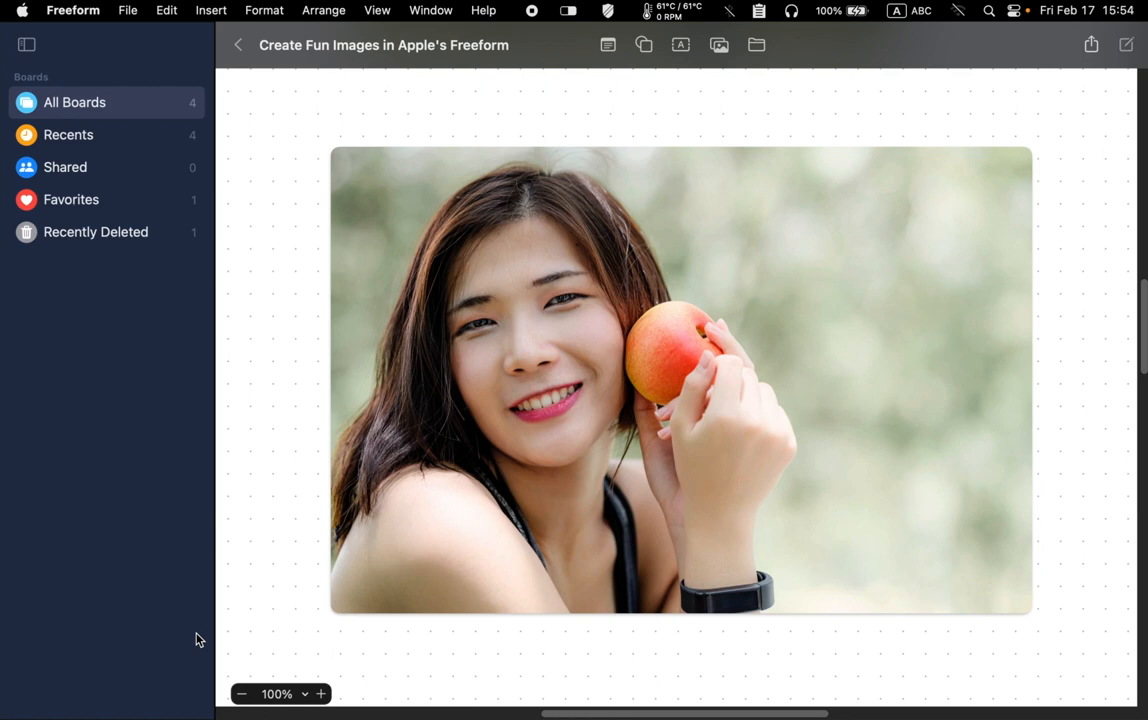
# Add the Food apple shape and enlarge it over the woman's face in the portrait.
pyautogui.click(644, 45)
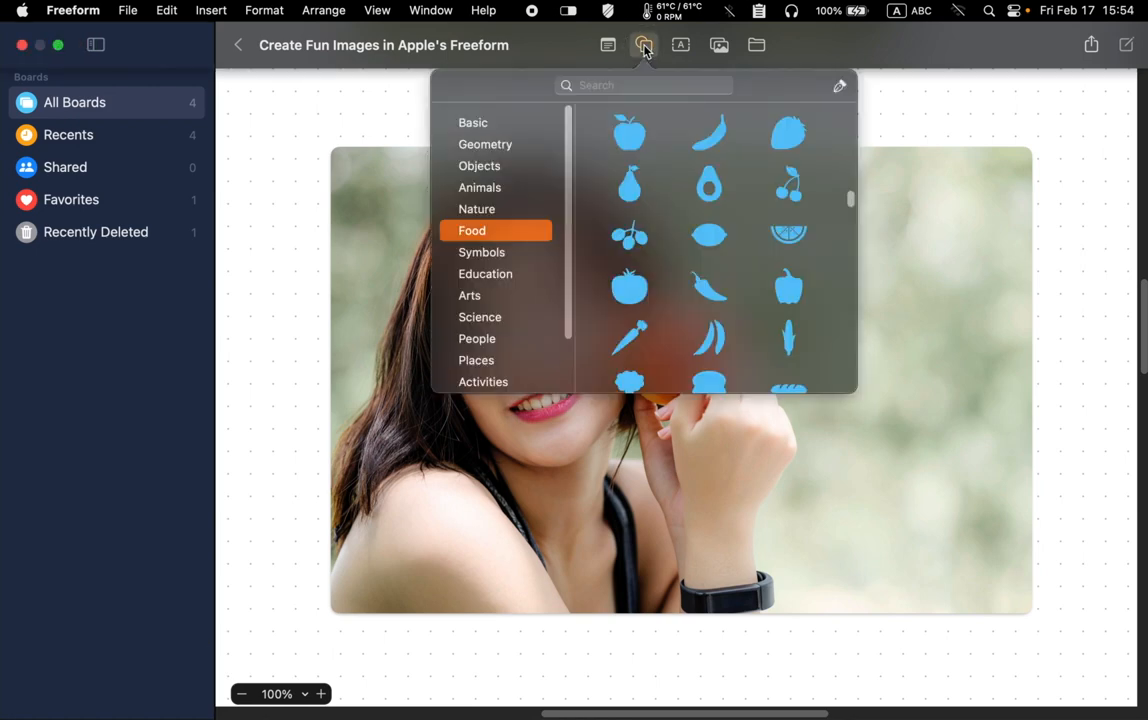
pyautogui.click(628, 132)
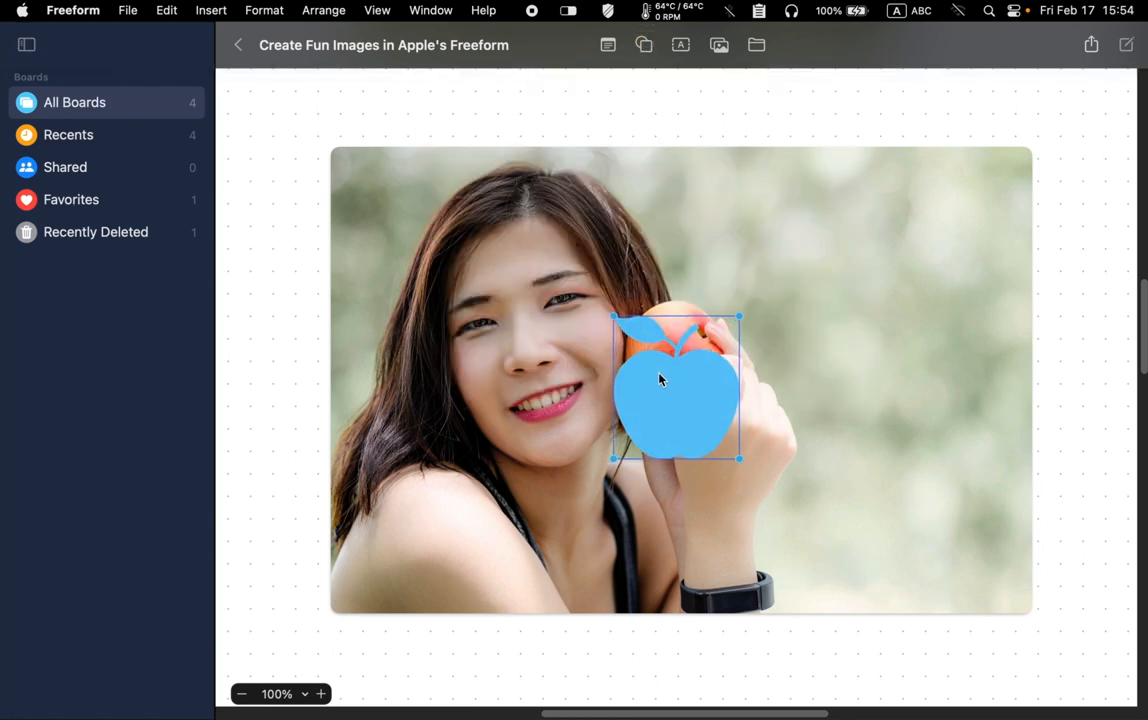
pyautogui.moveTo(677, 388)
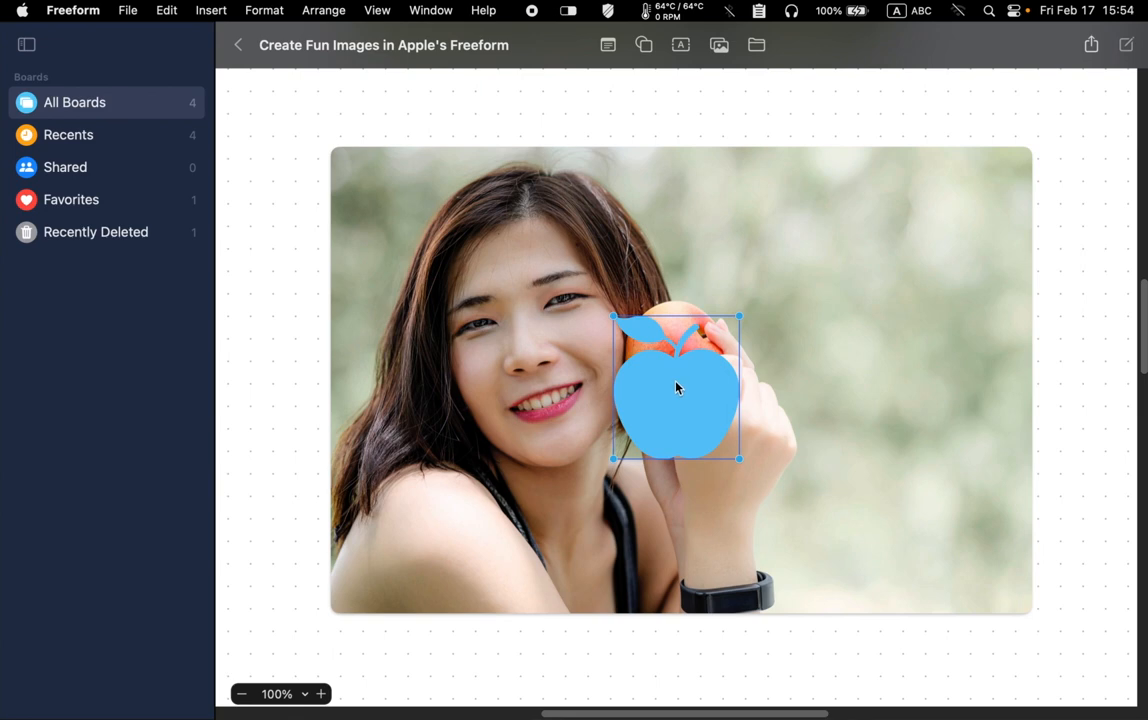
pyautogui.moveTo(675, 388); pyautogui.dragTo(470, 245)
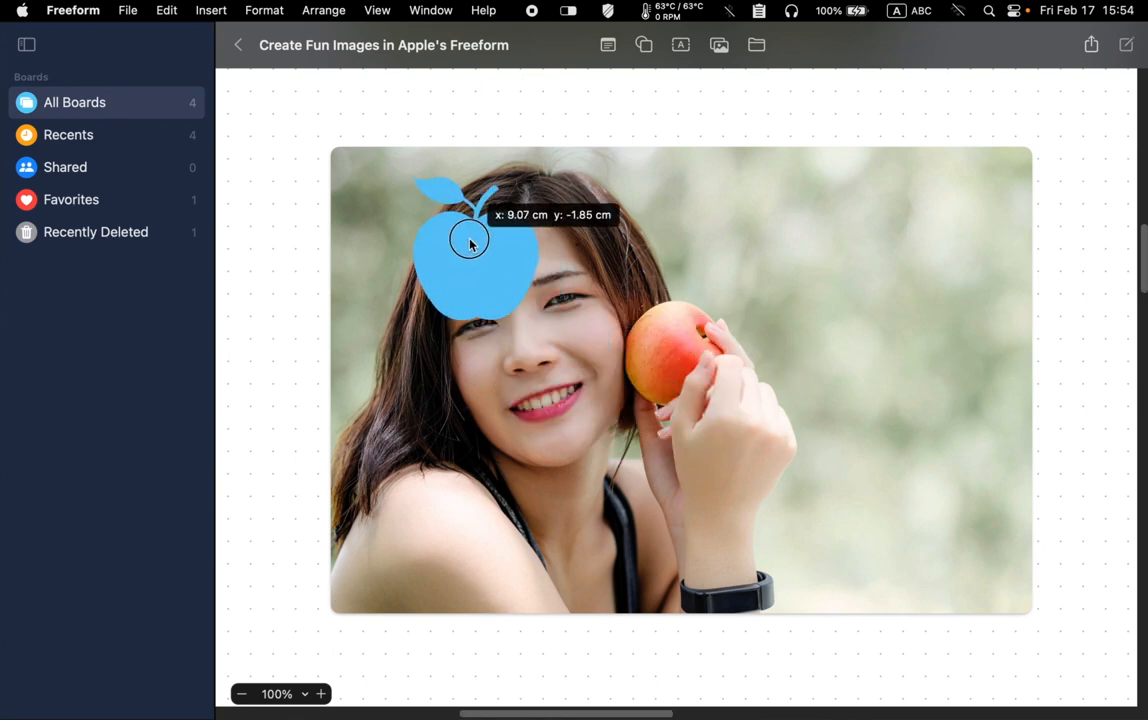
pyautogui.moveTo(470, 245); pyautogui.dragTo(425, 230)
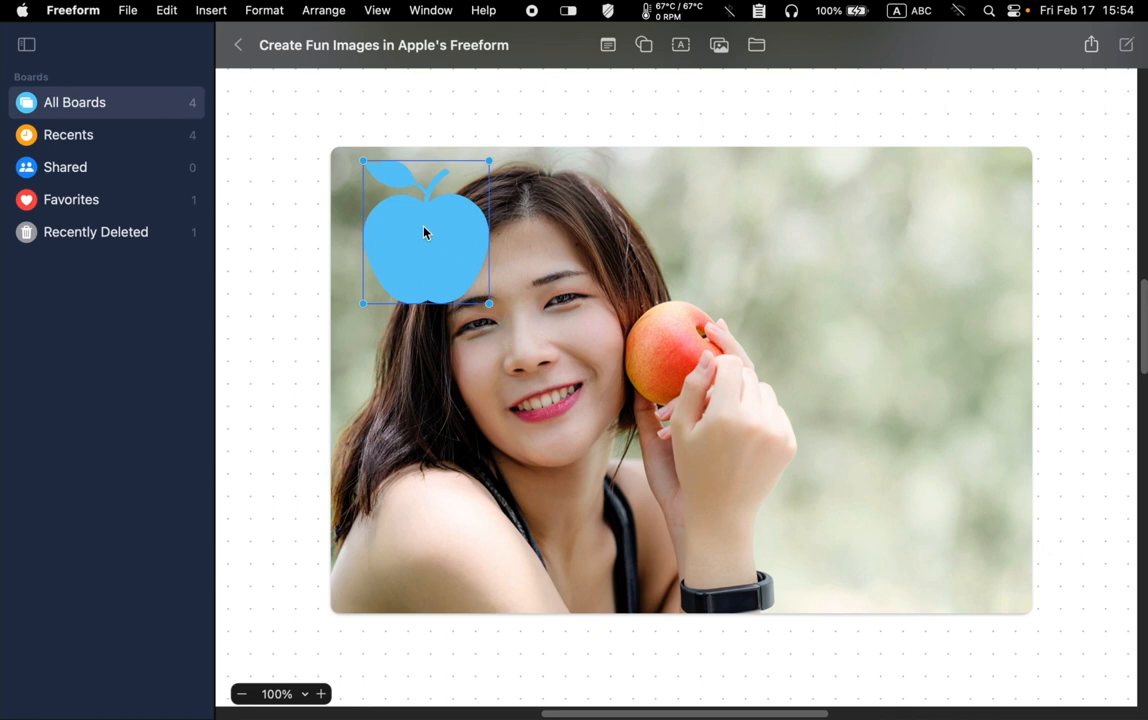
pyautogui.moveTo(489, 303); pyautogui.dragTo(490, 301)
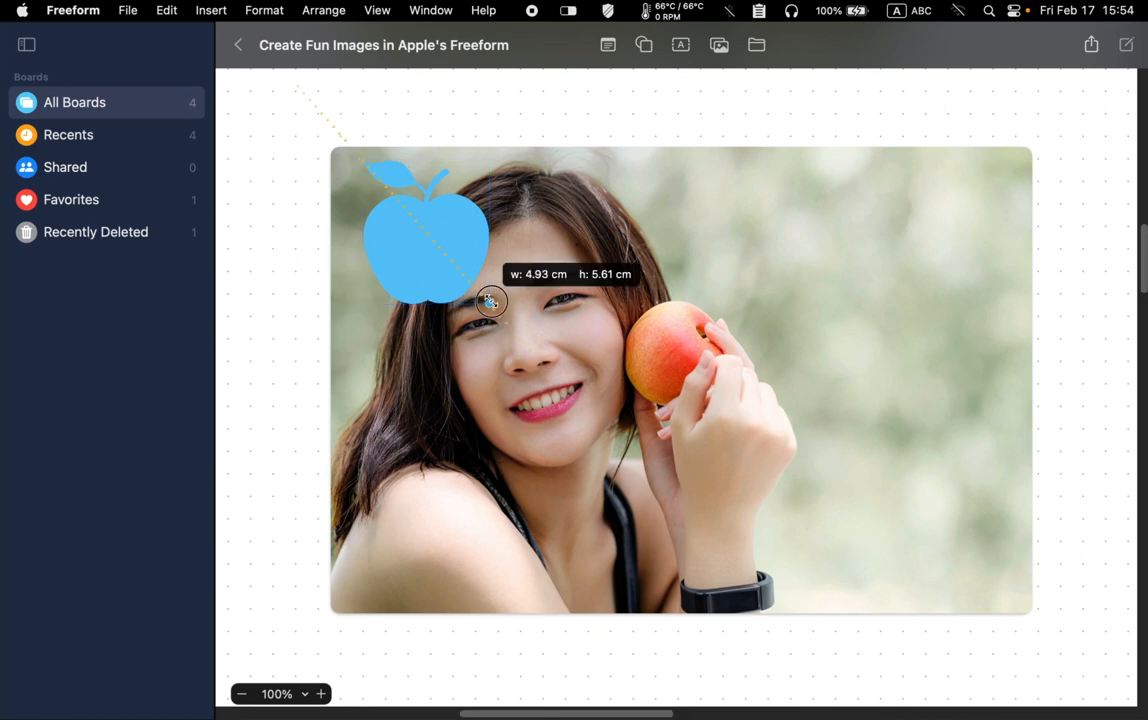
pyautogui.moveTo(490, 301); pyautogui.dragTo(748, 598)
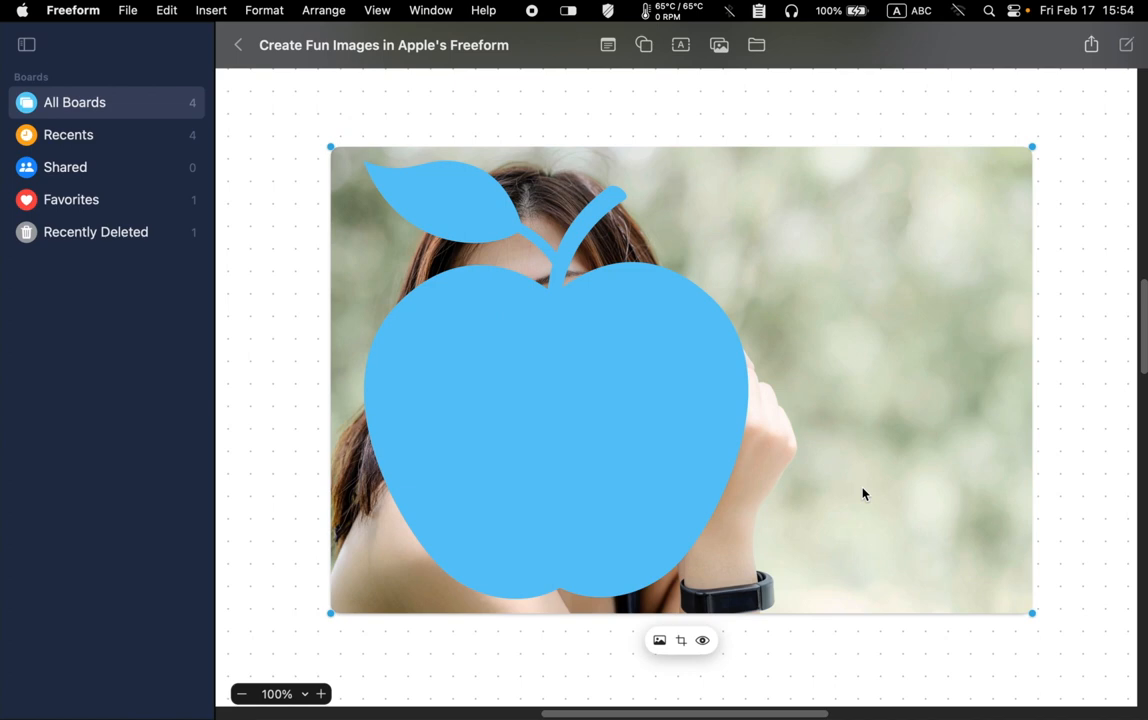
# Select the apple and portrait together and apply Mask With Selection.
pyautogui.click(294, 131)
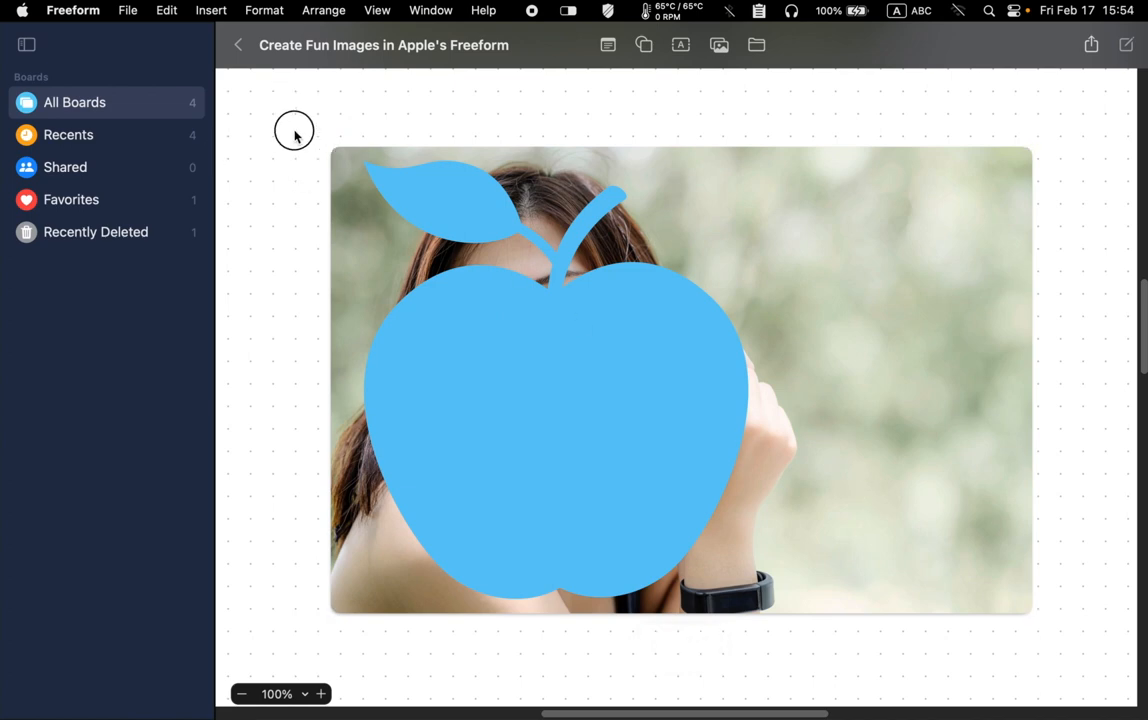
pyautogui.click(595, 463)
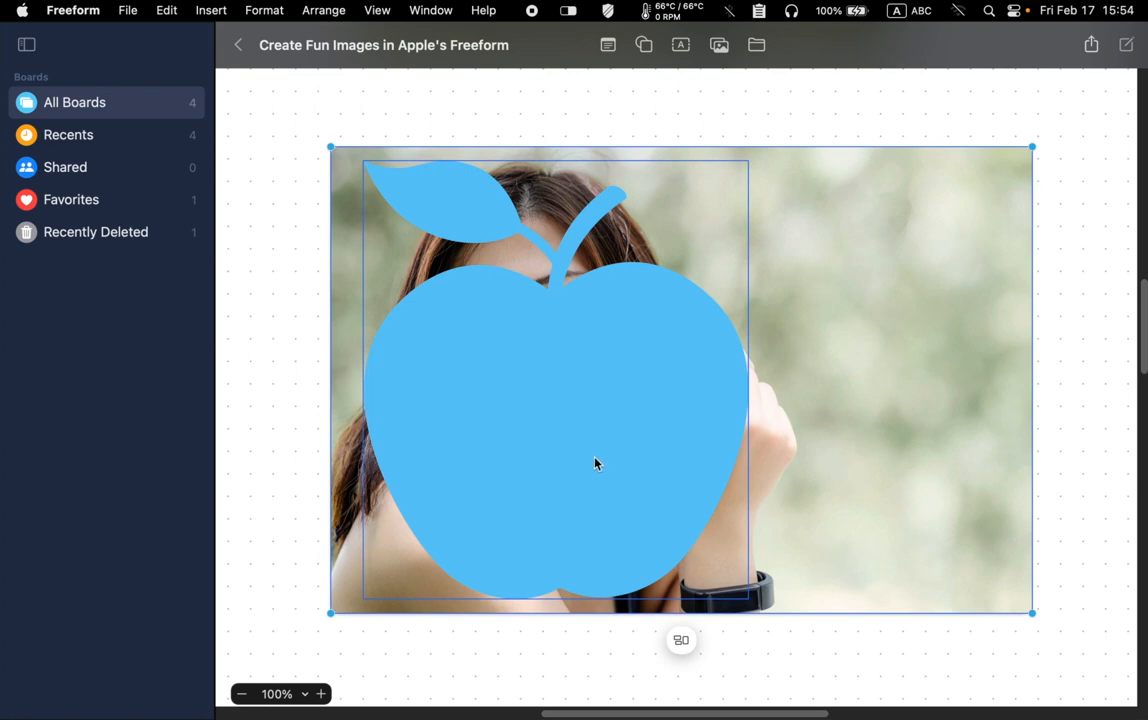
pyautogui.click(291, 424)
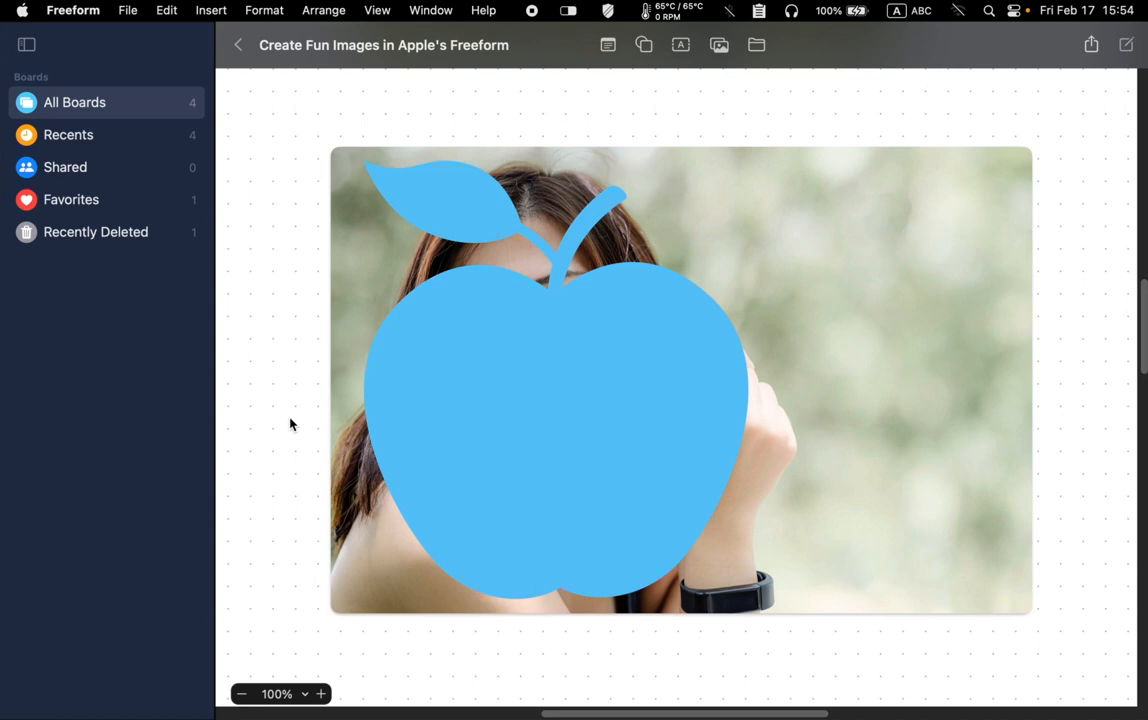
pyautogui.click(422, 421)
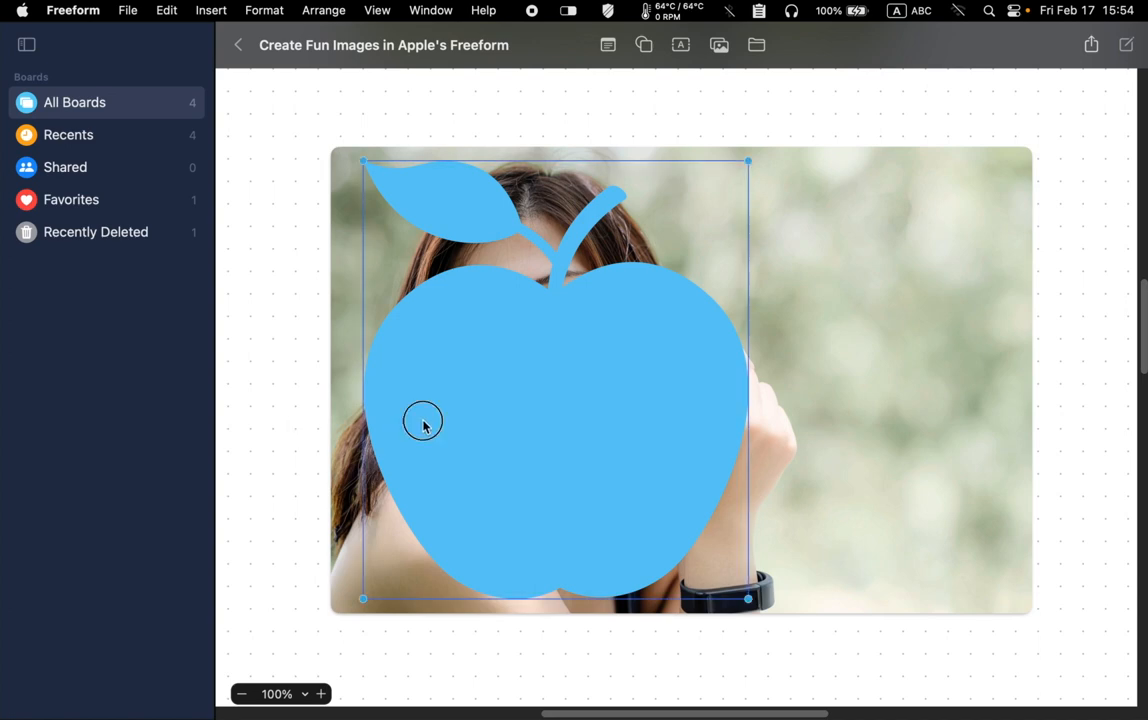
pyautogui.click(815, 451)
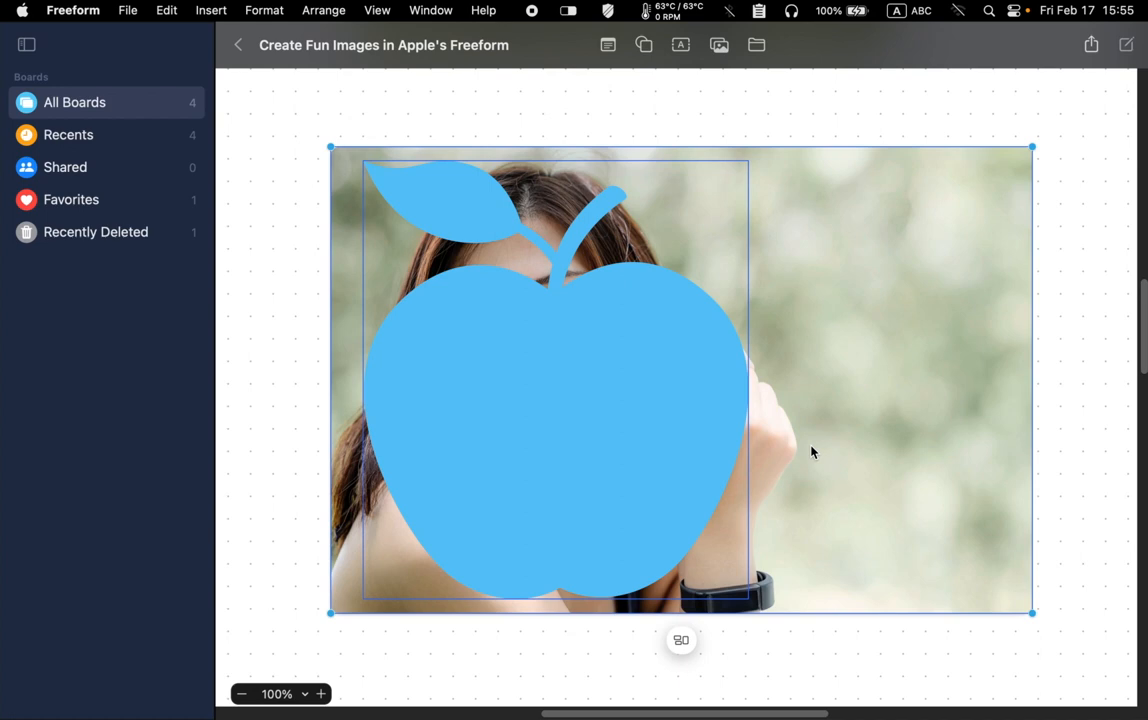
pyautogui.moveTo(367, 33)
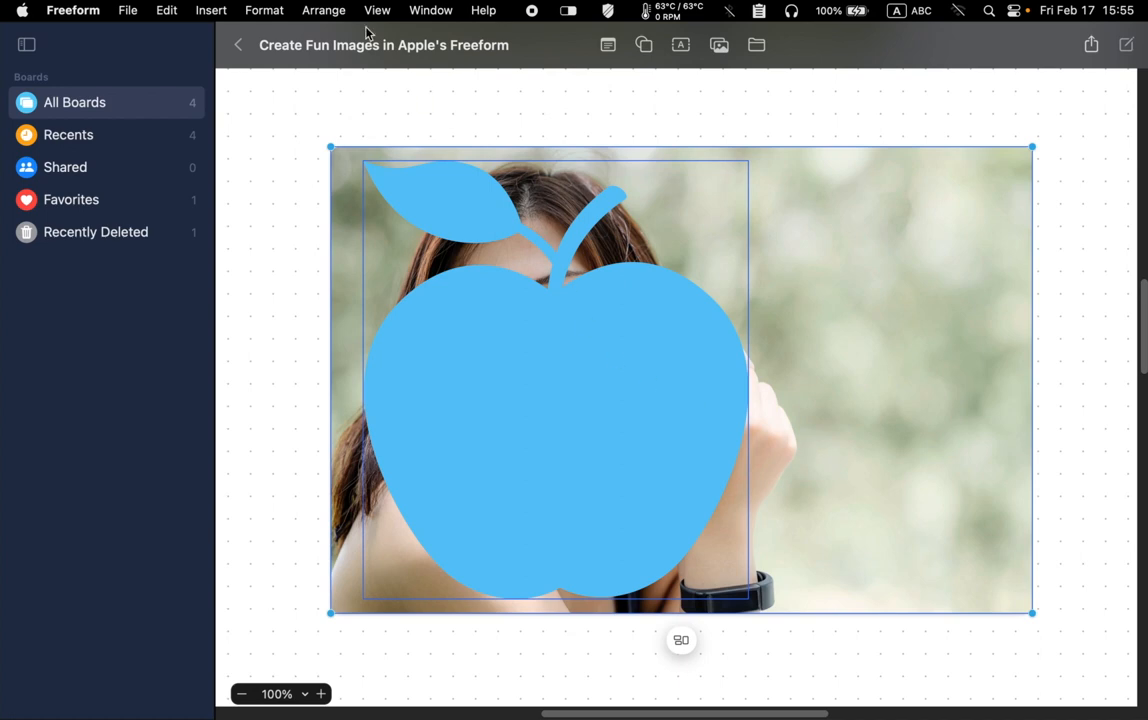
pyautogui.click(264, 10)
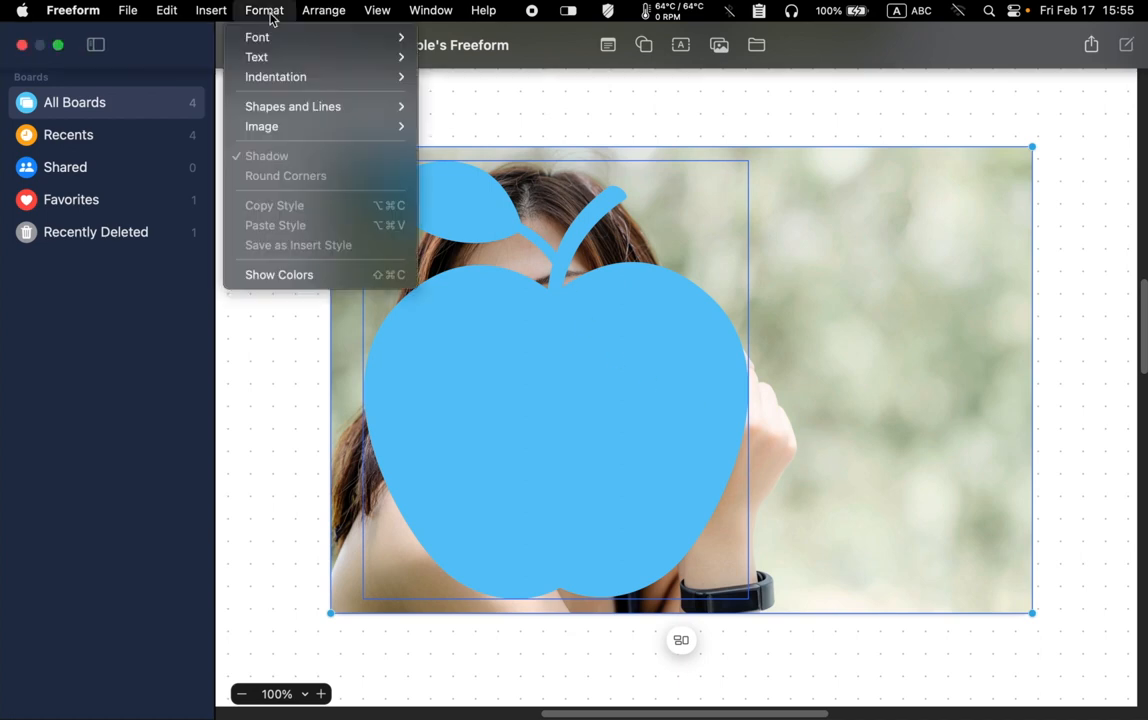
pyautogui.moveTo(262, 126)
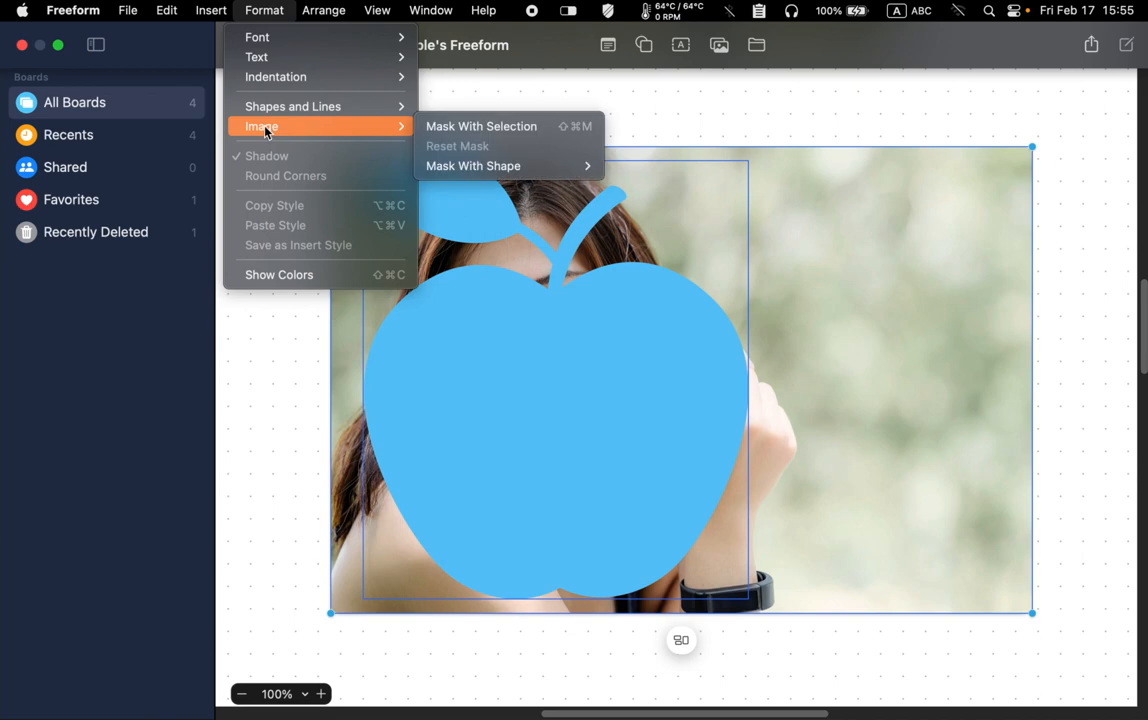
pyautogui.moveTo(481, 126)
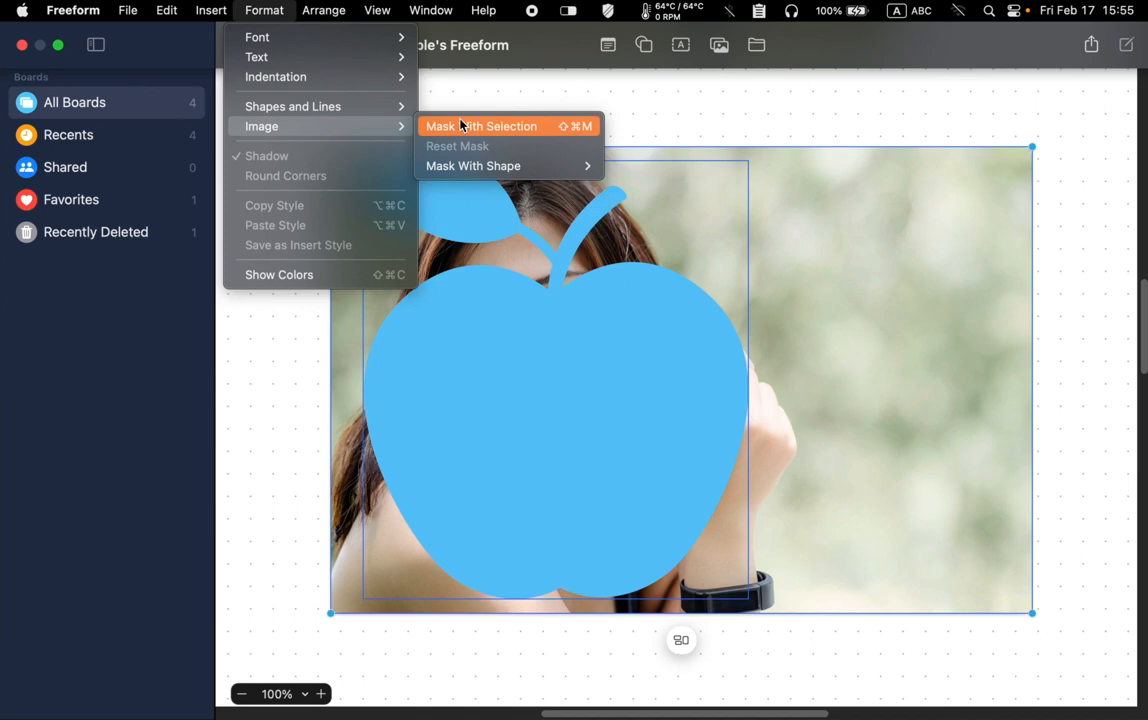
pyautogui.click(481, 126)
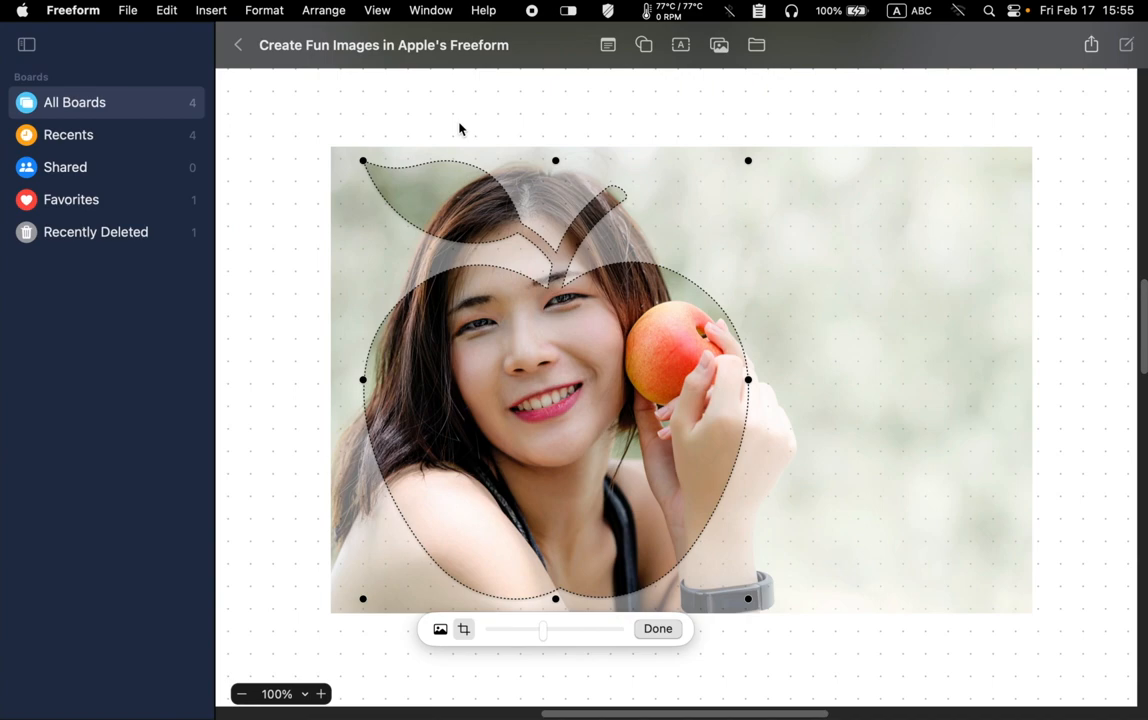
# Fine-tune the portrait's scale inside the apple outline and finish the mask.
pyautogui.moveTo(543, 628); pyautogui.dragTo(556, 637)
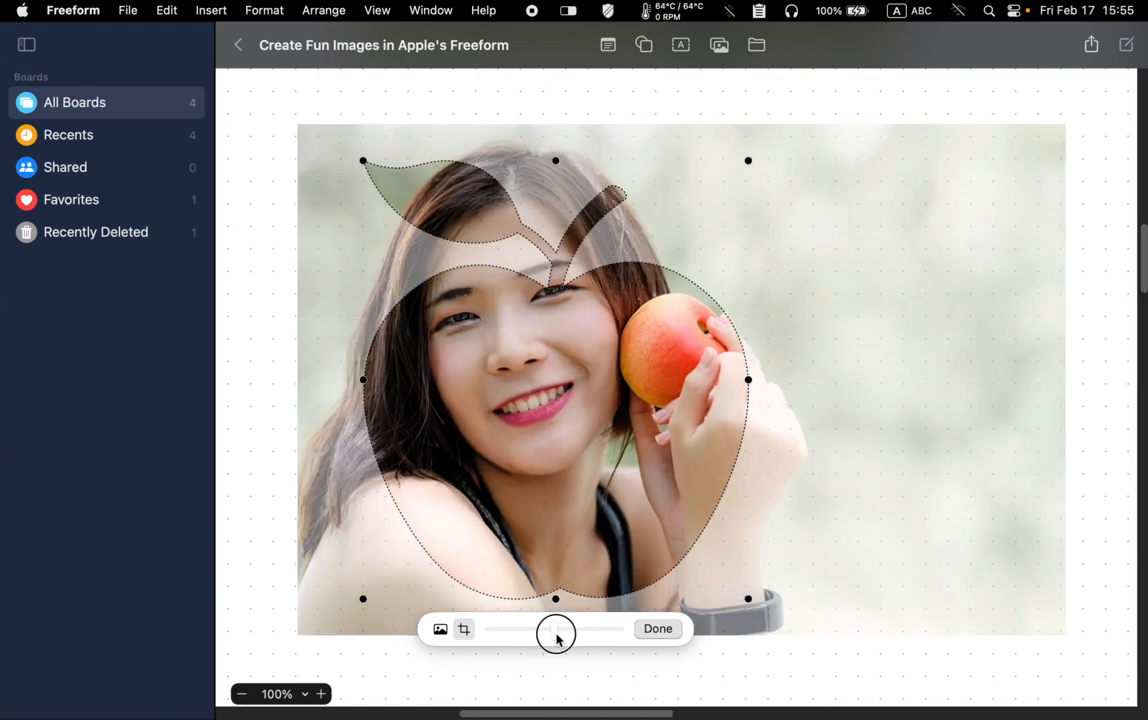
pyautogui.moveTo(556, 634); pyautogui.dragTo(540, 634)
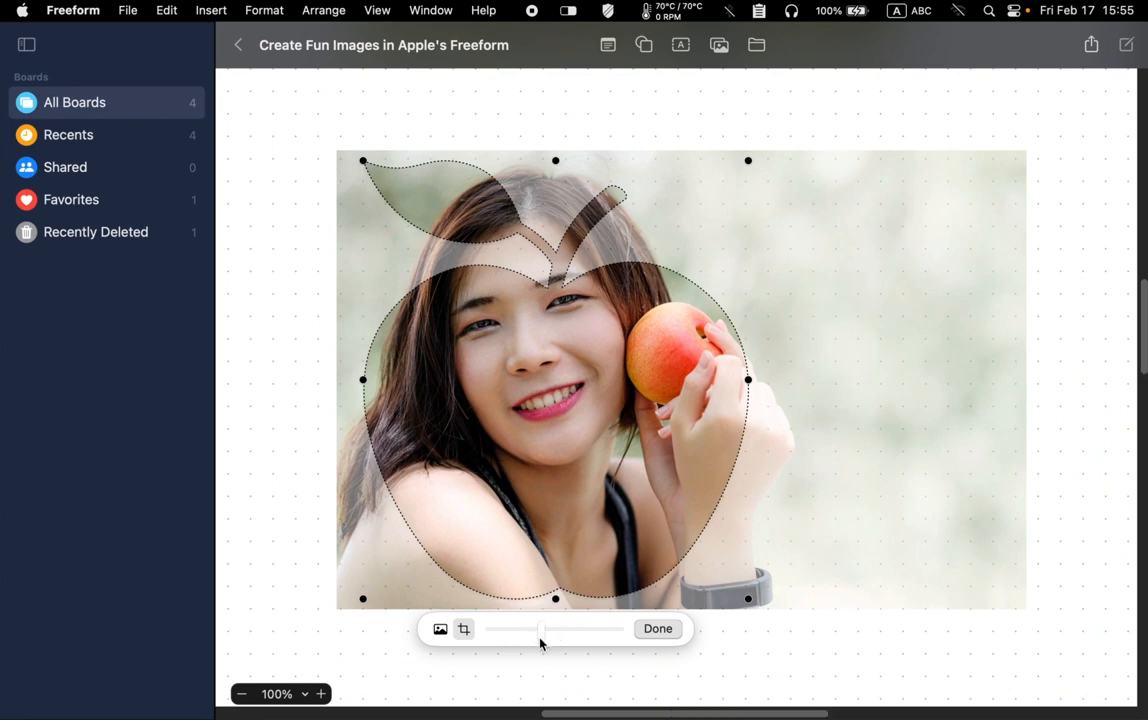
pyautogui.click(657, 628)
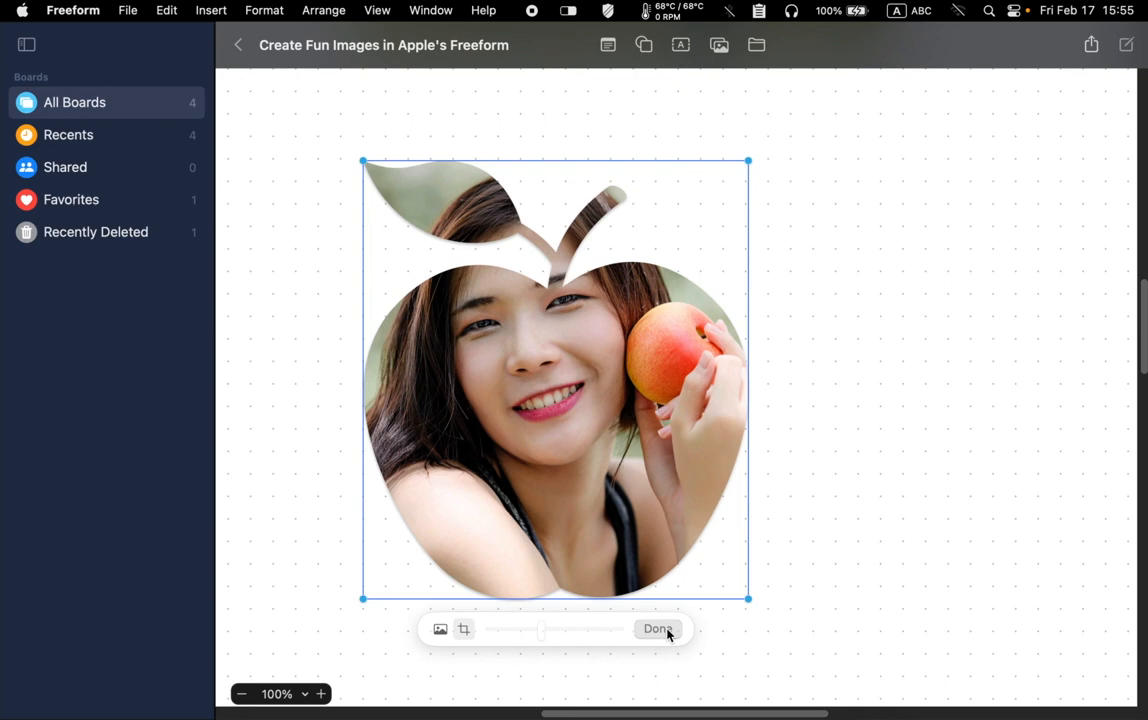
pyautogui.click(657, 628)
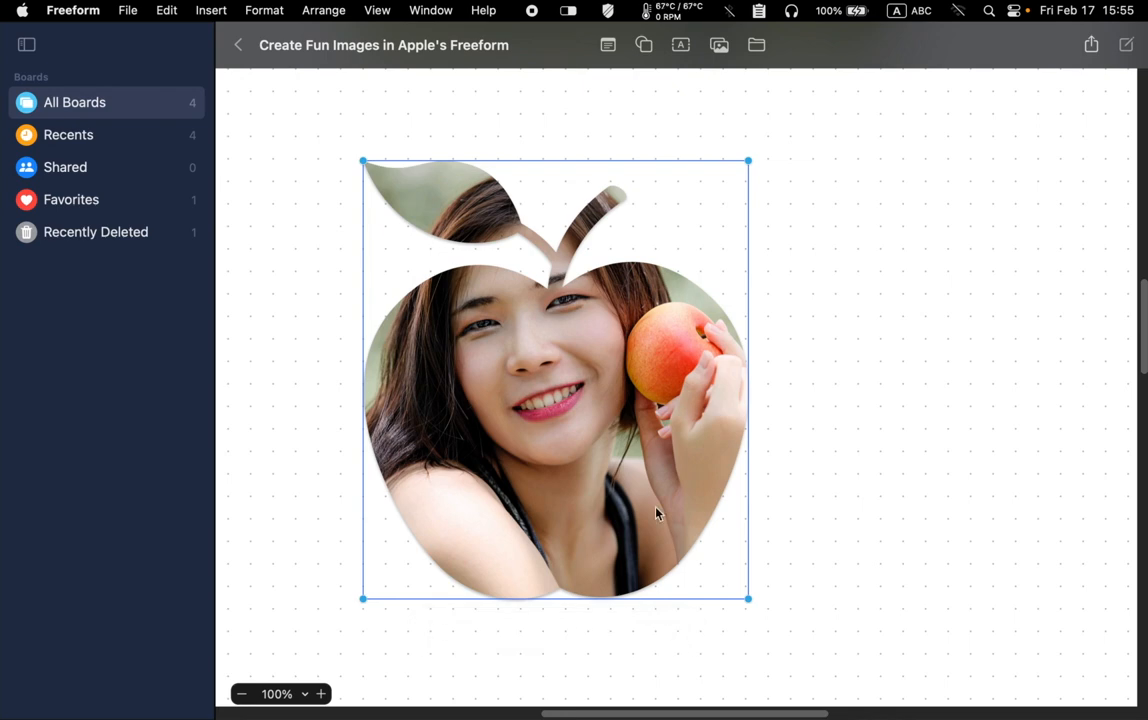
pyautogui.moveTo(742, 174)
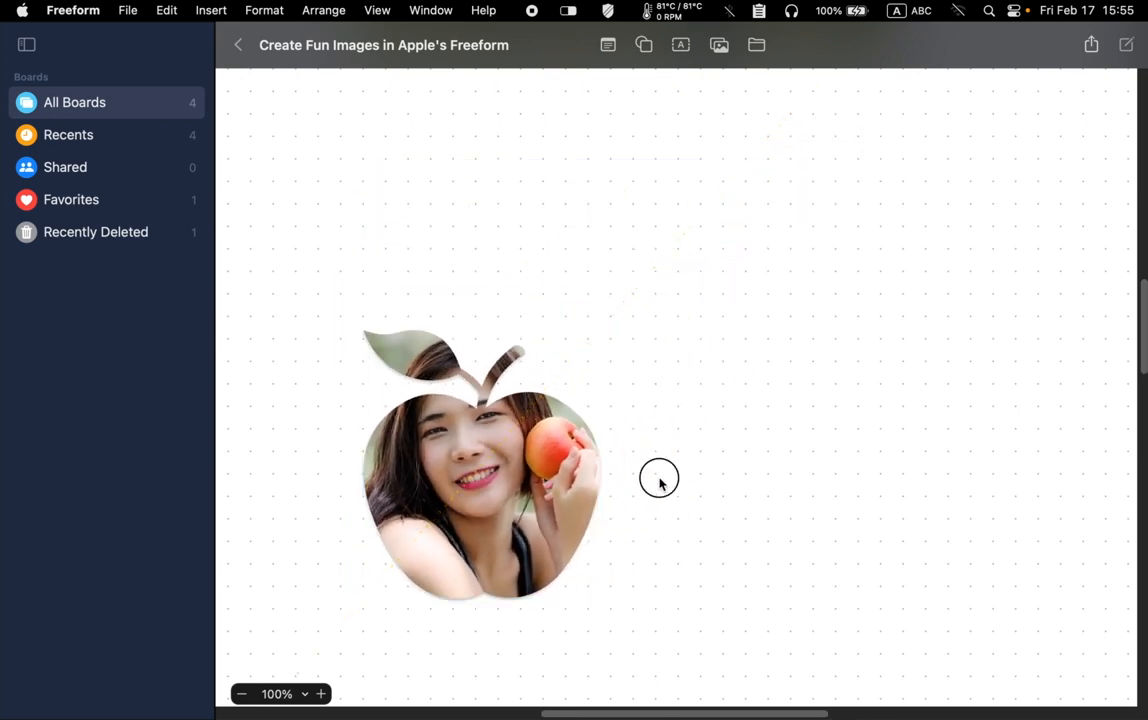
pyautogui.moveTo(659, 483)
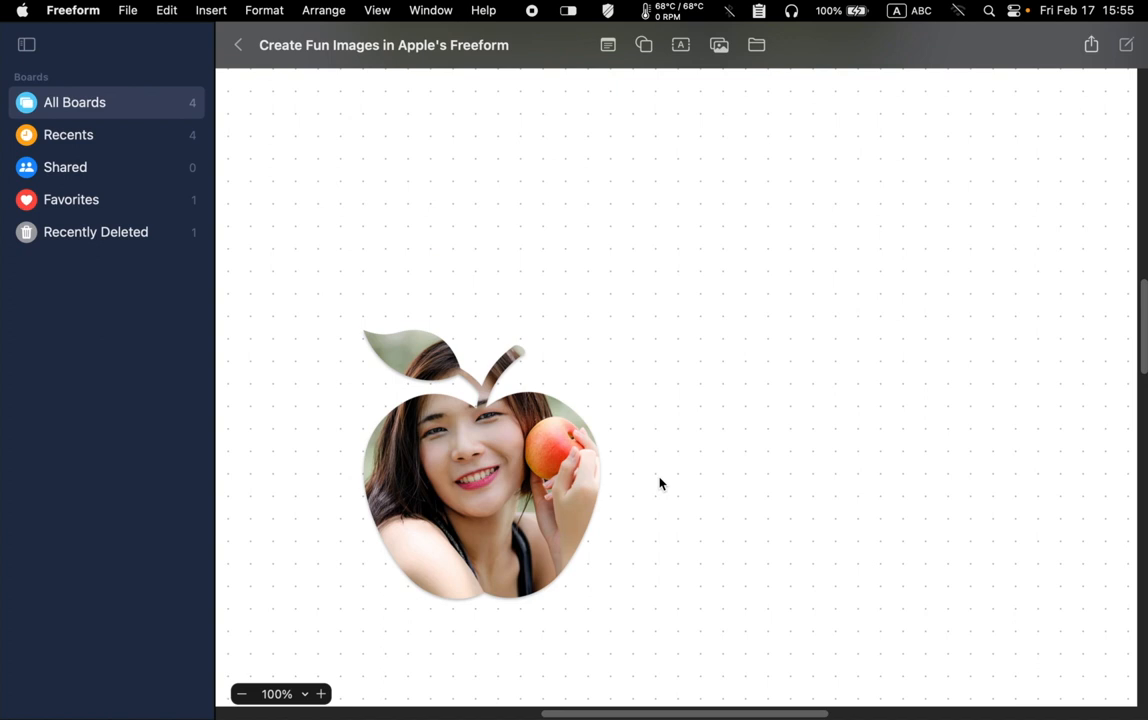
# Right-click the canvas beside the shrunken apple-shaped portrait.
pyautogui.rightClick(480, 465)
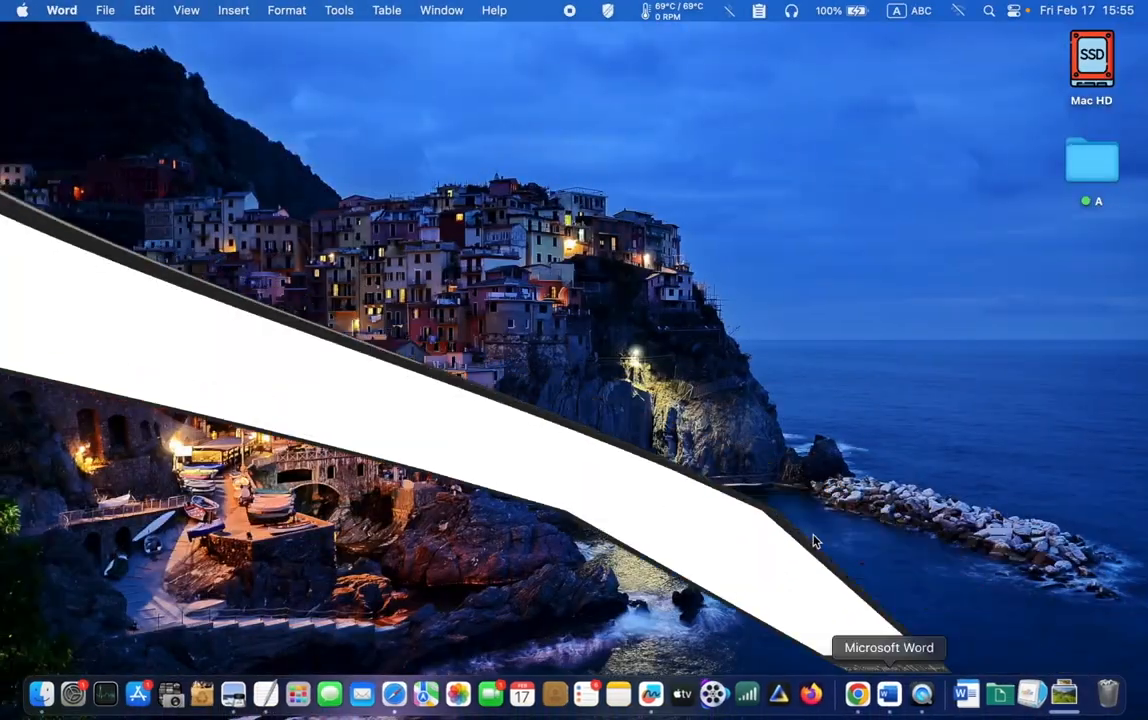
# Restore the Microsoft Word window from the Dock.
pyautogui.click(966, 692)
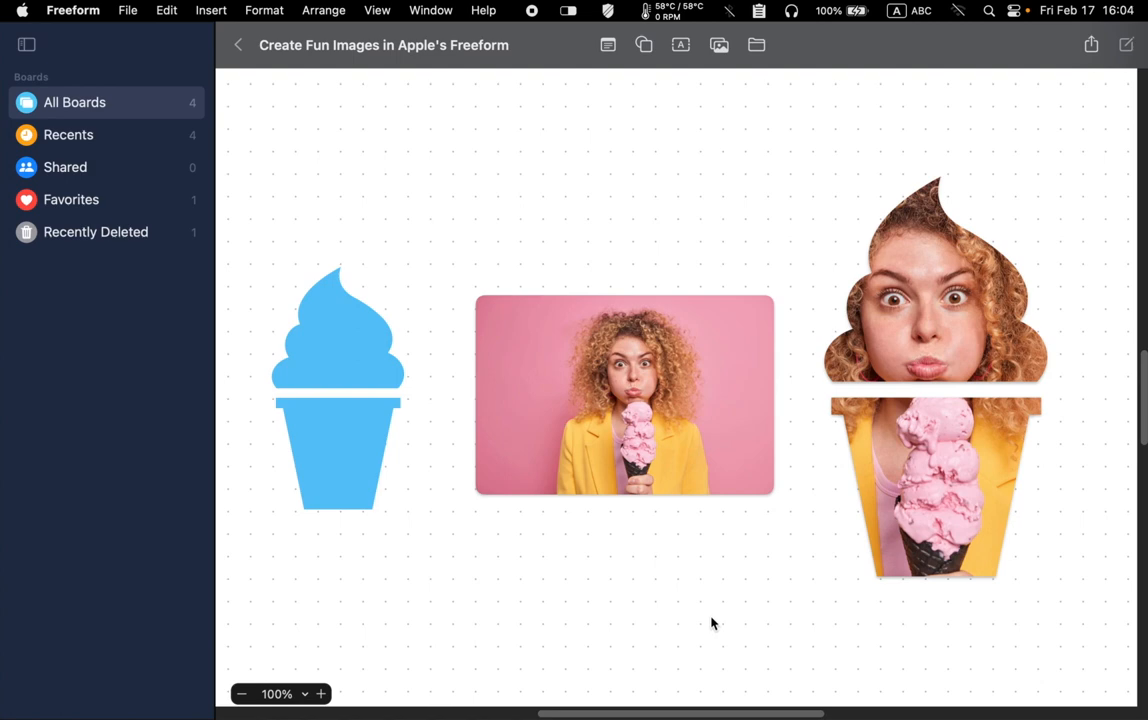
pyautogui.moveTo(712, 610)
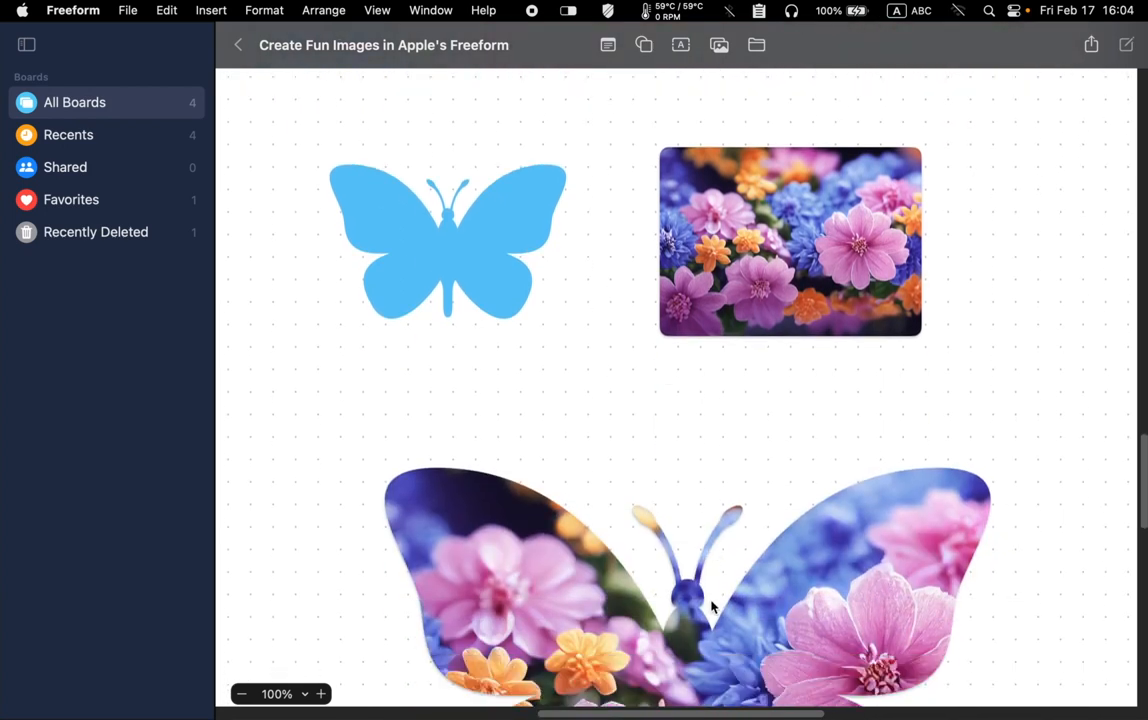
# Scroll the board down to the butterfly example with the flower photo masked into a butterfly.
pyautogui.scroll(-3)
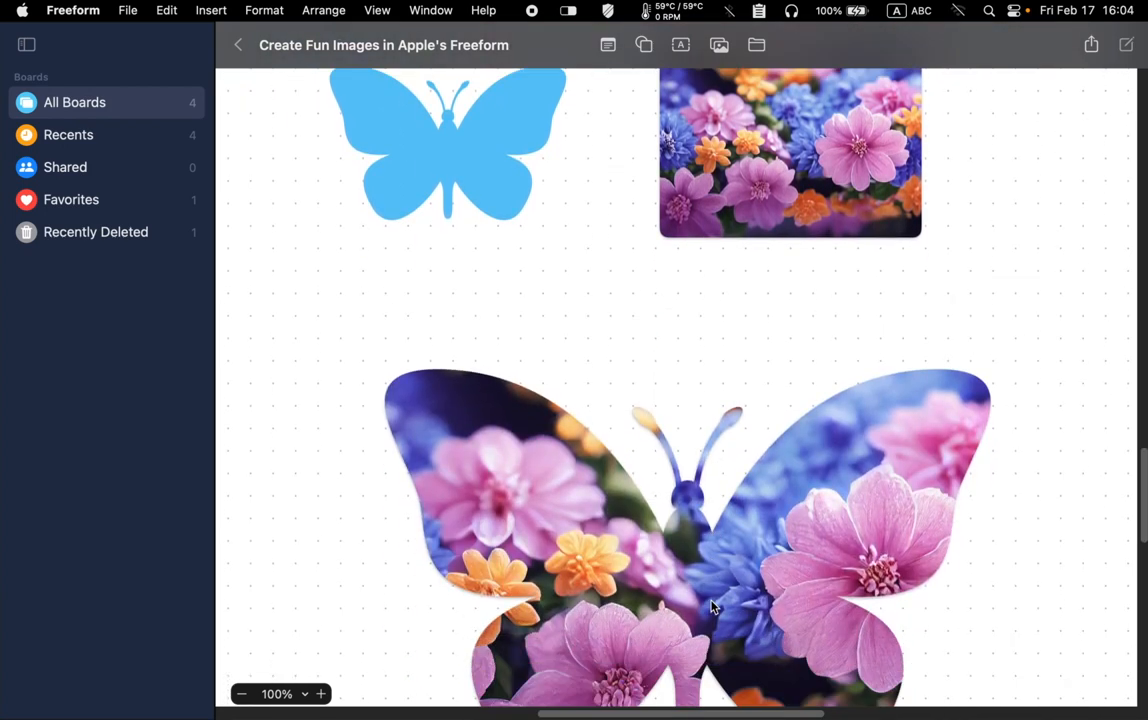
pyautogui.scroll(3)
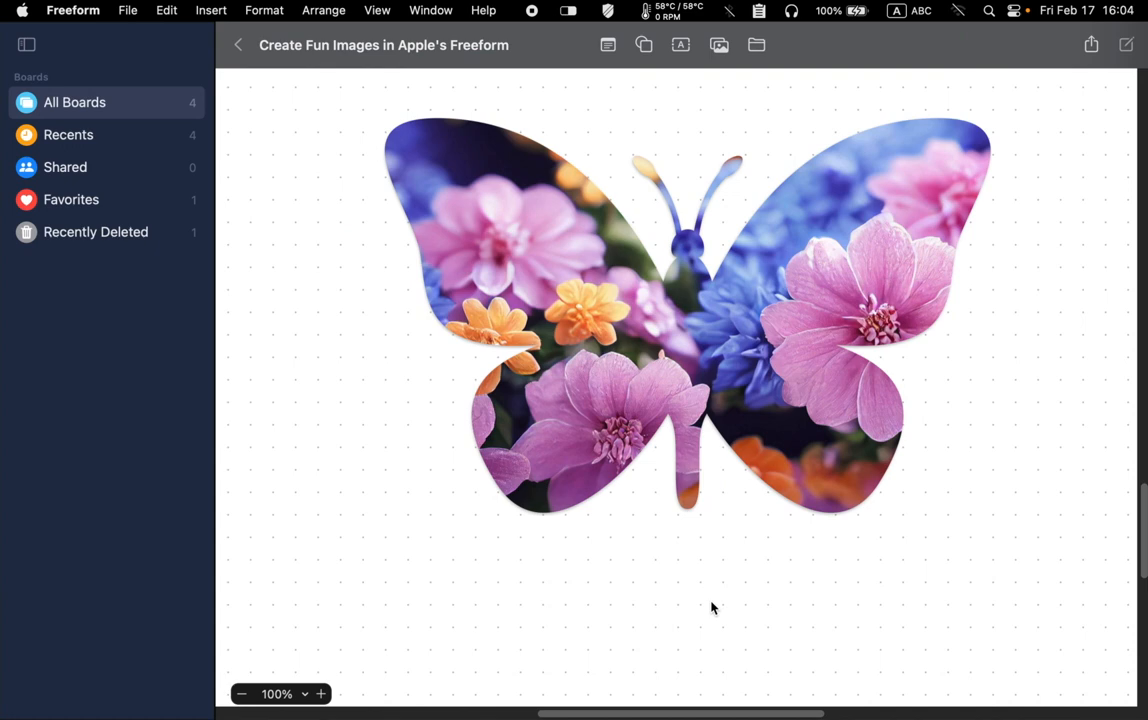